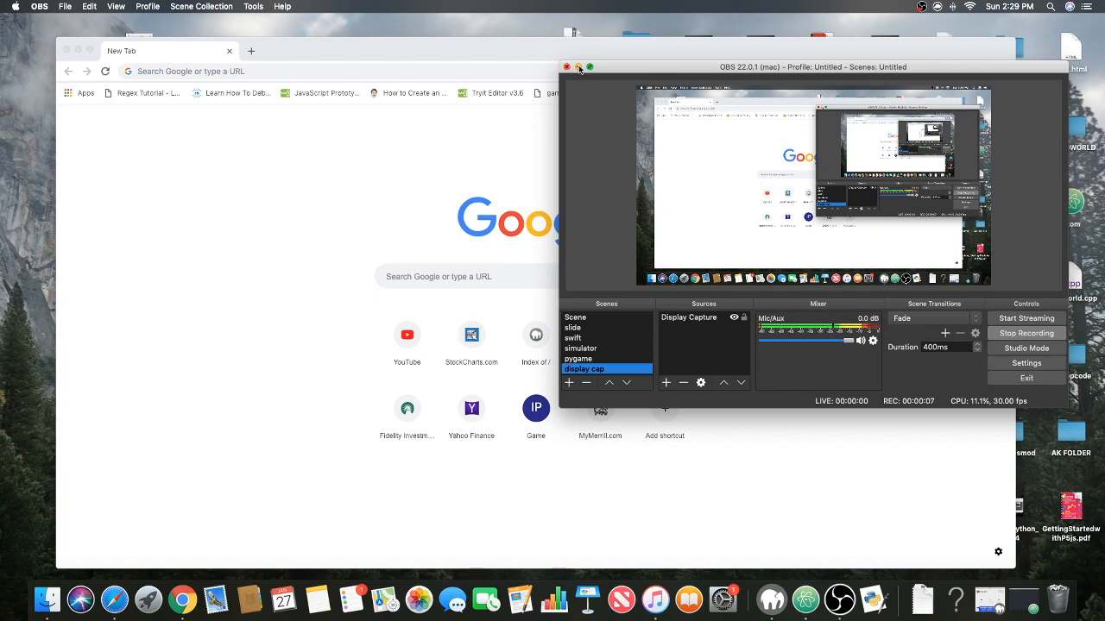
- Maximize Chrome and navigate to threejs.org from the search results
{"action": "left_click", "coordinate": [580, 65]}
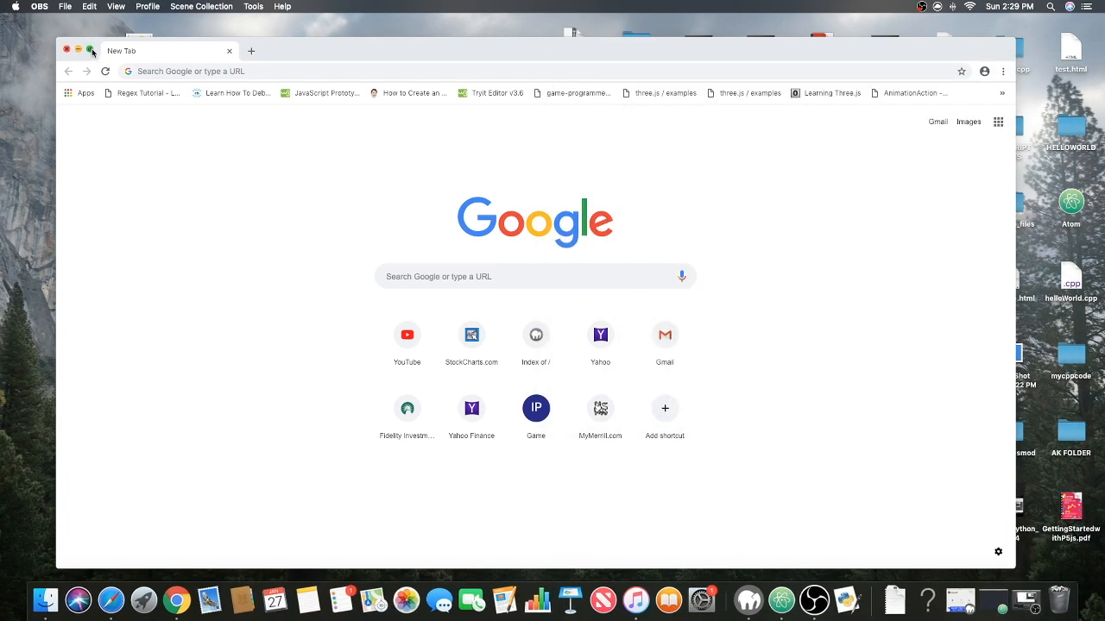
{"action": "left_click", "coordinate": [90, 50]}
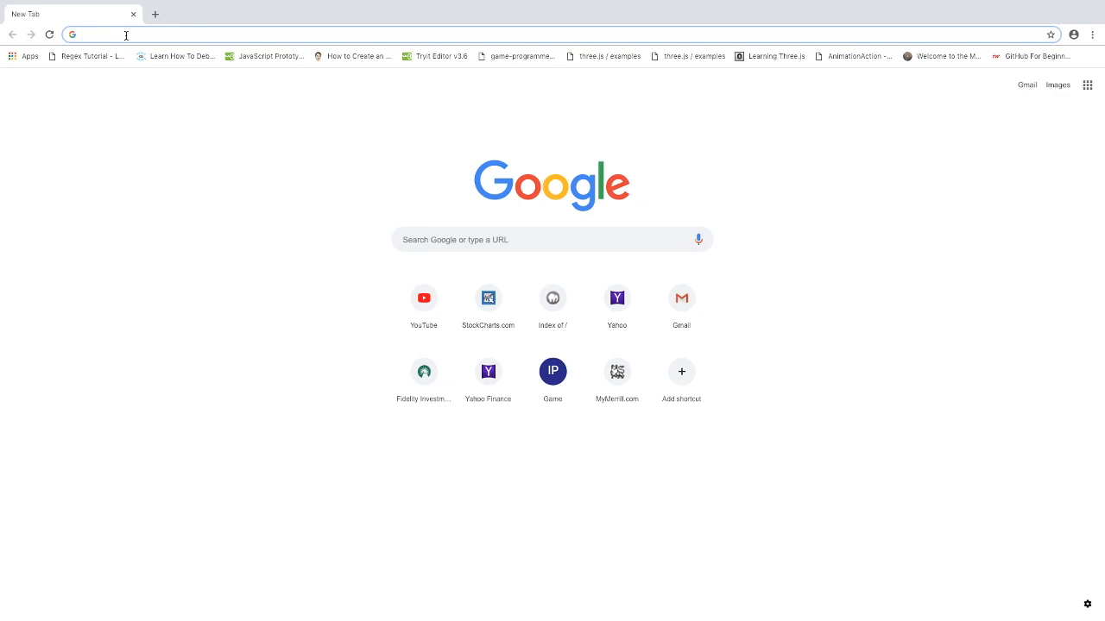
{"action": "type", "text": "texasgasservice.com"}
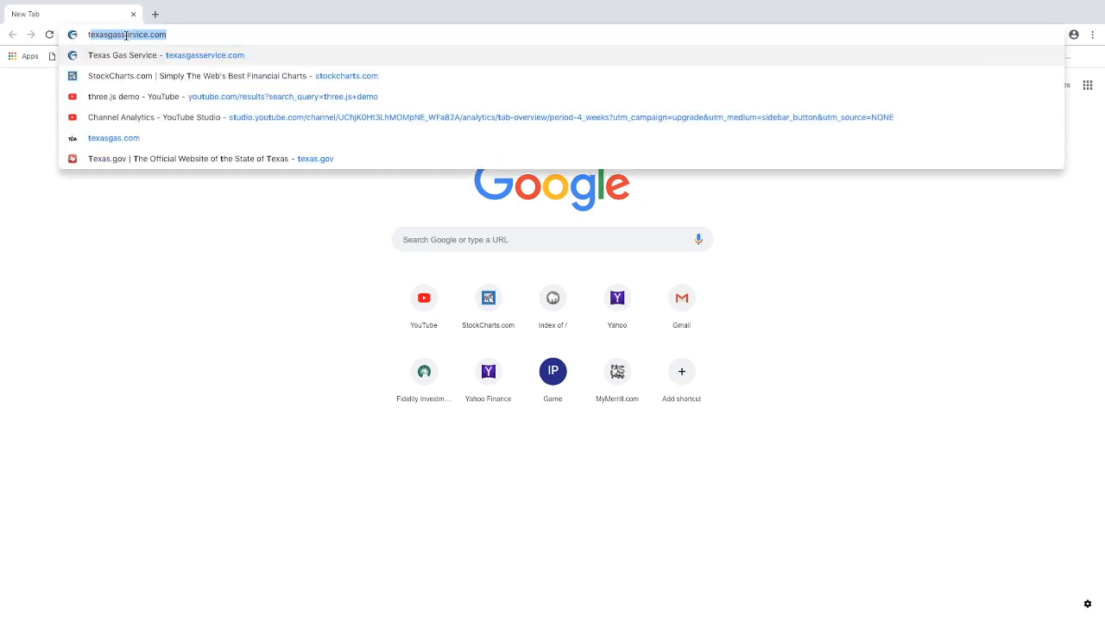
{"action": "type", "text": "threejs.org/examples/#webgl_animation_cloth"}
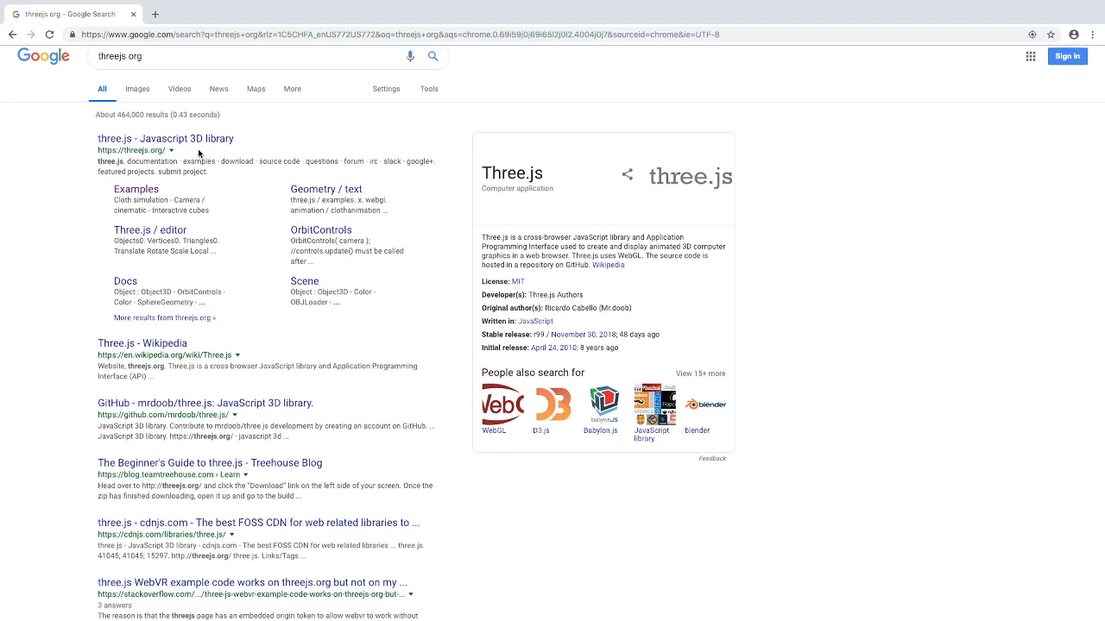
{"action": "left_click", "coordinate": [164, 138]}
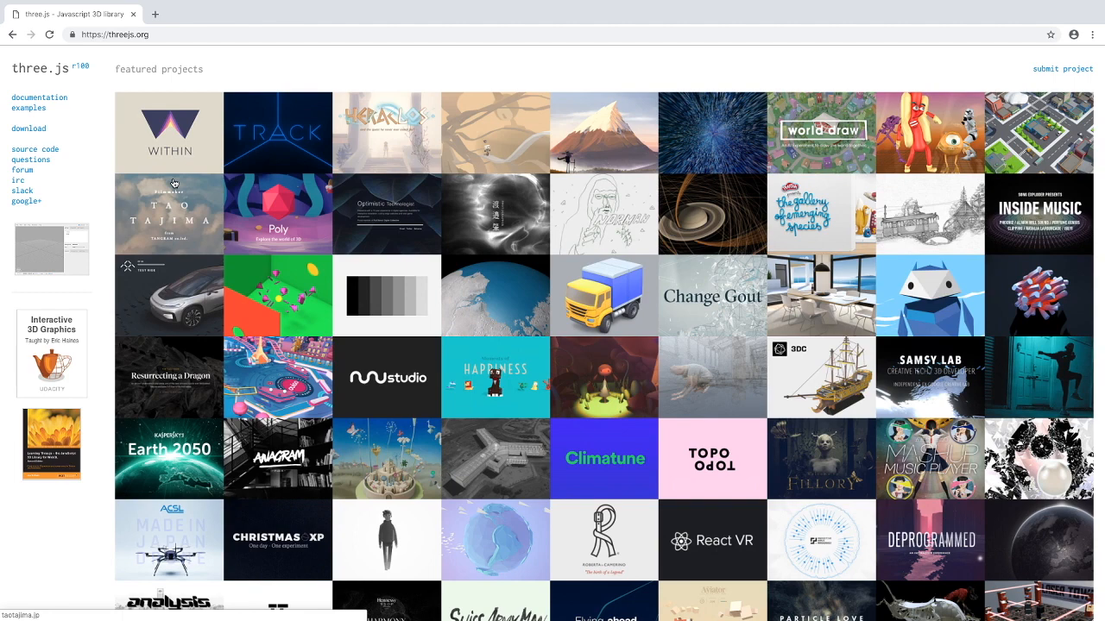
{"action": "mouse_move", "coordinate": [273, 165]}
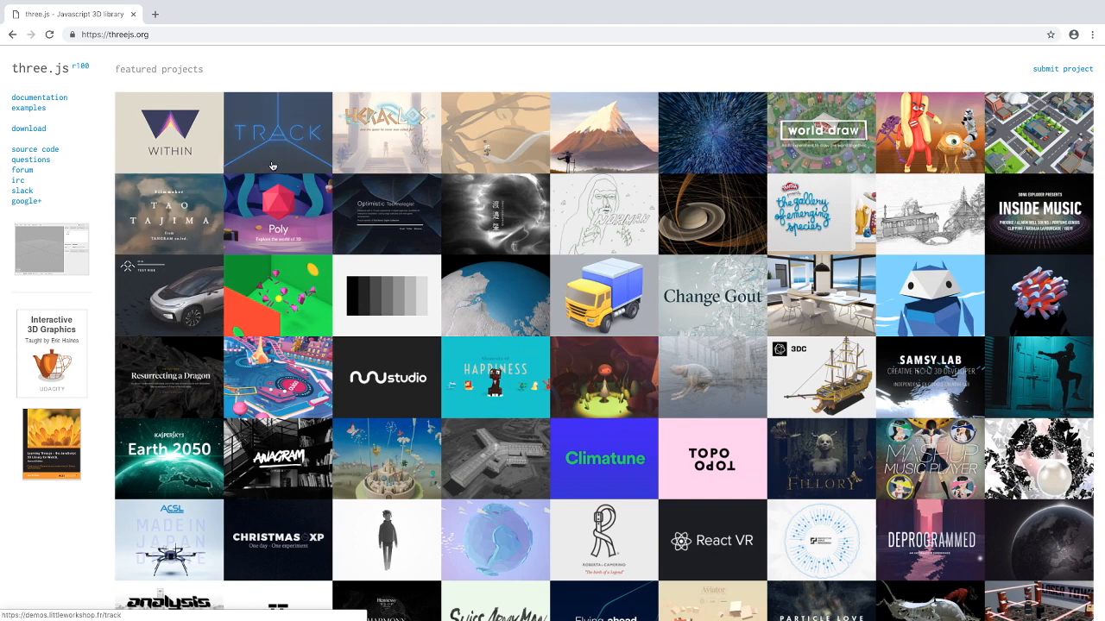
{"action": "mouse_move", "coordinate": [95, 52]}
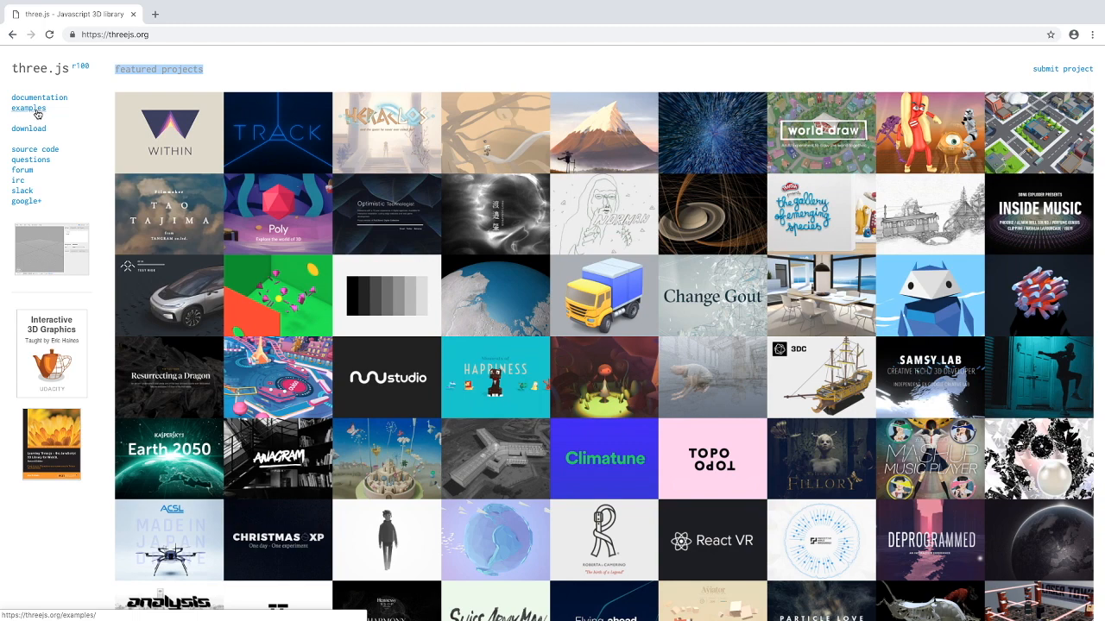
- Open the examples gallery from the three.js sidebar
{"action": "left_click", "coordinate": [28, 107]}
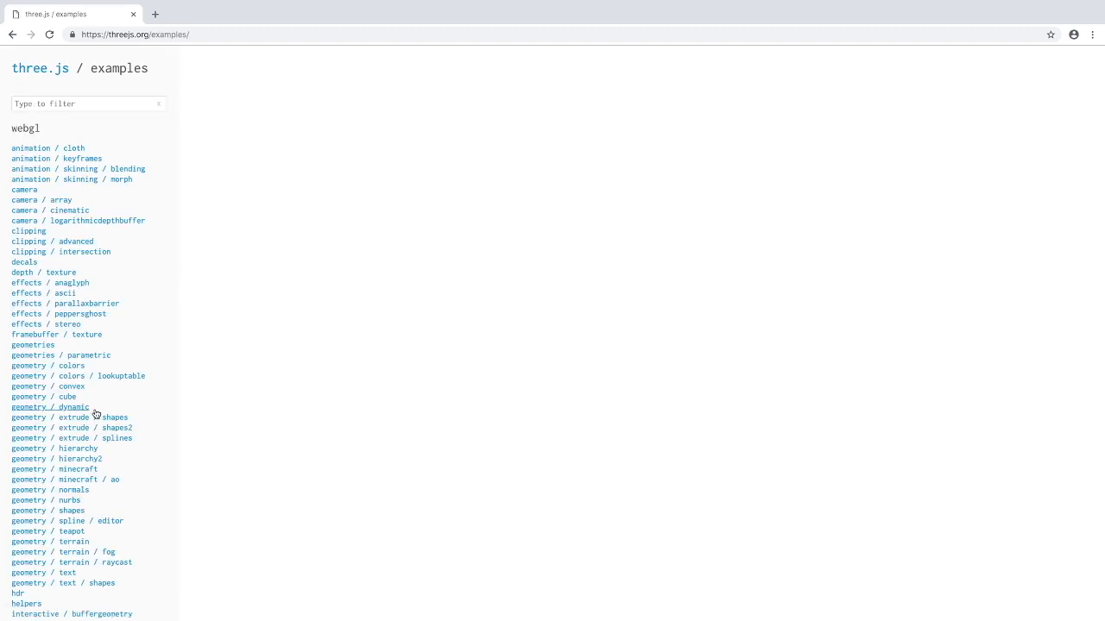
{"action": "mouse_move", "coordinate": [65, 252]}
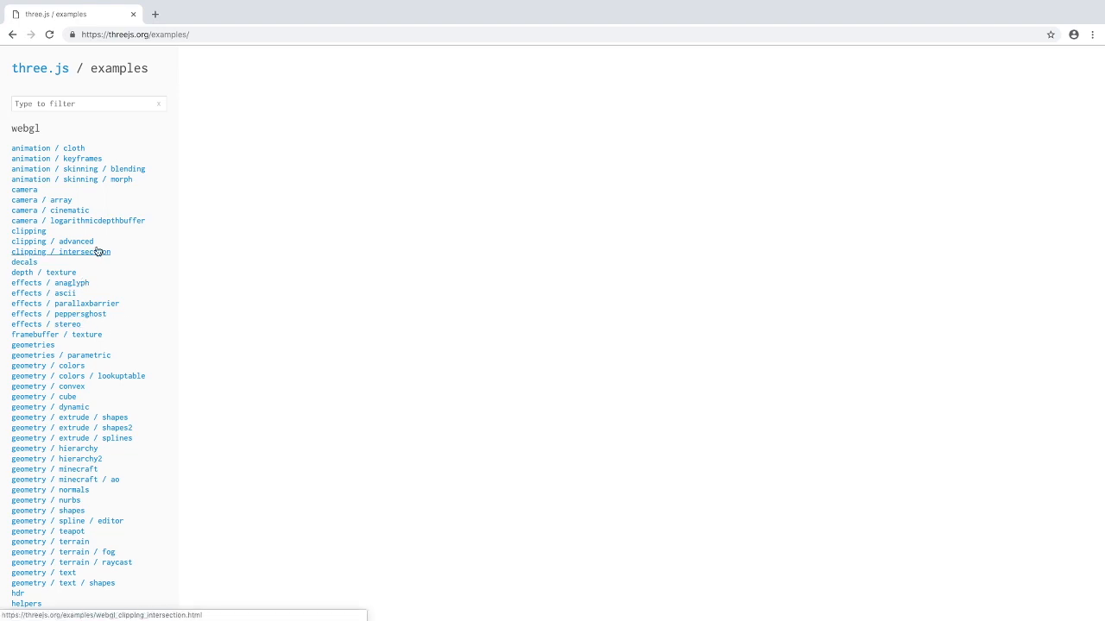
- Open the 'animation / cloth' demo and orbit around the hanging cloth
{"action": "left_click", "coordinate": [48, 149]}
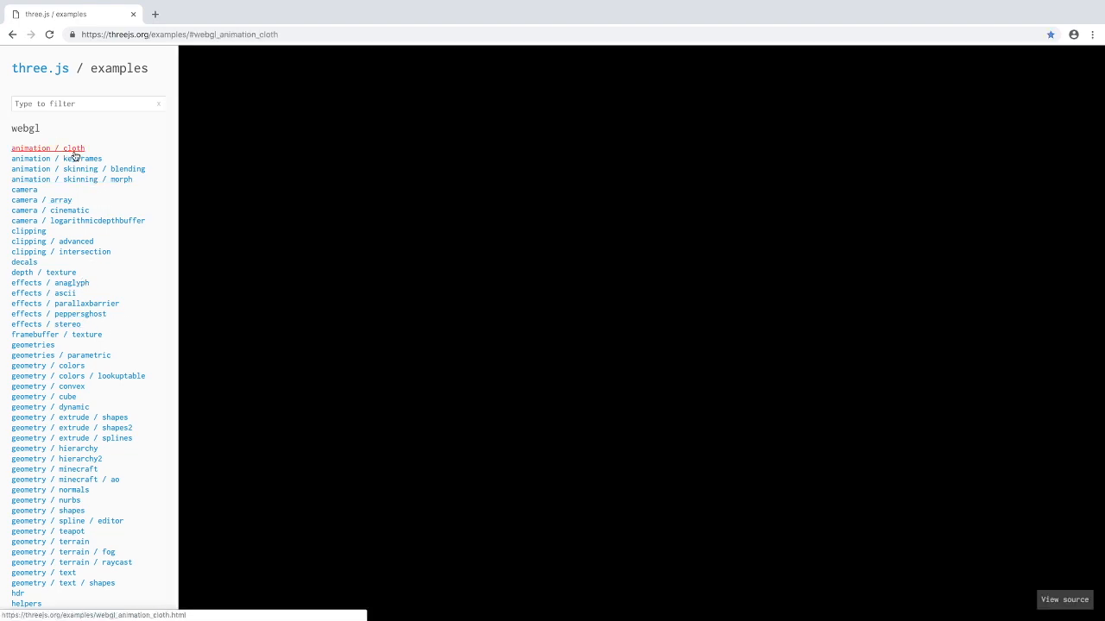
{"action": "left_click", "coordinate": [49, 149]}
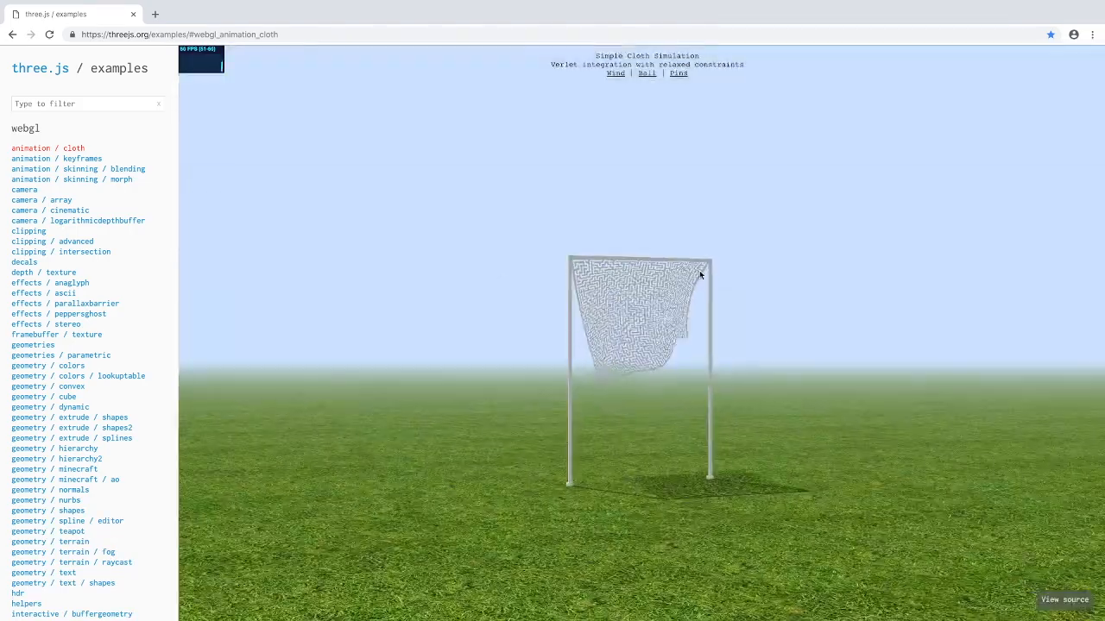
{"action": "left_click_drag", "start_coordinate": [699, 275], "coordinate": [537, 390]}
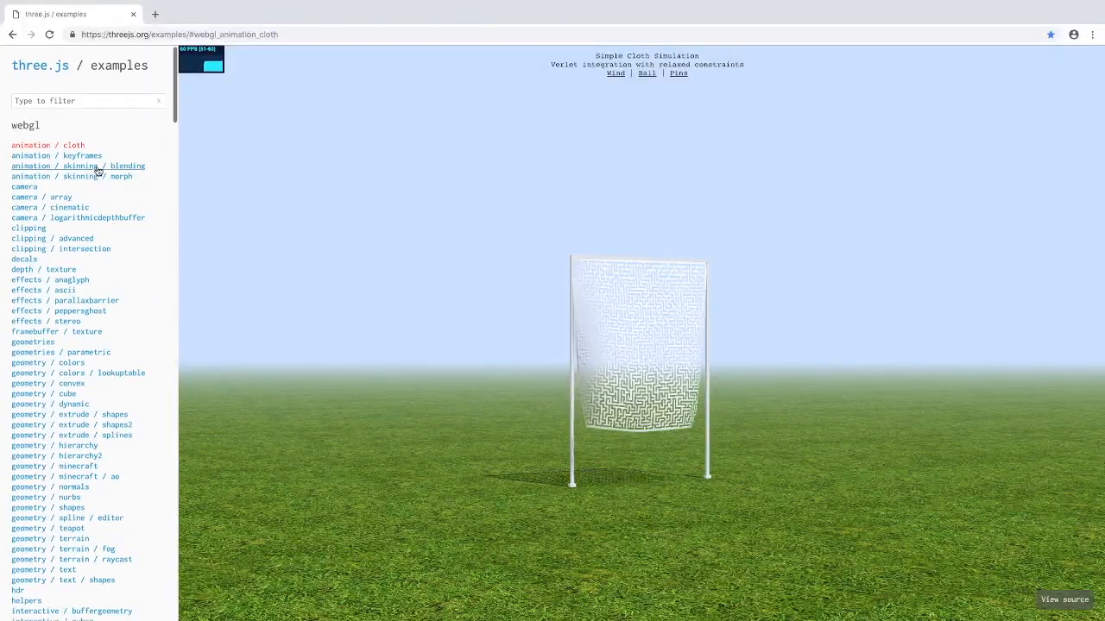
- Open the 'animation / skinning / blending' soldier demo and scroll the example list
{"action": "left_click", "coordinate": [76, 166]}
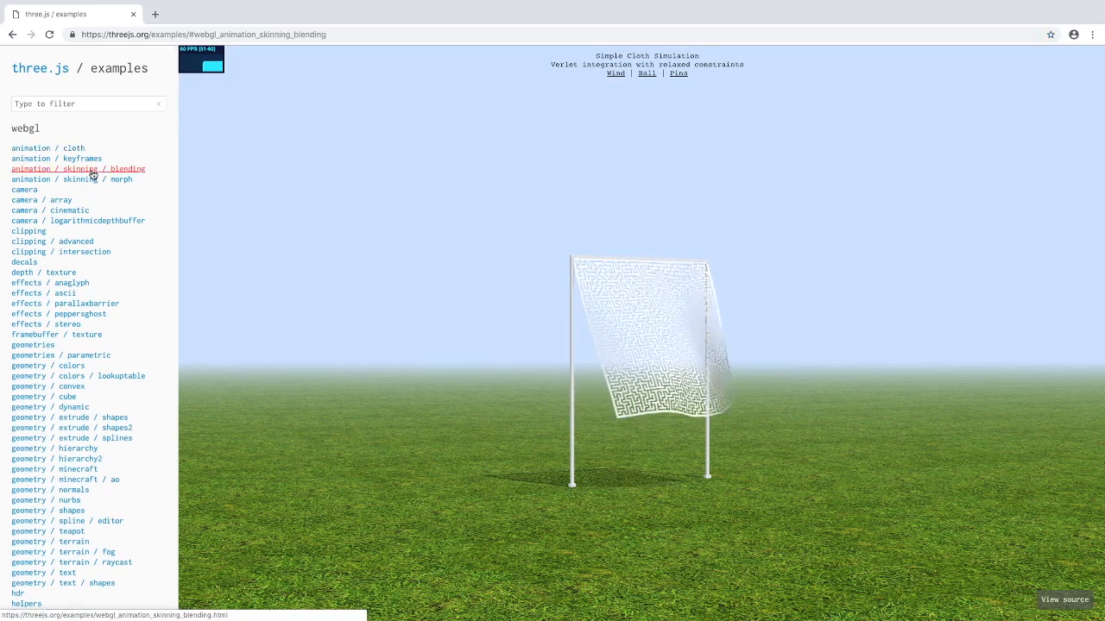
{"action": "left_click", "coordinate": [70, 178]}
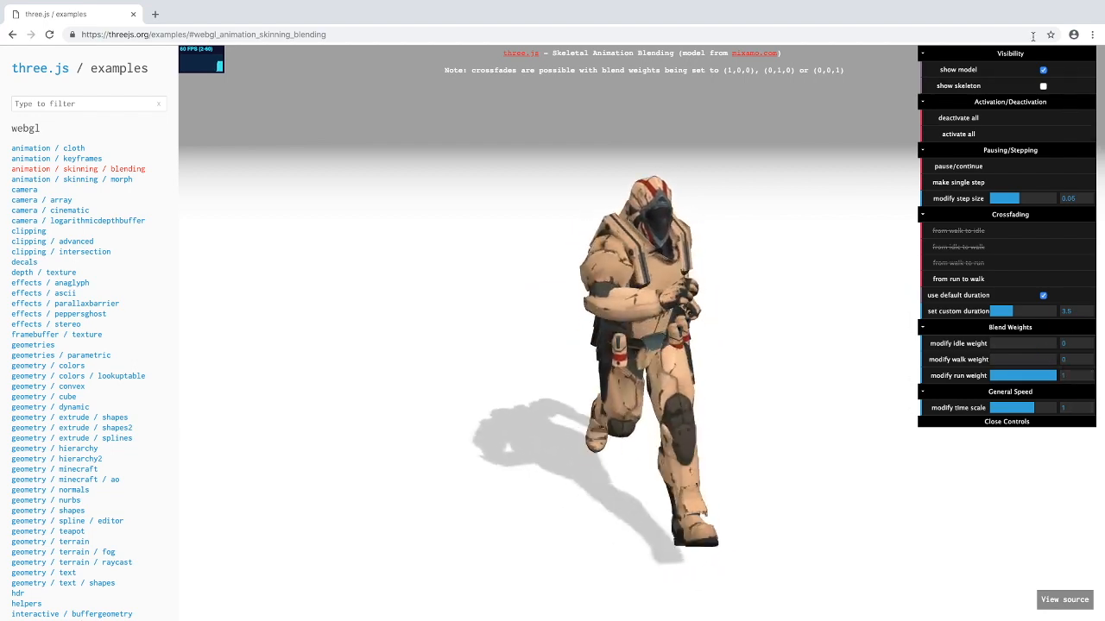
{"action": "left_click", "coordinate": [1043, 86]}
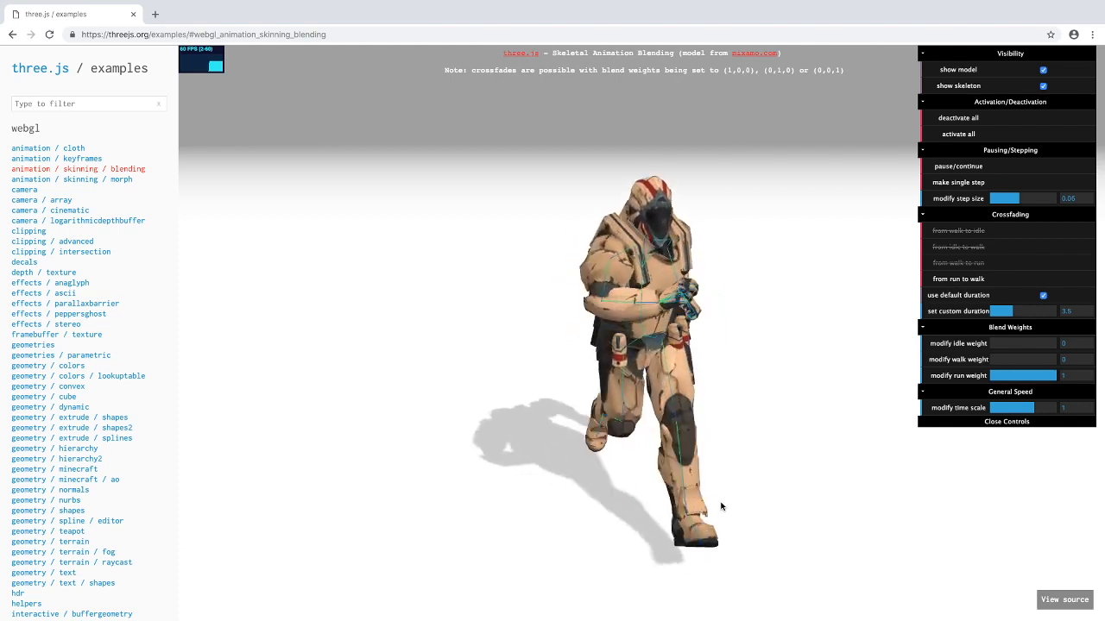
{"action": "mouse_move", "coordinate": [525, 345]}
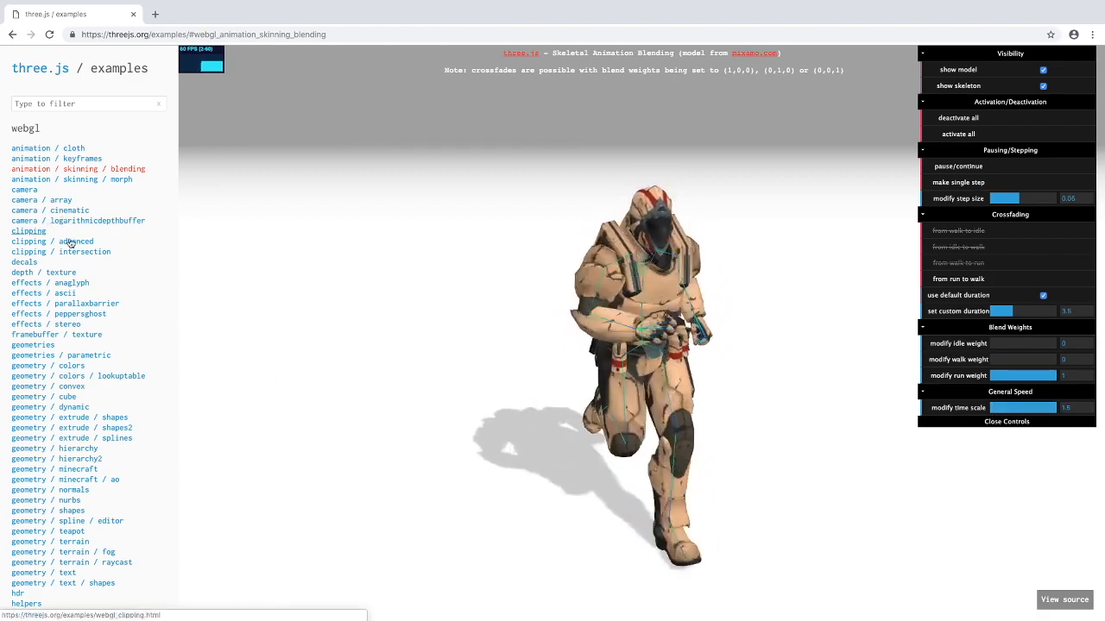
{"action": "scroll", "scroll_direction": "down", "scroll_amount": 3}
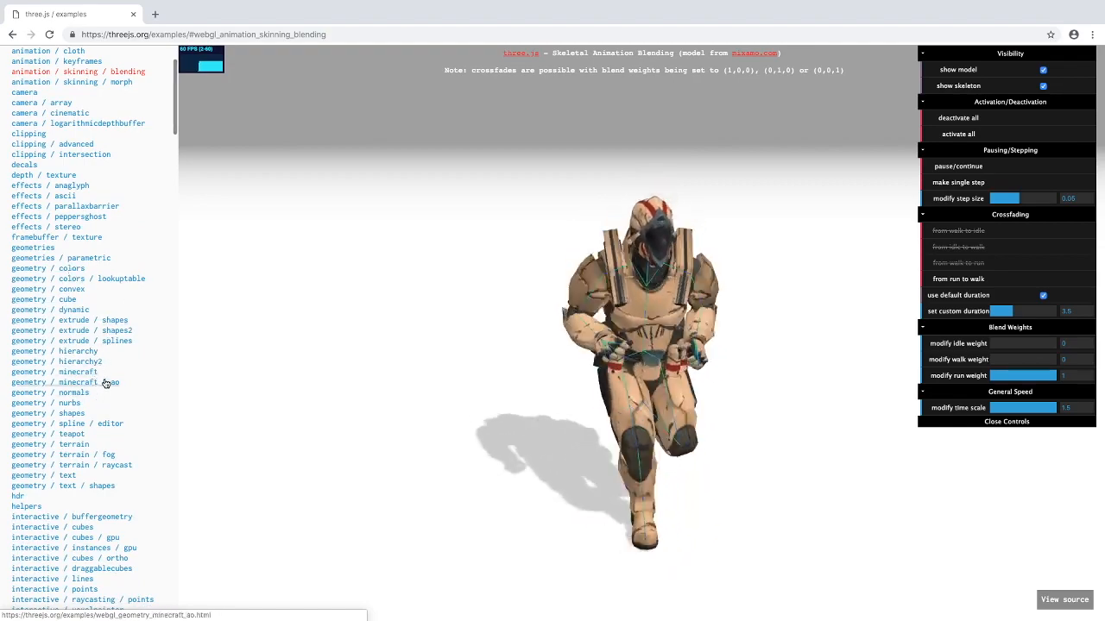
- Open 'geometry / minecraft / ao' and fly around the blocky grass terrain
{"action": "left_click", "coordinate": [66, 383]}
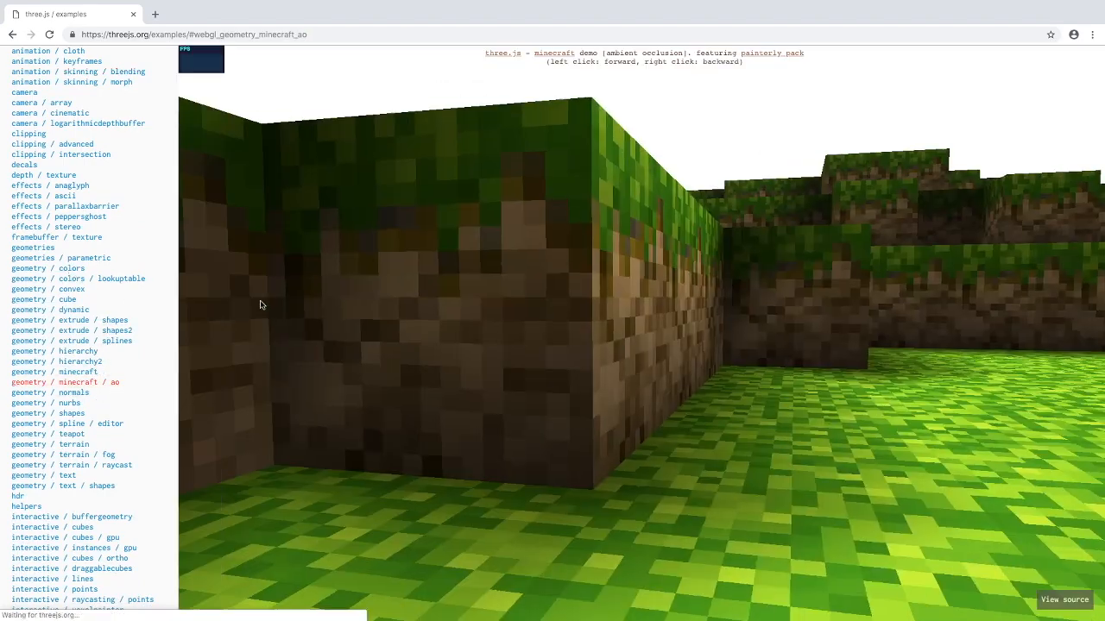
{"action": "left_click", "coordinate": [248, 373]}
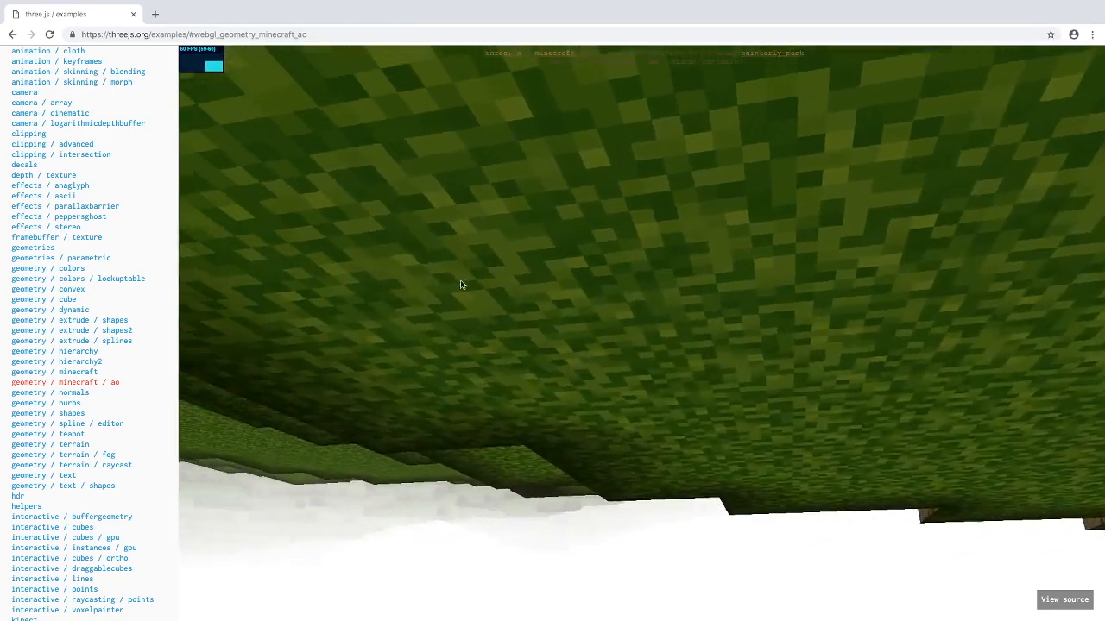
{"action": "left_click_drag", "start_coordinate": [459, 285], "coordinate": [590, 404]}
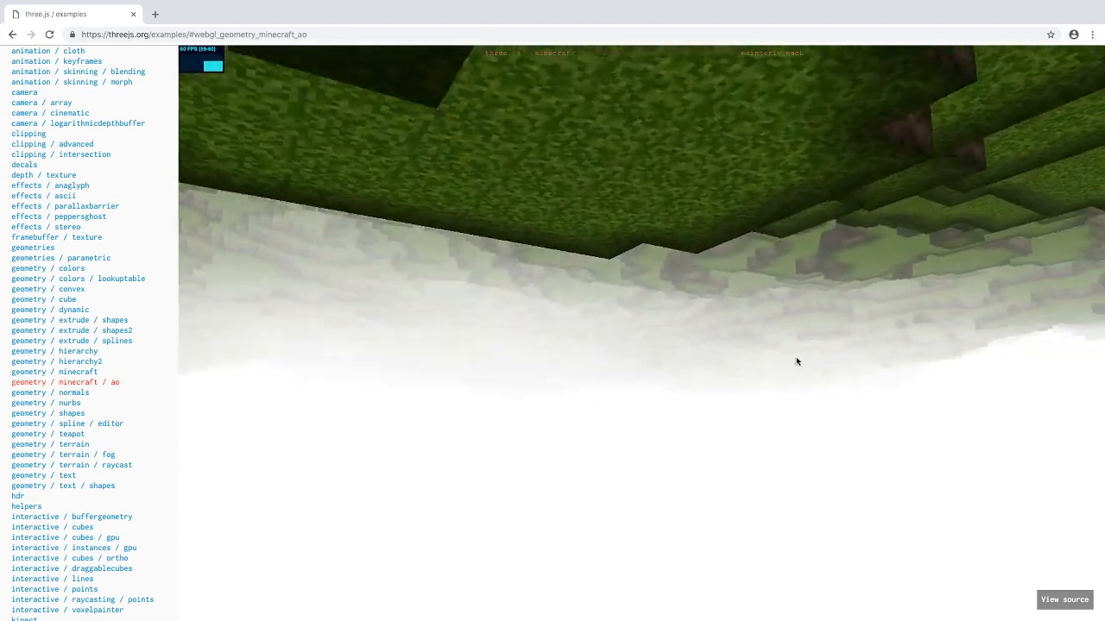
{"action": "left_click_drag", "start_coordinate": [797, 361], "coordinate": [625, 264]}
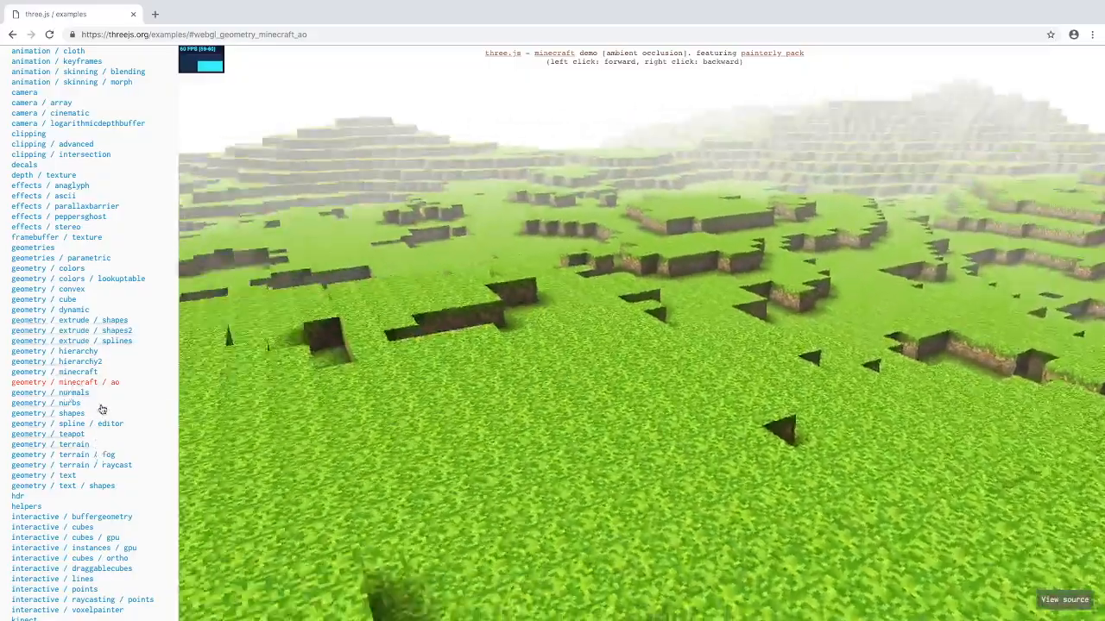
- Open 'geometry / terrain / fog' and fly forward over the foggy mountains
{"action": "left_click", "coordinate": [67, 456]}
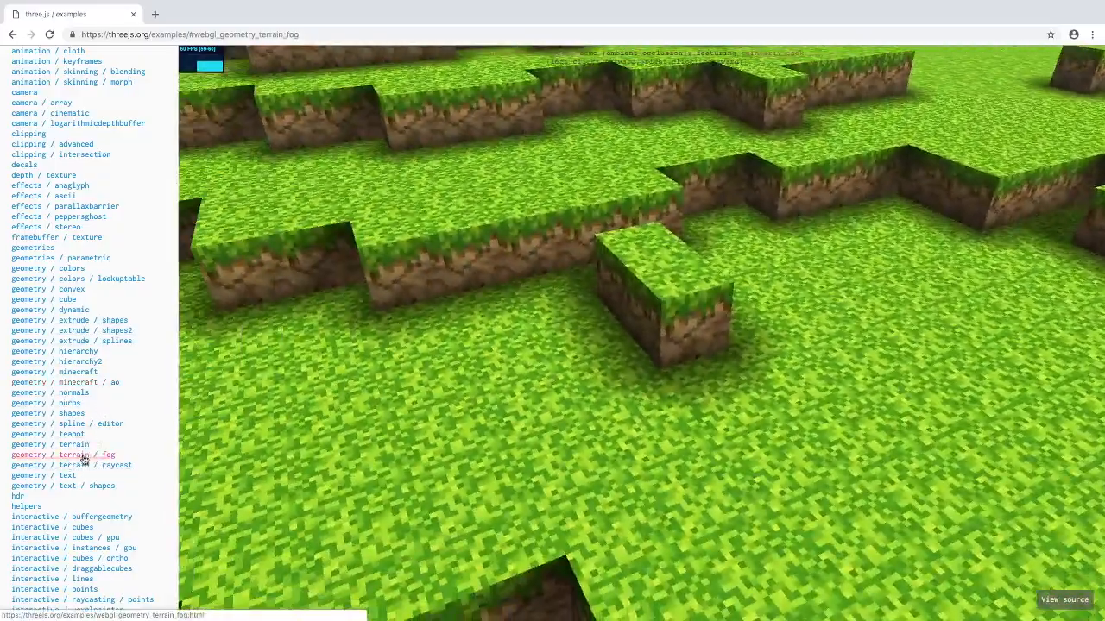
{"action": "left_click", "coordinate": [62, 456]}
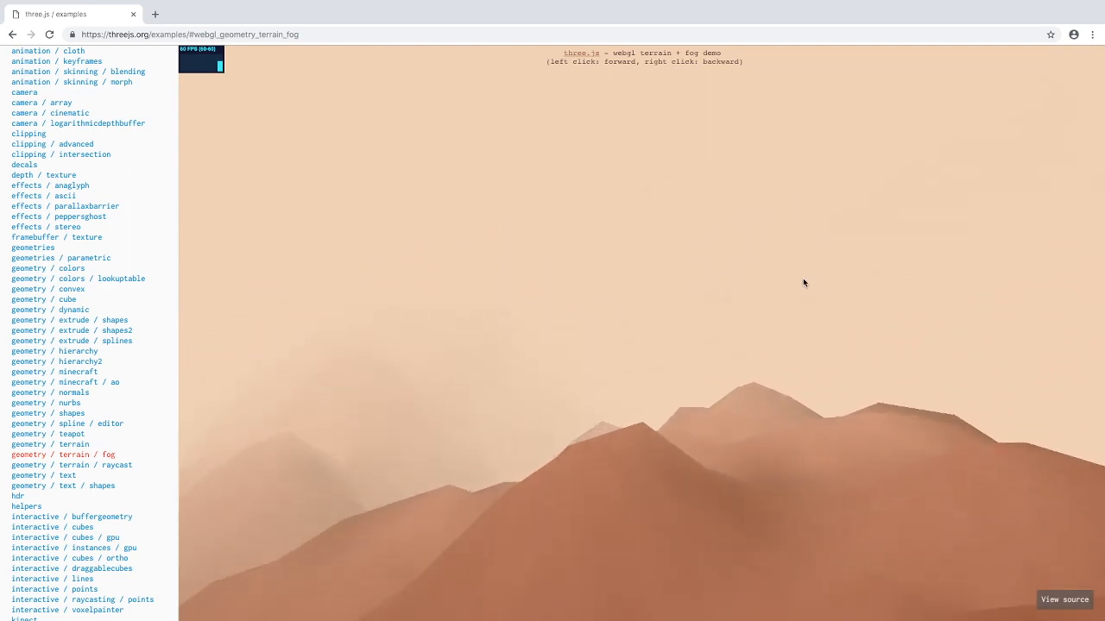
{"action": "left_click", "coordinate": [604, 335]}
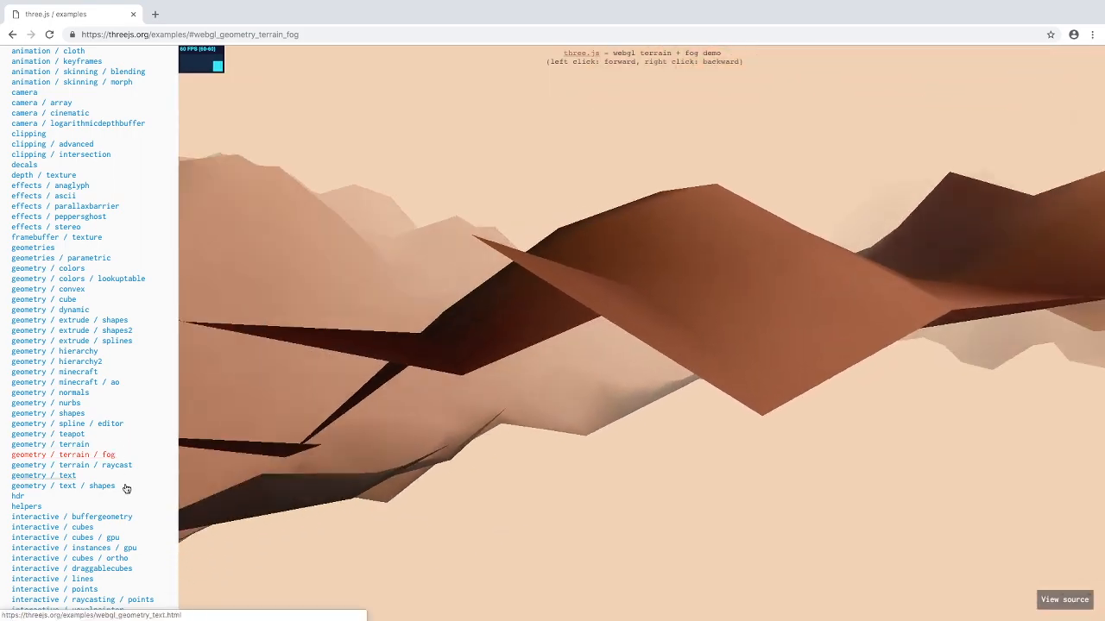
- Open 'materials / cubemap / dynamic' and orbit around the reflective sphere and knot
{"action": "left_click", "coordinate": [76, 145]}
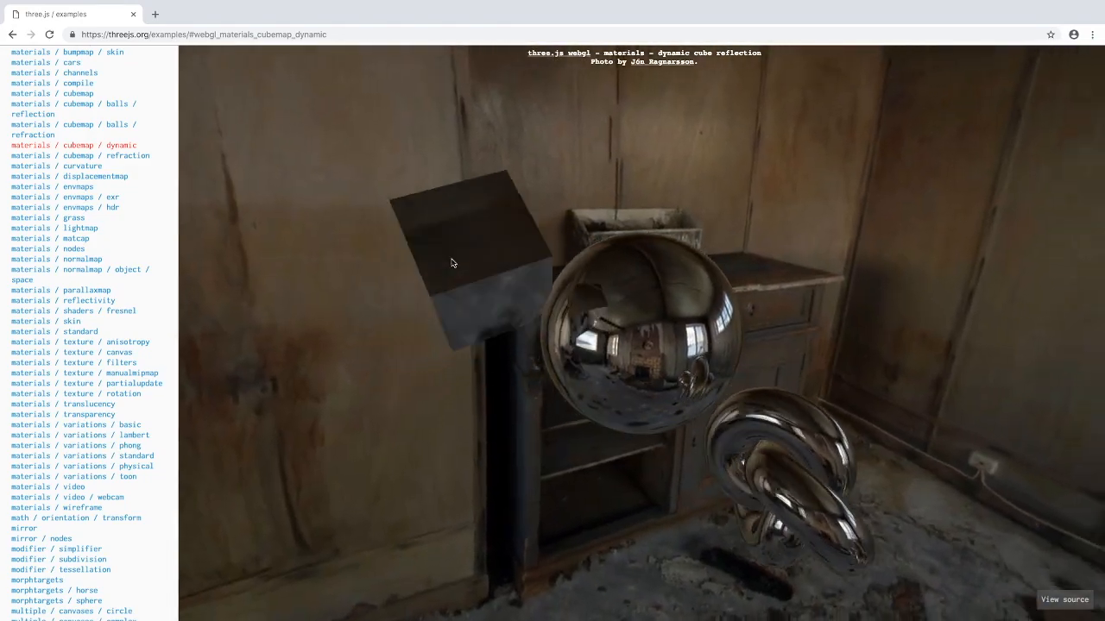
{"action": "left_click_drag", "start_coordinate": [452, 263], "coordinate": [347, 309]}
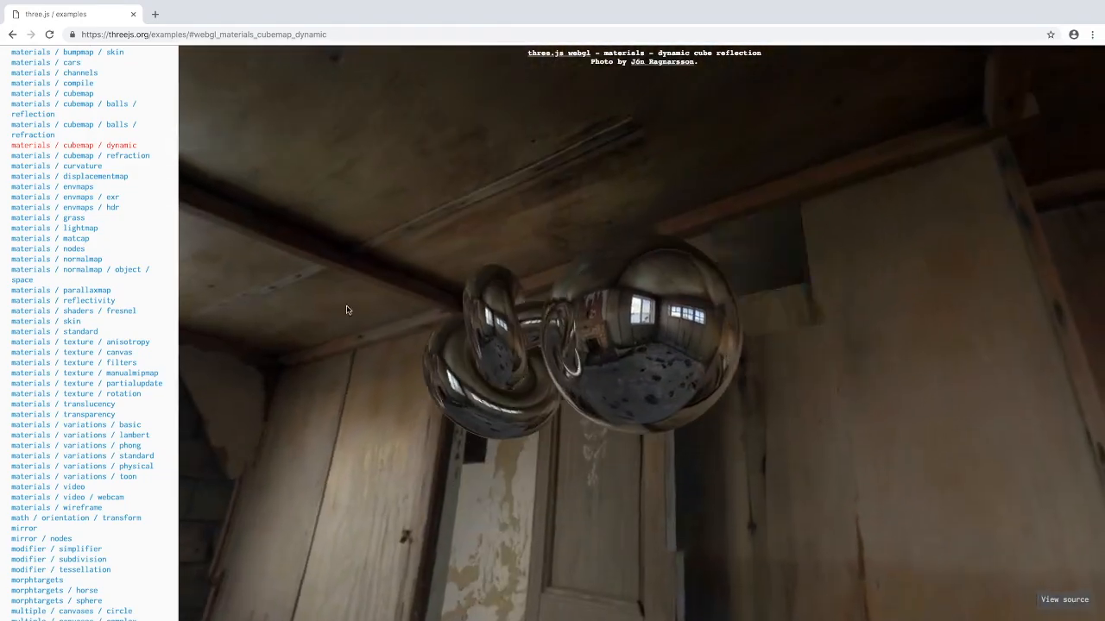
{"action": "left_click_drag", "start_coordinate": [347, 309], "coordinate": [680, 245]}
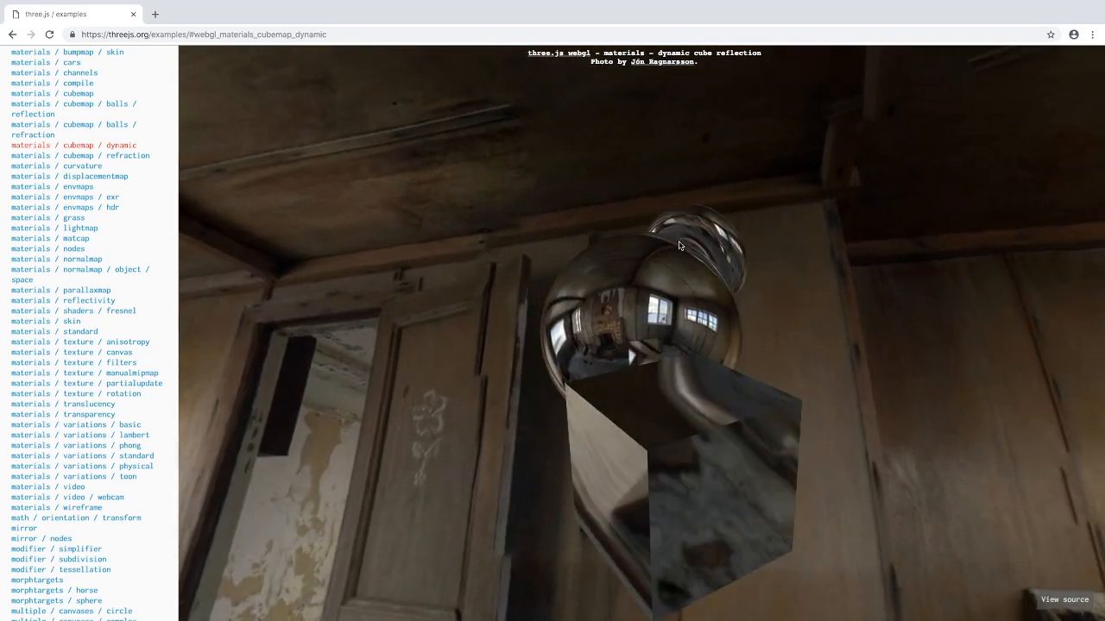
{"action": "left_click_drag", "start_coordinate": [682, 246], "coordinate": [479, 470]}
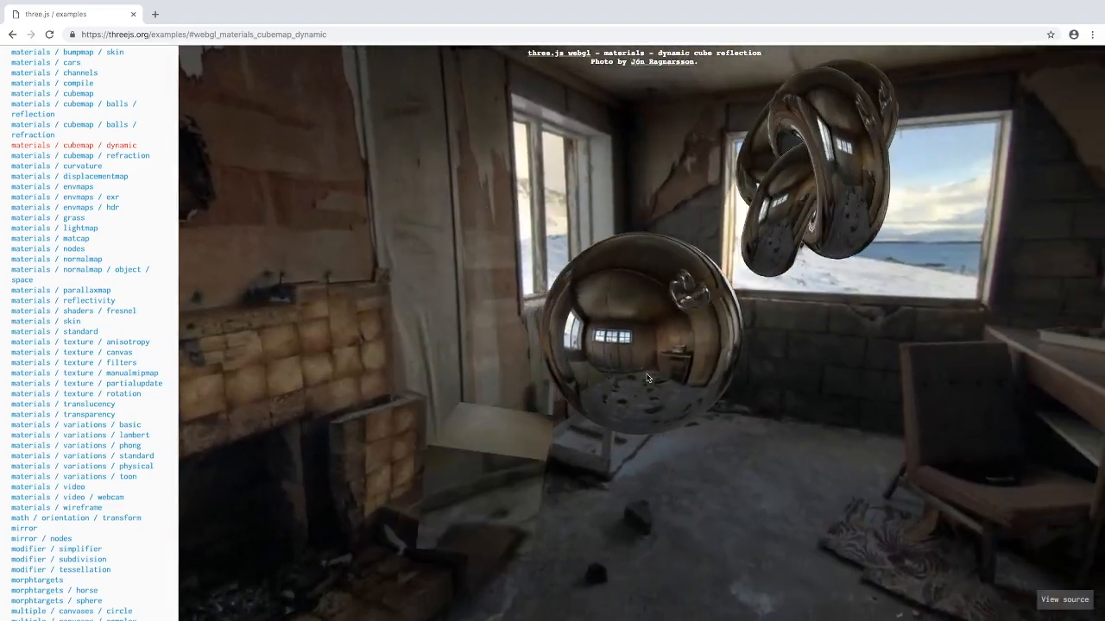
{"action": "left_click_drag", "start_coordinate": [647, 380], "coordinate": [699, 337]}
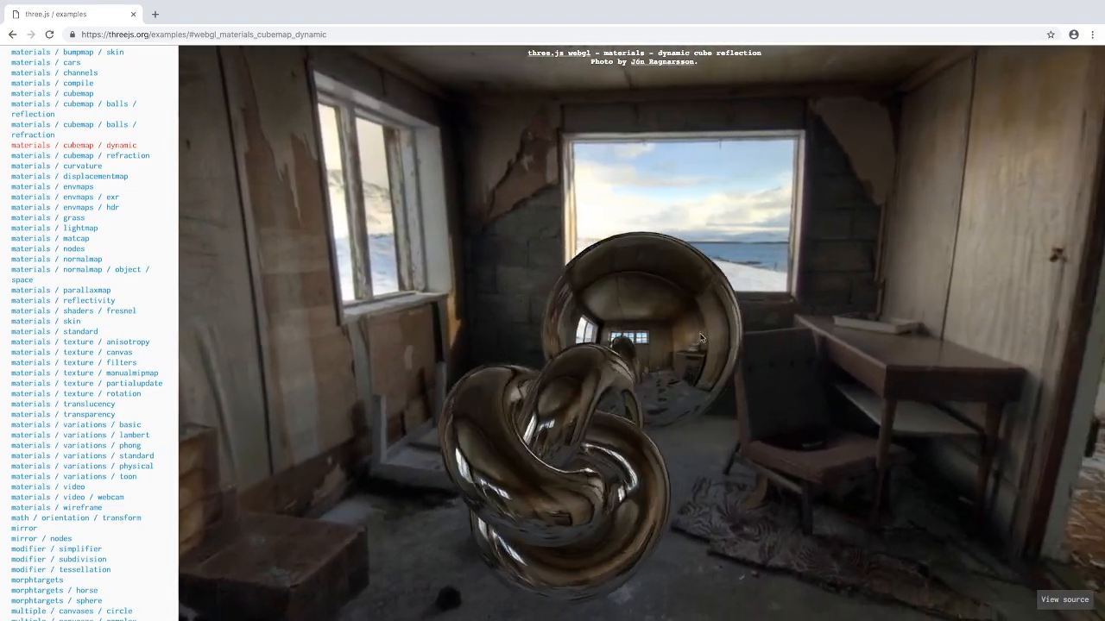
{"action": "left_click_drag", "start_coordinate": [699, 337], "coordinate": [914, 302]}
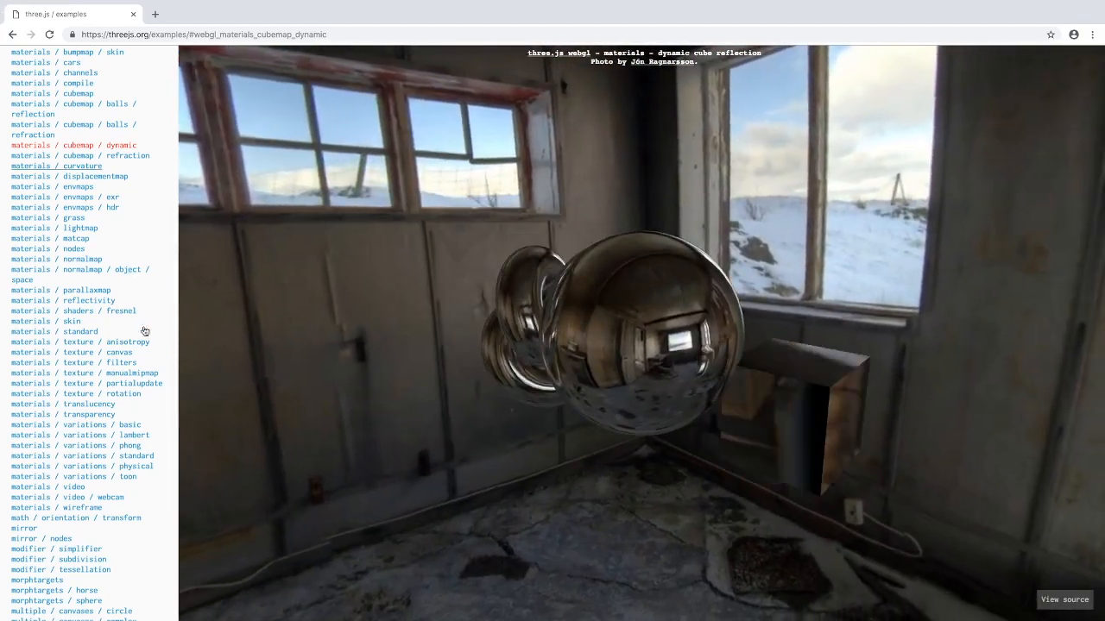
- Open 'physics / terrain' and orbit the heightfield terrain from several angles
{"action": "left_click", "coordinate": [45, 509]}
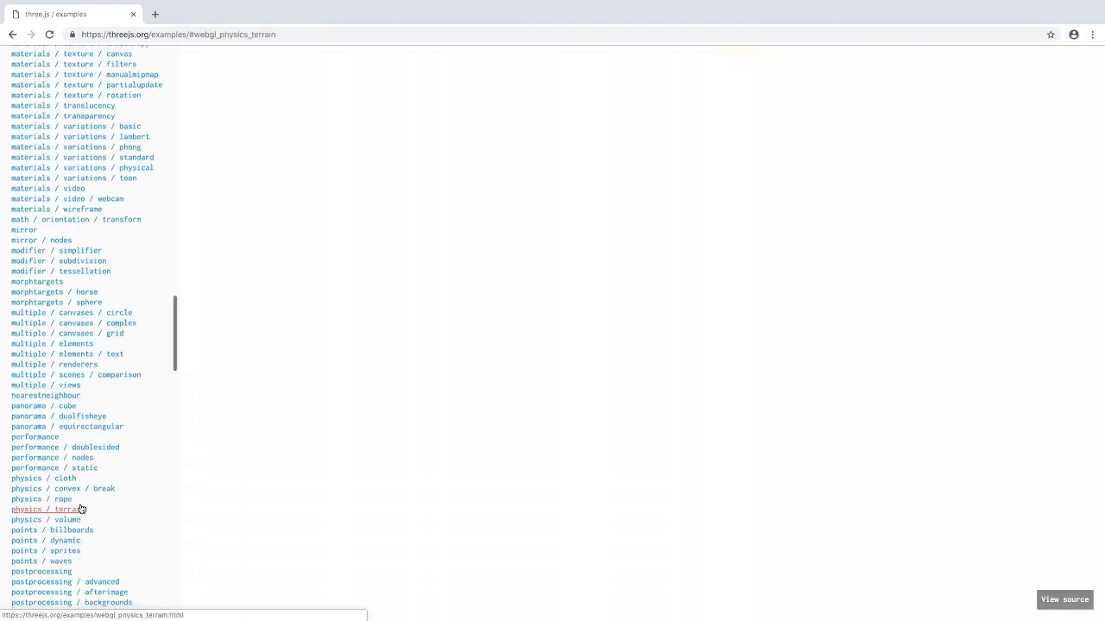
{"action": "left_click", "coordinate": [48, 509]}
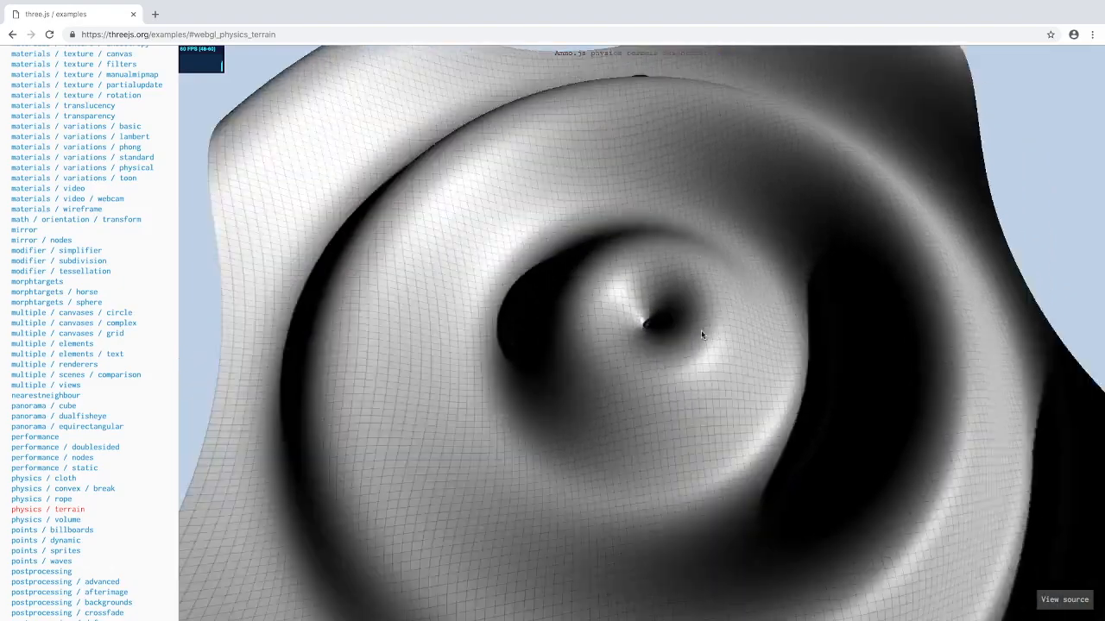
{"action": "left_click_drag", "start_coordinate": [704, 335], "coordinate": [624, 308]}
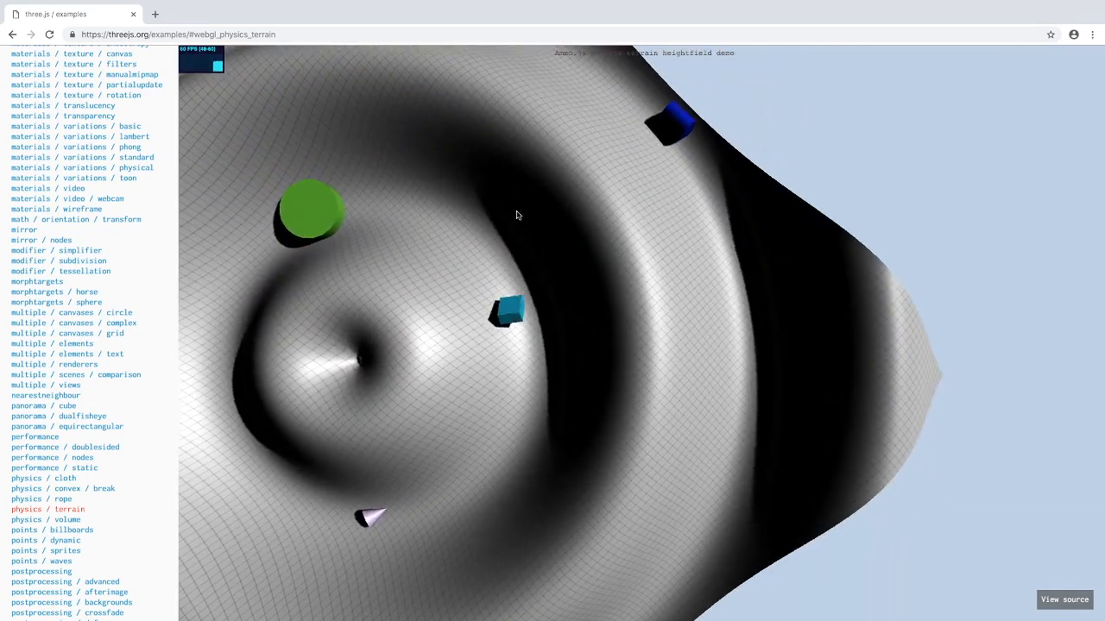
{"action": "left_click_drag", "start_coordinate": [518, 216], "coordinate": [694, 260]}
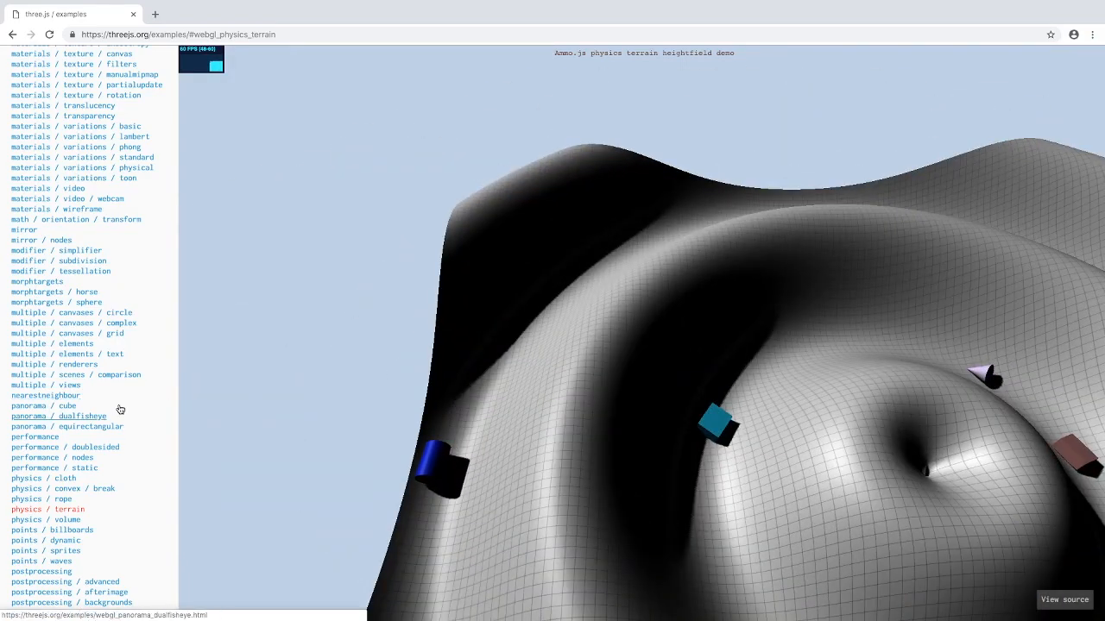
- Open 'physics / cloth' and view its source code on GitHub
{"action": "left_click", "coordinate": [43, 478]}
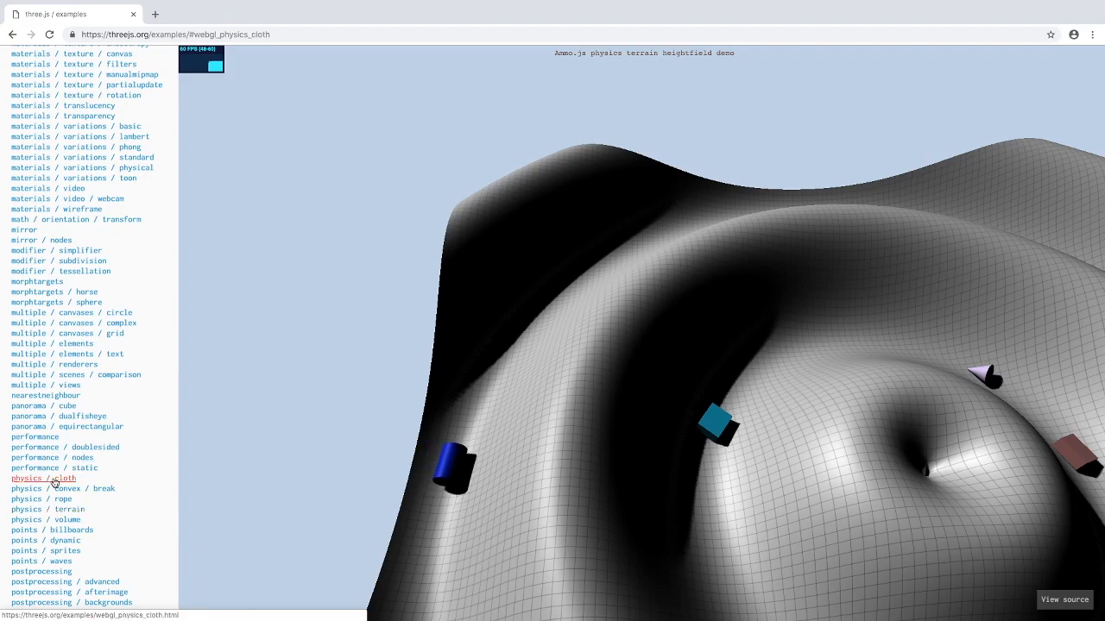
{"action": "left_click", "coordinate": [43, 478]}
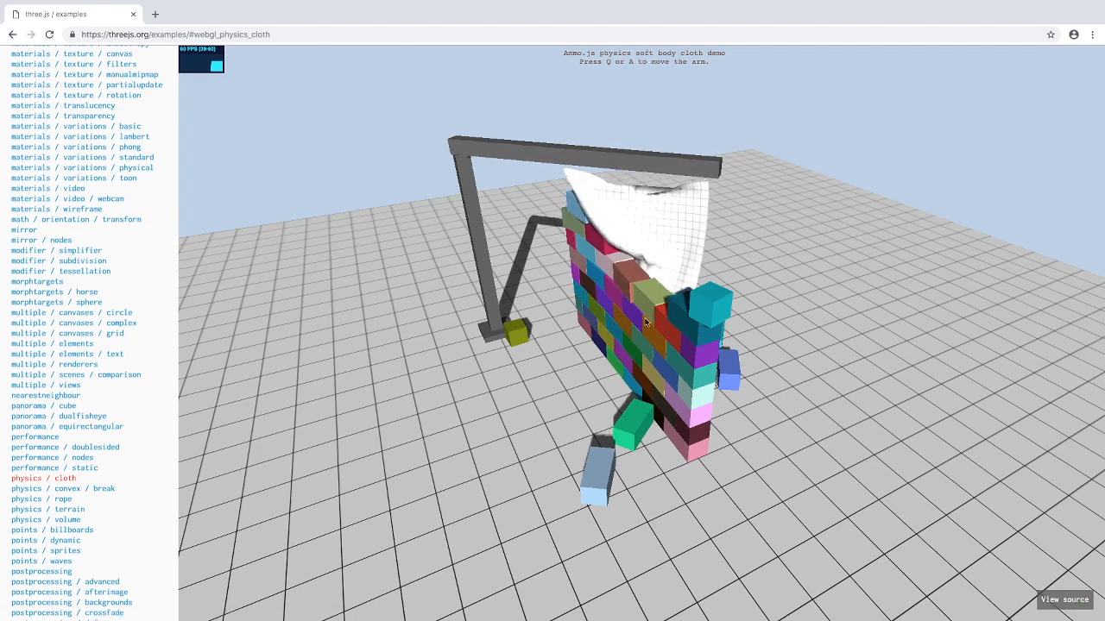
{"action": "left_click", "coordinate": [1063, 601]}
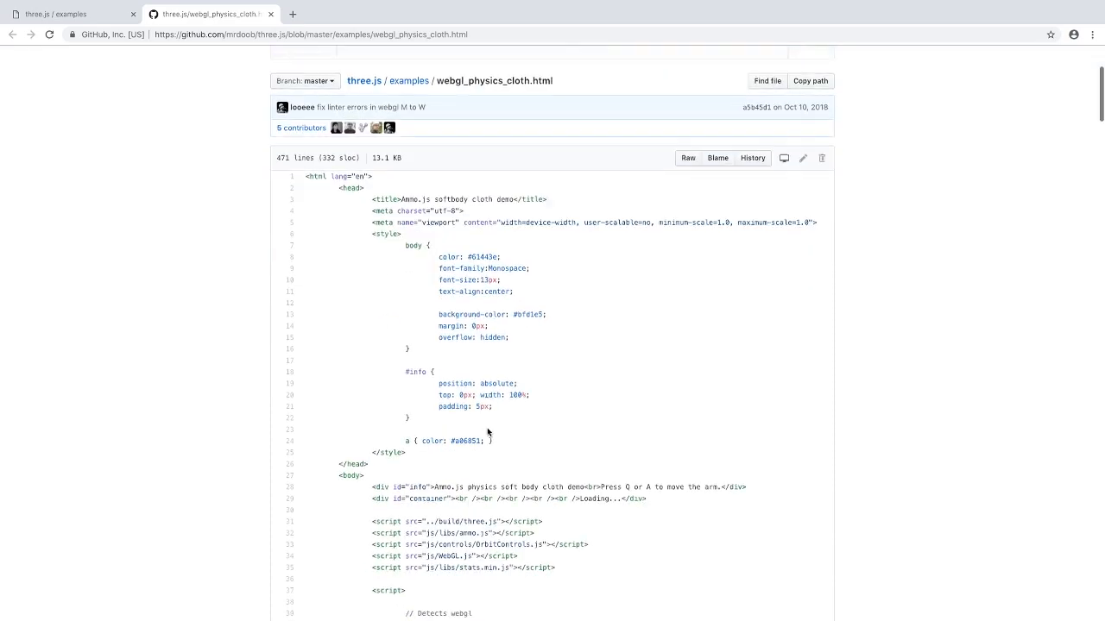
{"action": "scroll", "scroll_direction": "down", "scroll_amount": 3}
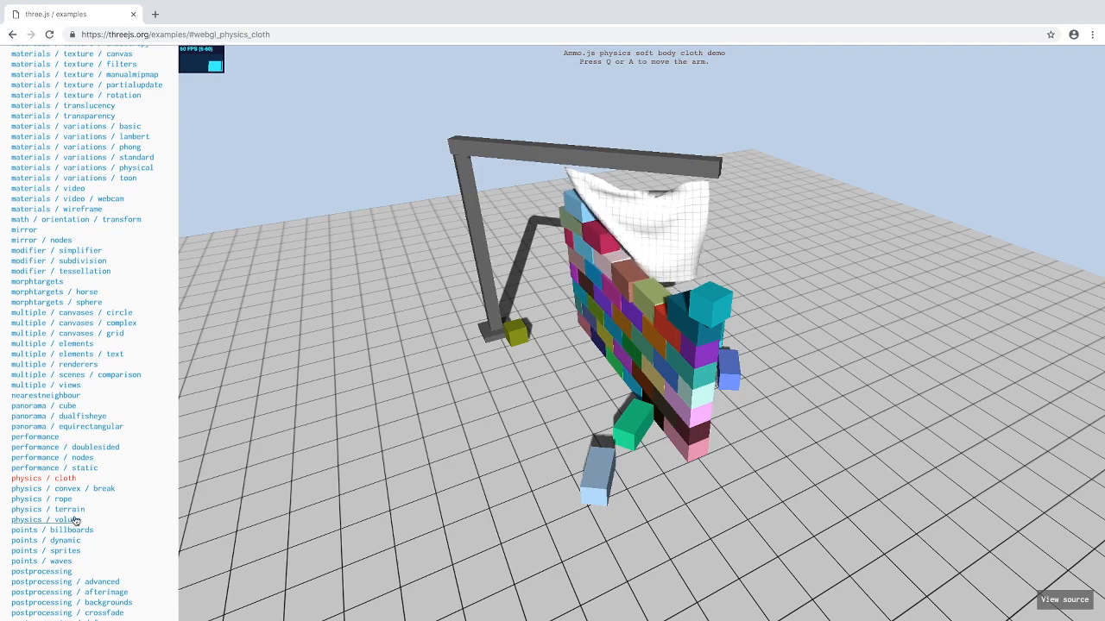
- Open the 'physics / rope' demo and scroll the example list back up
{"action": "left_click", "coordinate": [41, 499]}
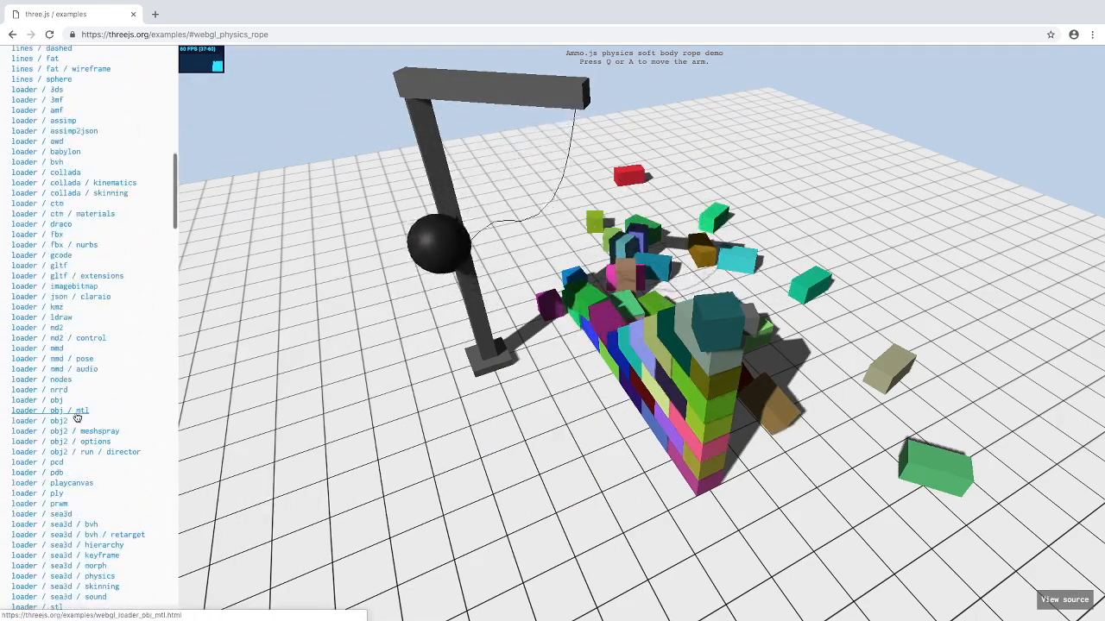
{"action": "scroll", "scroll_direction": "up", "scroll_amount": 3}
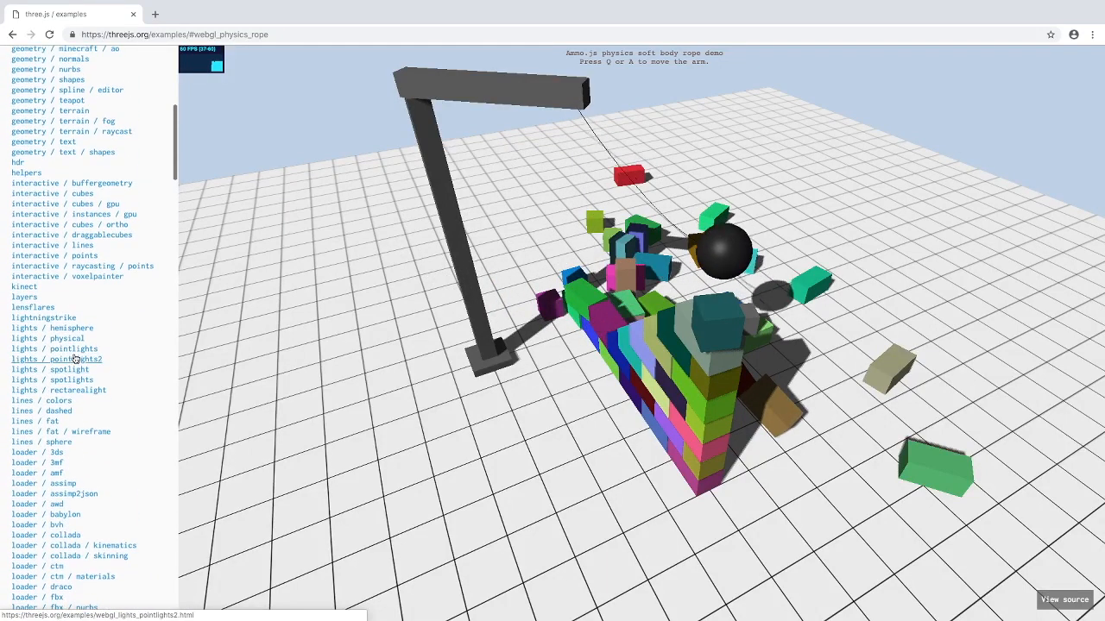
- Browse the spotlights and point lights demos, then land on the hemisphere light flamingo demo
{"action": "left_click", "coordinate": [51, 380]}
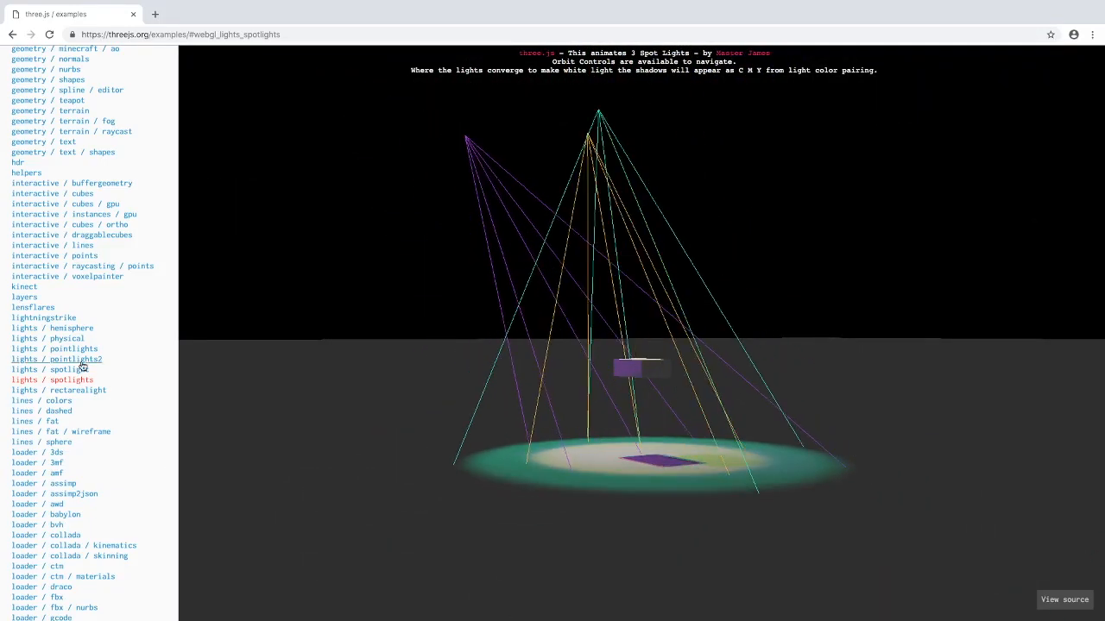
{"action": "left_click", "coordinate": [57, 359]}
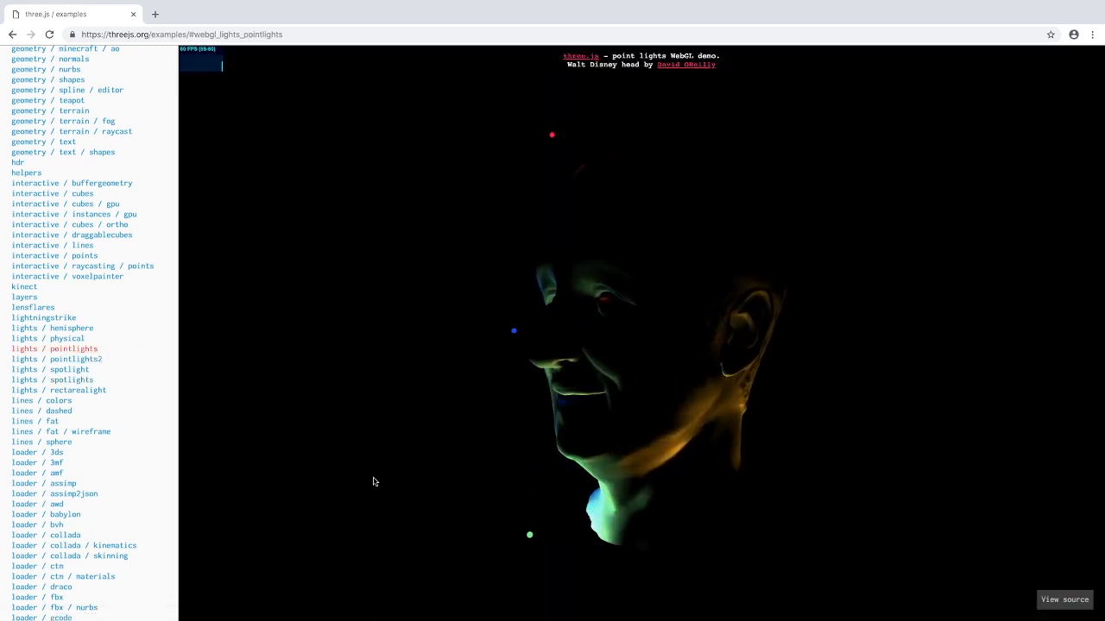
{"action": "left_click", "coordinate": [70, 328]}
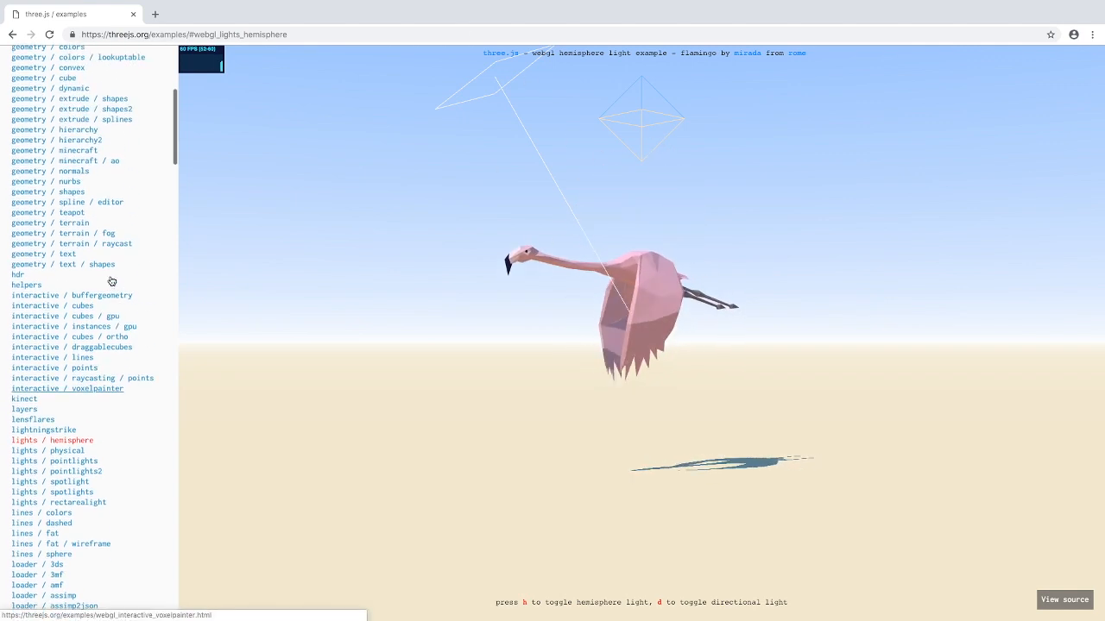
{"action": "scroll", "scroll_direction": "up", "scroll_amount": 3}
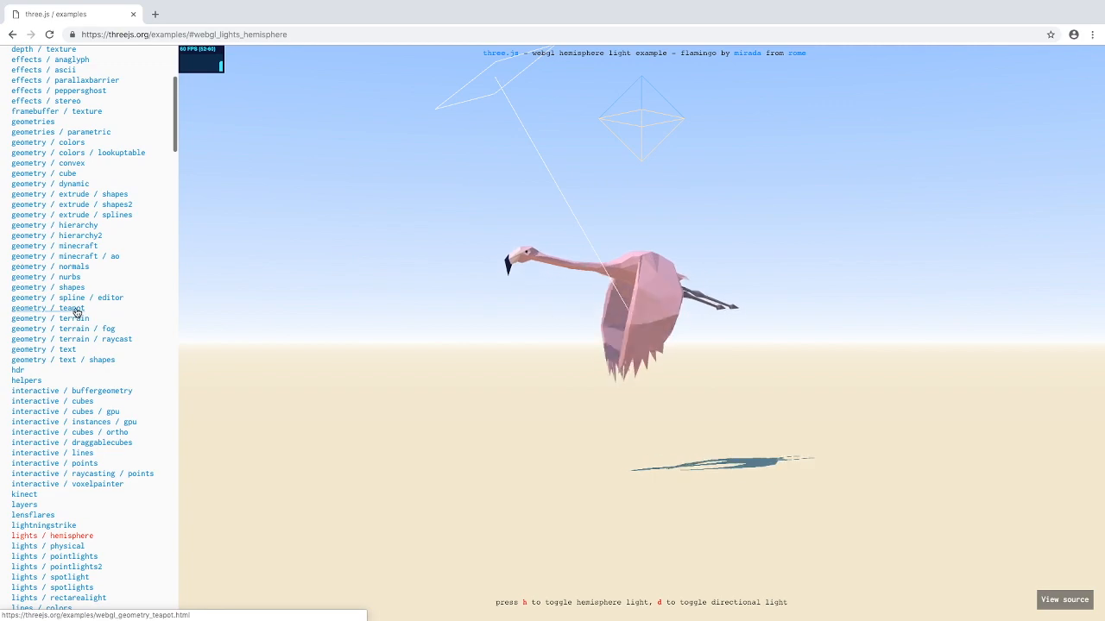
- Load the Utah teapot demo and switch its shading to wireframe while orbiting it
{"action": "left_click", "coordinate": [57, 307]}
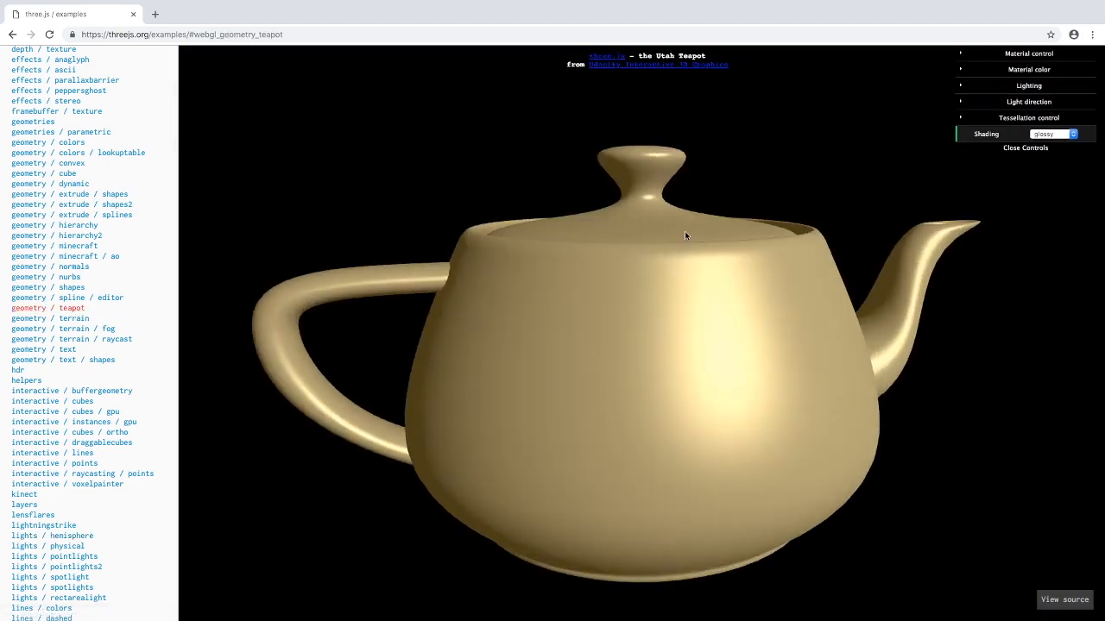
{"action": "left_click_drag", "start_coordinate": [687, 238], "coordinate": [563, 207]}
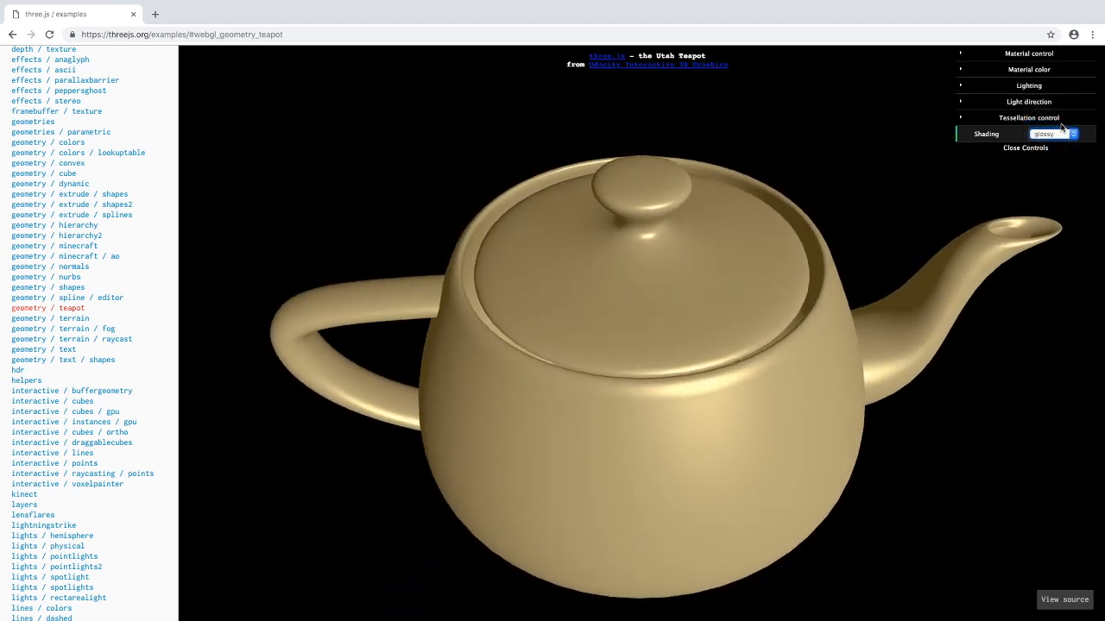
{"action": "left_click", "coordinate": [1051, 135]}
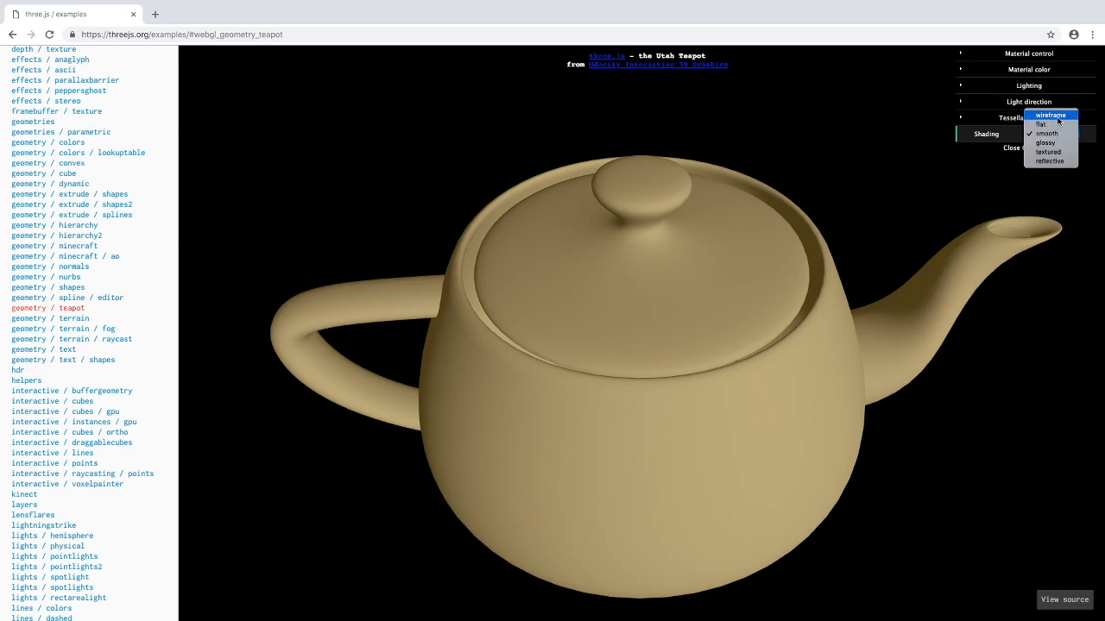
{"action": "left_click", "coordinate": [1049, 114]}
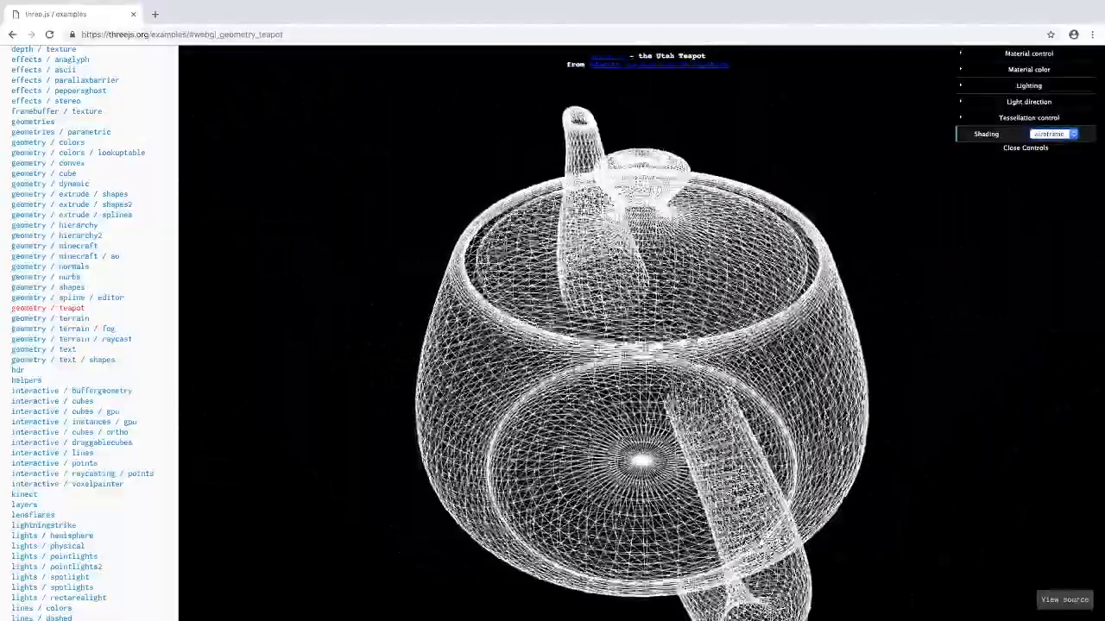
- Switch the teapot shading to textured, then reflective, orbiting to see the sky reflection
{"action": "left_click", "coordinate": [1051, 135]}
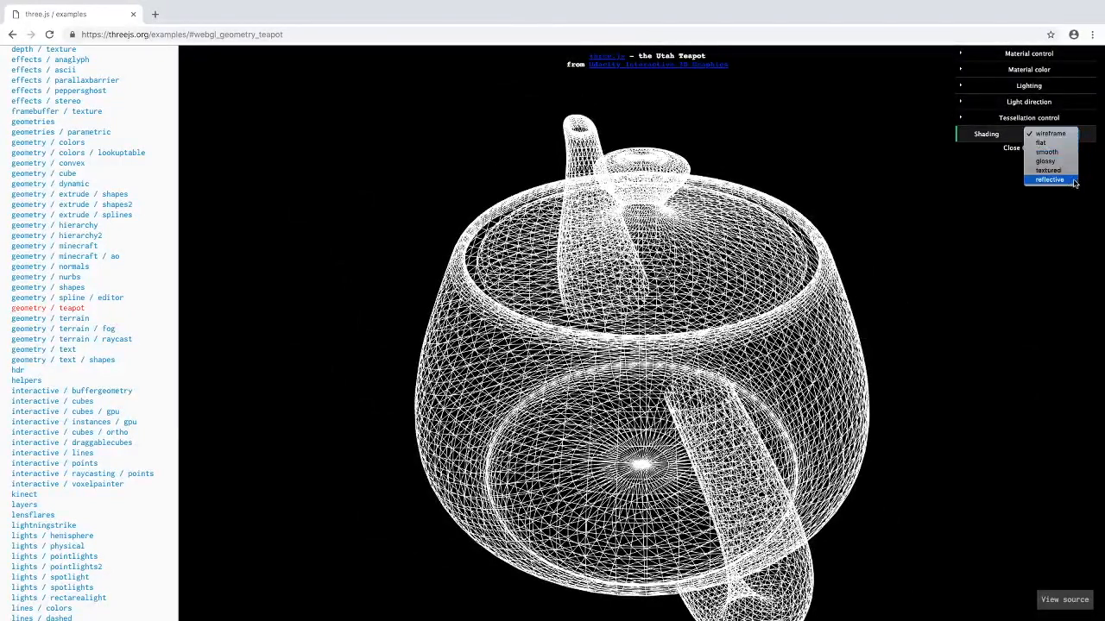
{"action": "left_click", "coordinate": [1048, 171]}
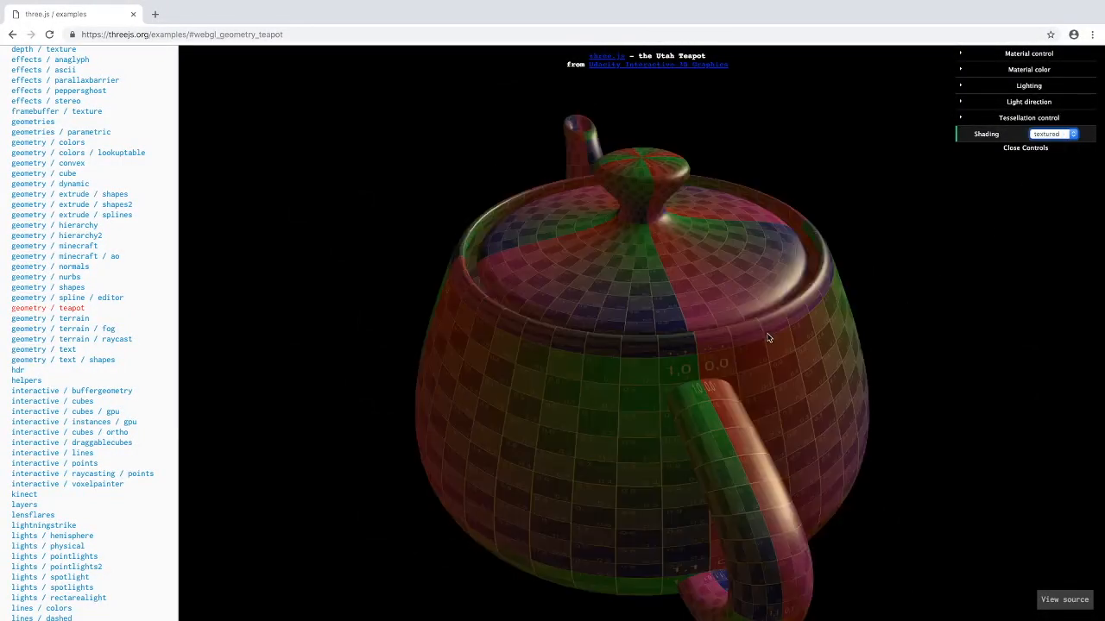
{"action": "left_click_drag", "start_coordinate": [768, 336], "coordinate": [457, 354]}
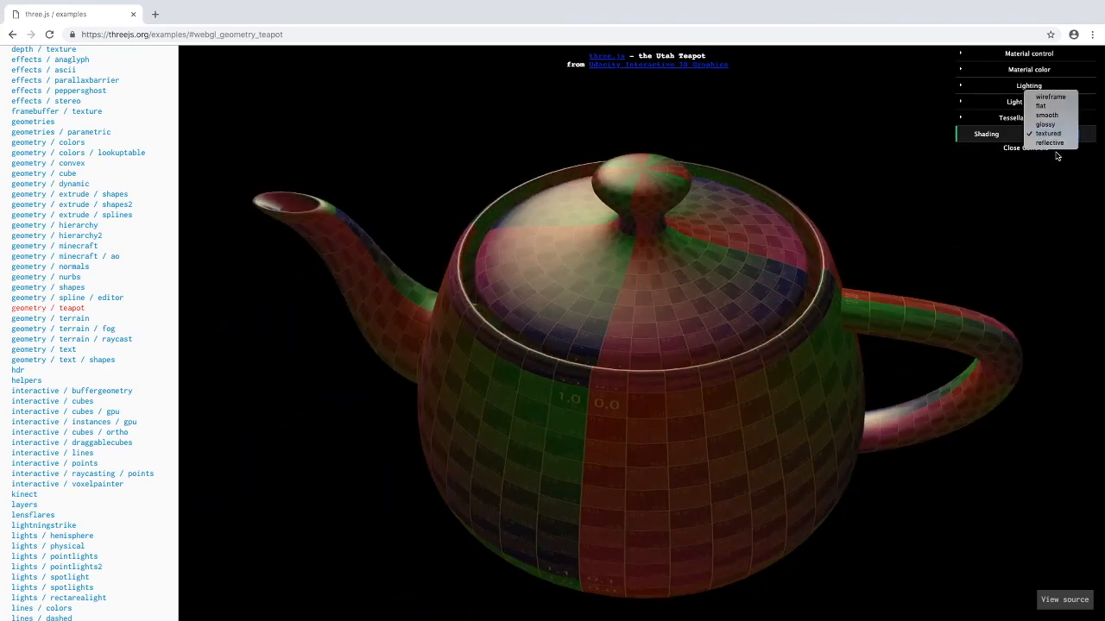
{"action": "left_click", "coordinate": [1047, 142]}
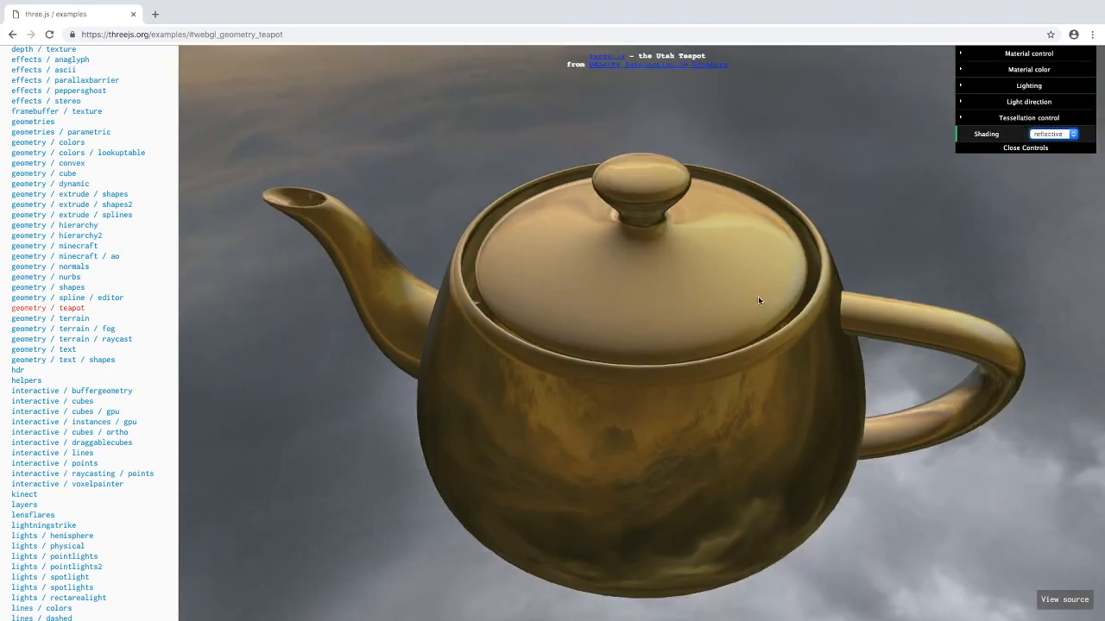
{"action": "left_click_drag", "start_coordinate": [759, 301], "coordinate": [687, 309]}
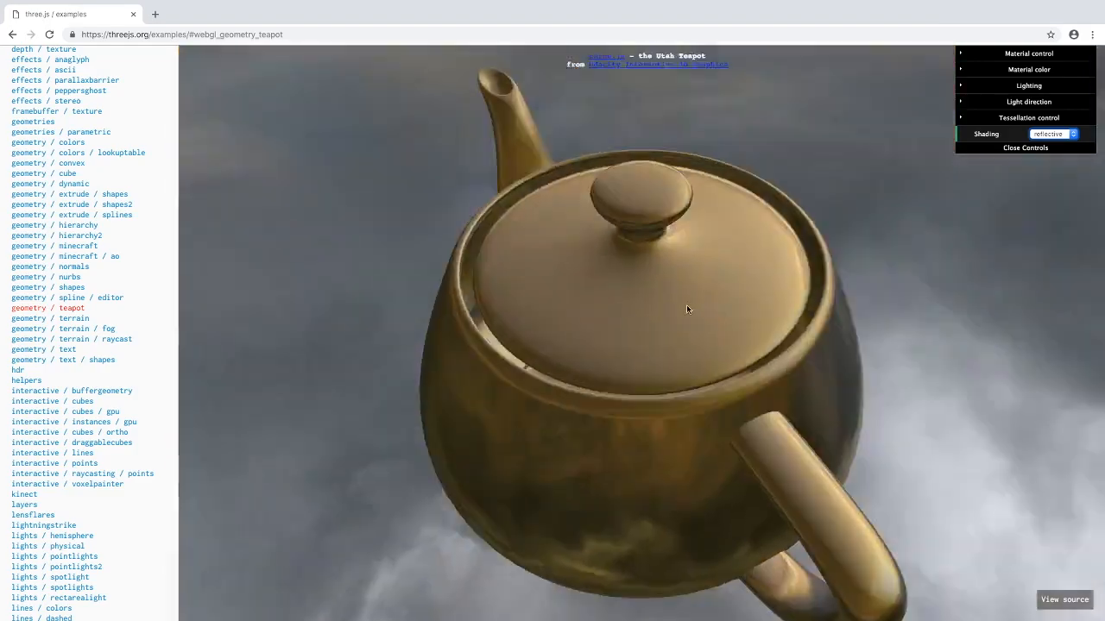
{"action": "left_click_drag", "start_coordinate": [687, 309], "coordinate": [704, 228]}
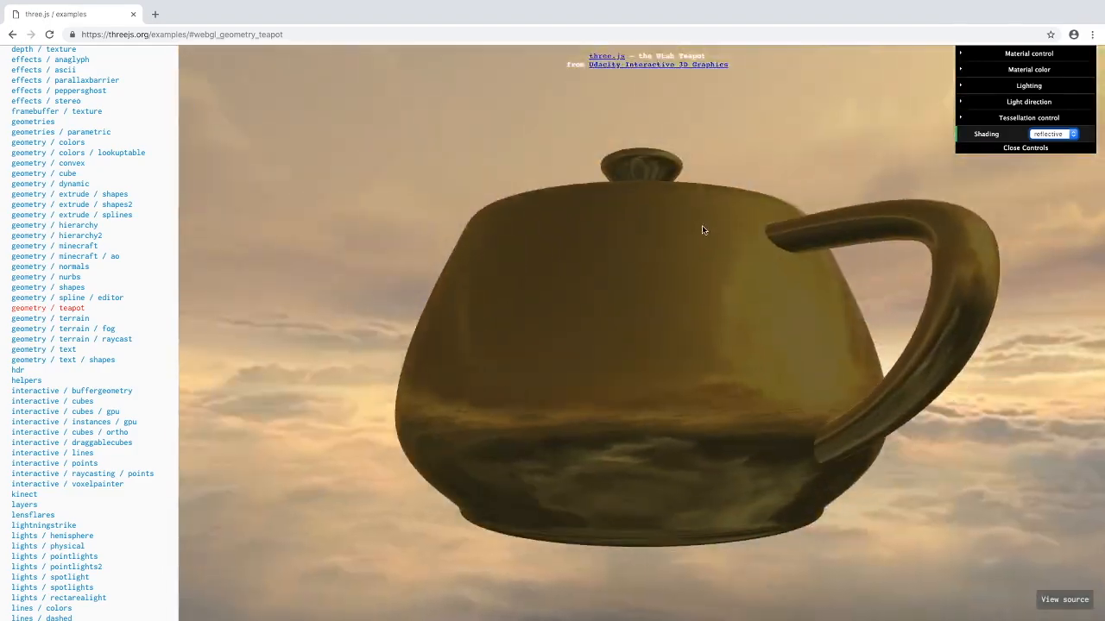
{"action": "left_click_drag", "start_coordinate": [705, 228], "coordinate": [683, 339]}
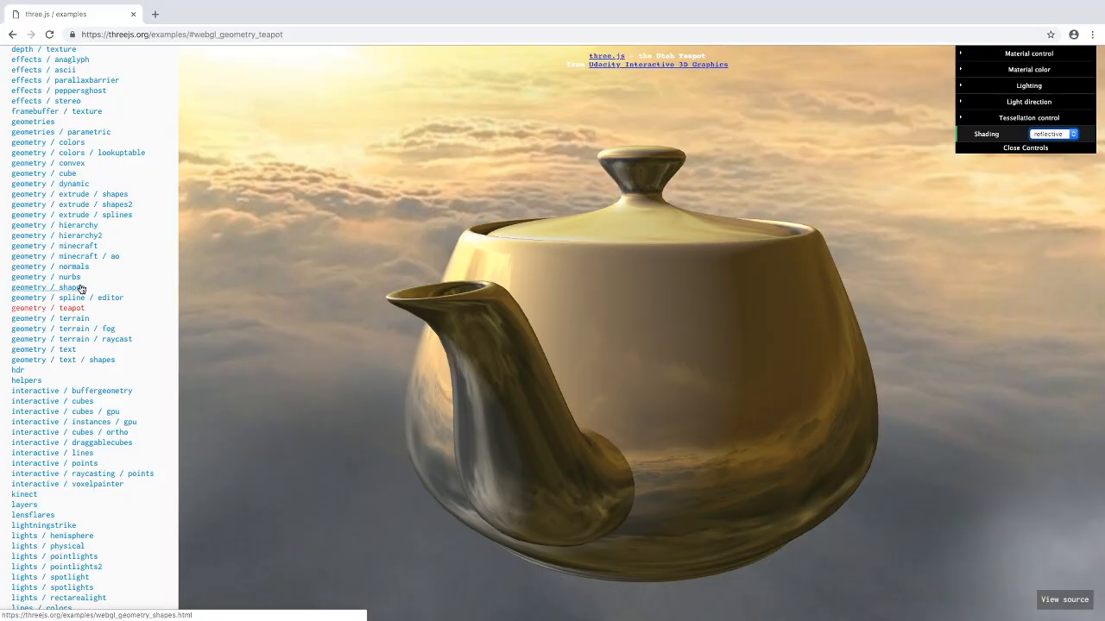
- Visit the geometry shapes demo, then the skinning and morph robot animation demo
{"action": "left_click", "coordinate": [54, 287]}
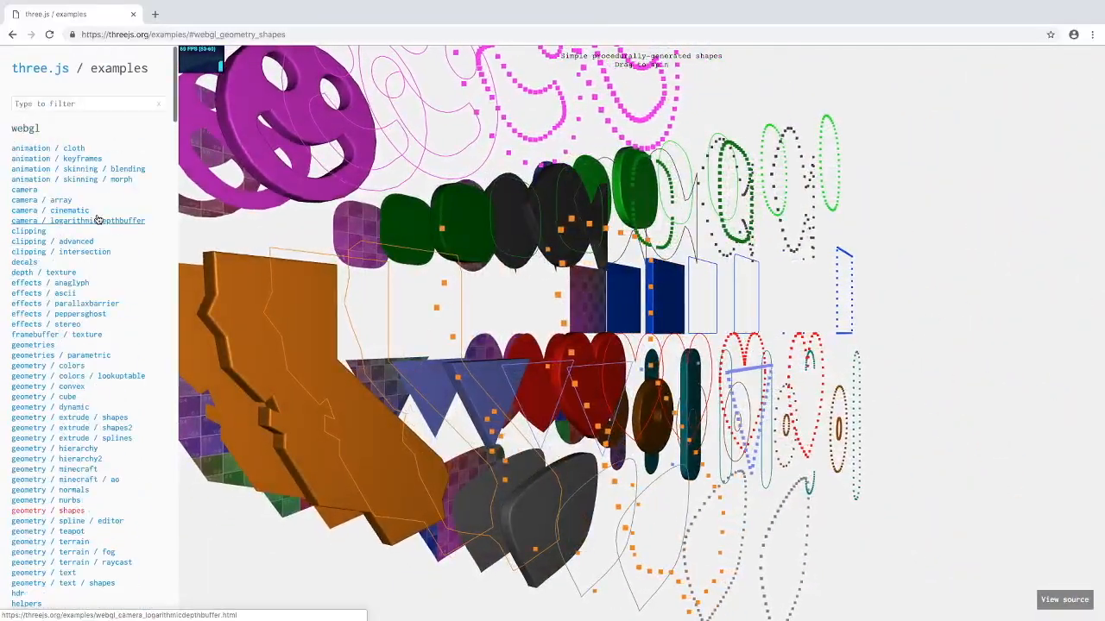
{"action": "left_click", "coordinate": [72, 180]}
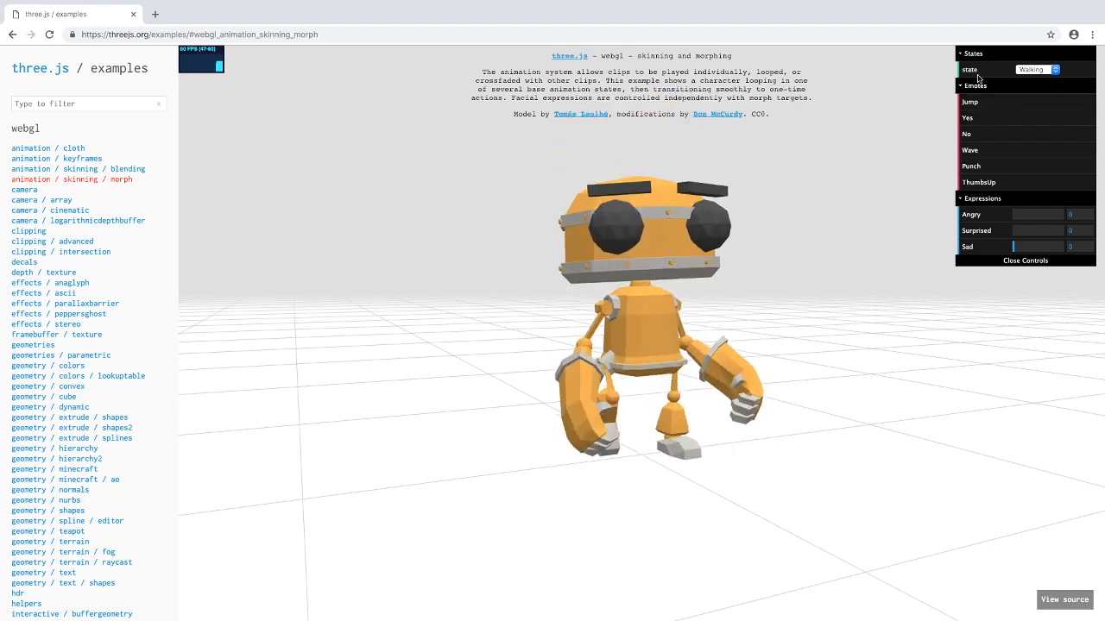
- Switch the robot's animation state to Dancing and then Death
{"action": "left_click", "coordinate": [1049, 69]}
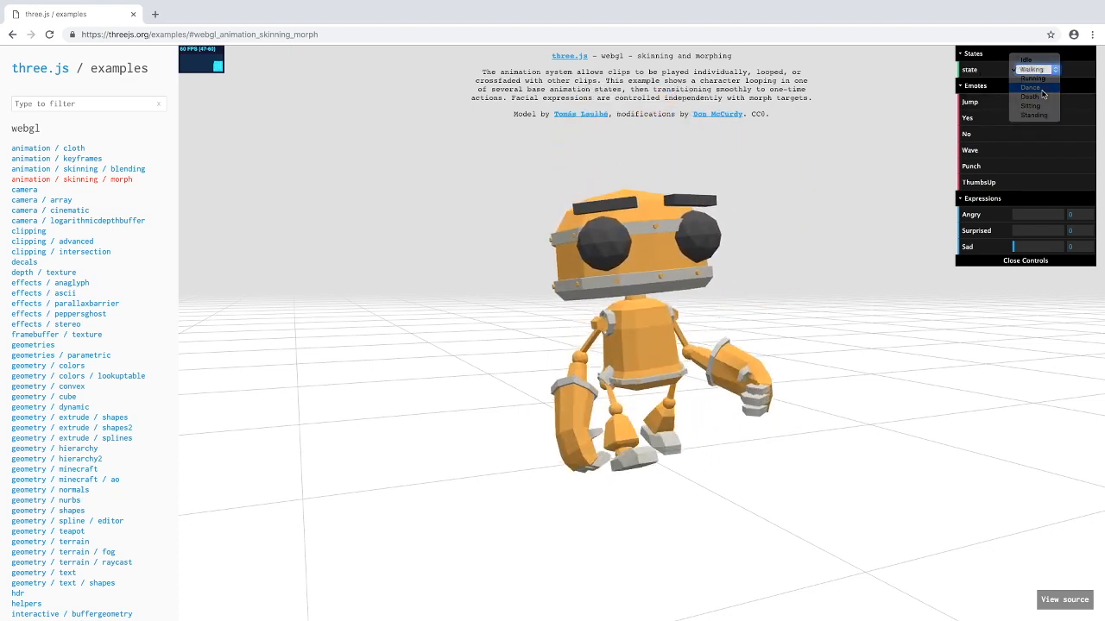
{"action": "left_click", "coordinate": [1030, 86]}
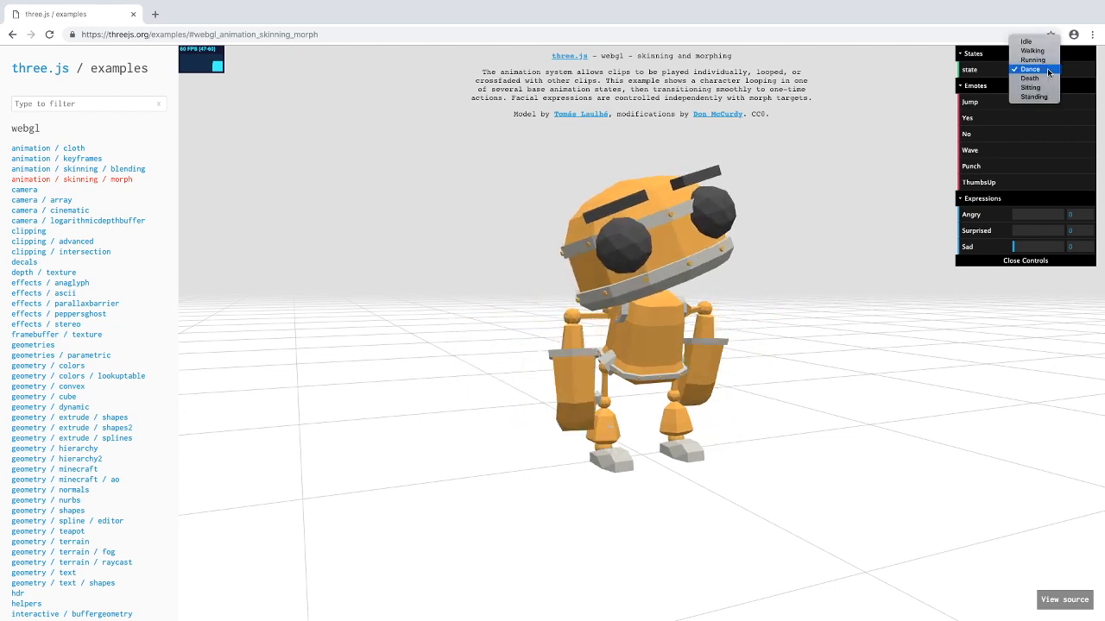
{"action": "left_click", "coordinate": [1029, 78]}
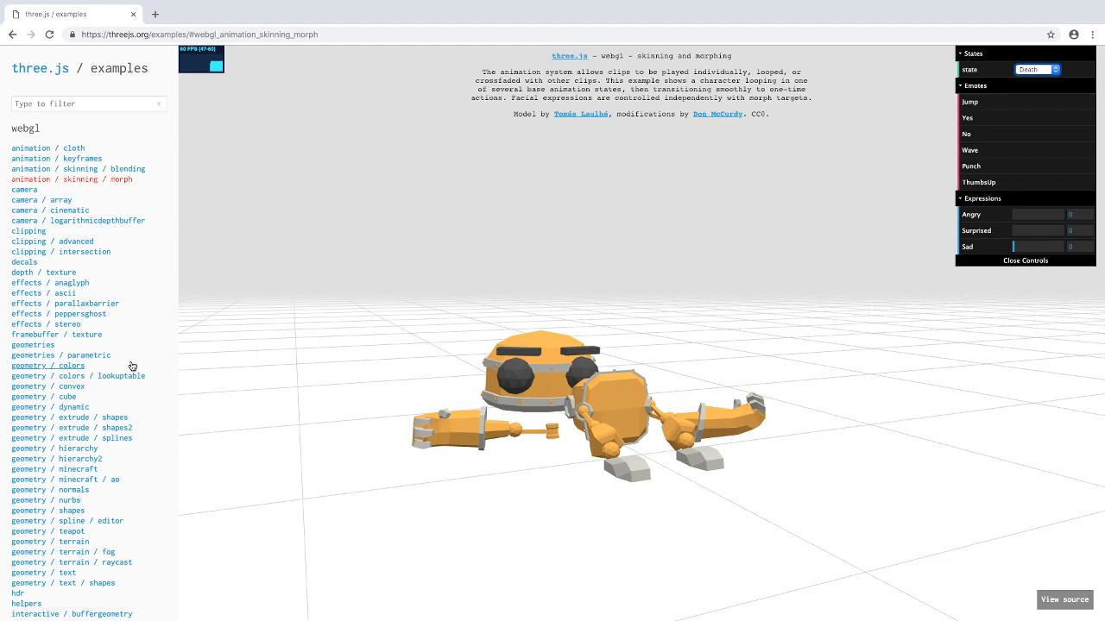
{"action": "mouse_move", "coordinate": [24, 262]}
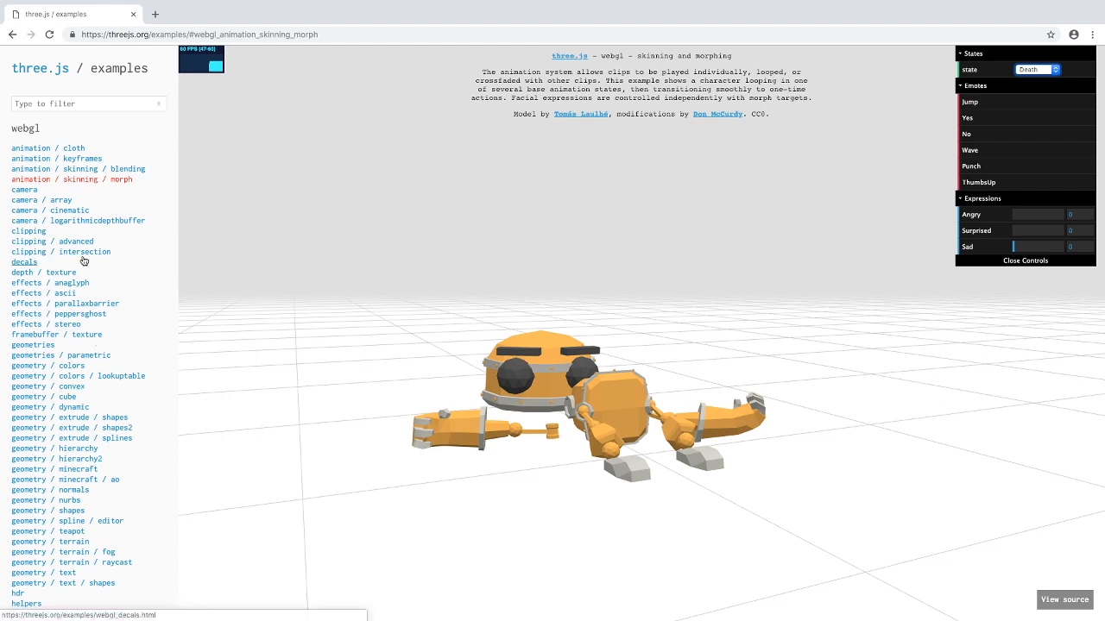
- Return to the Utah teapot demo and select the address bar for a new search
{"action": "scroll", "scroll_direction": "down", "scroll_amount": 3}
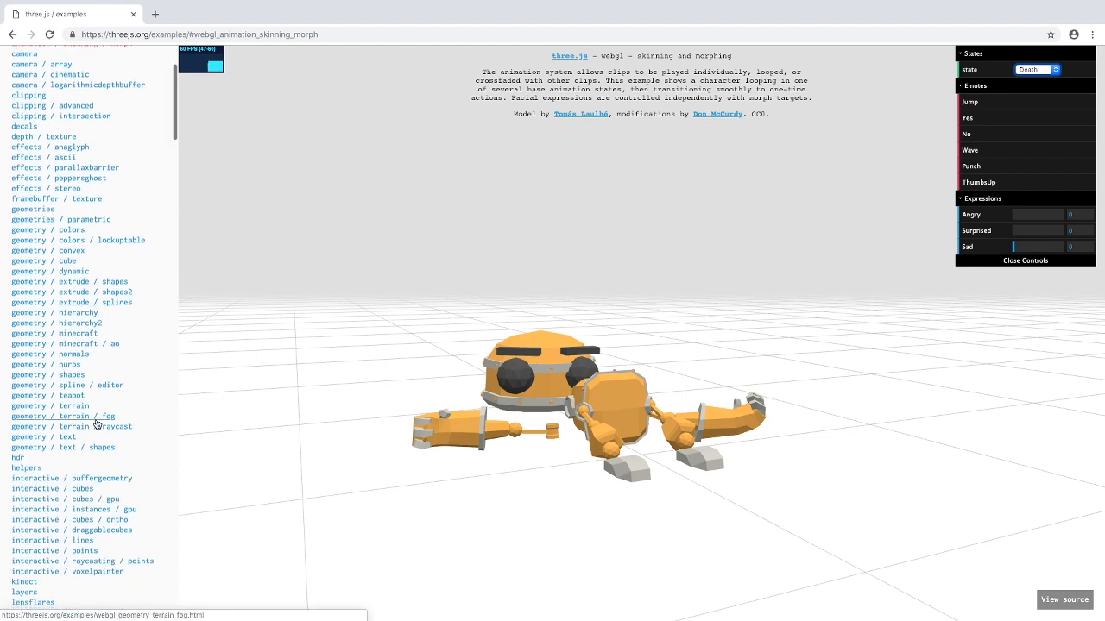
{"action": "left_click", "coordinate": [49, 395]}
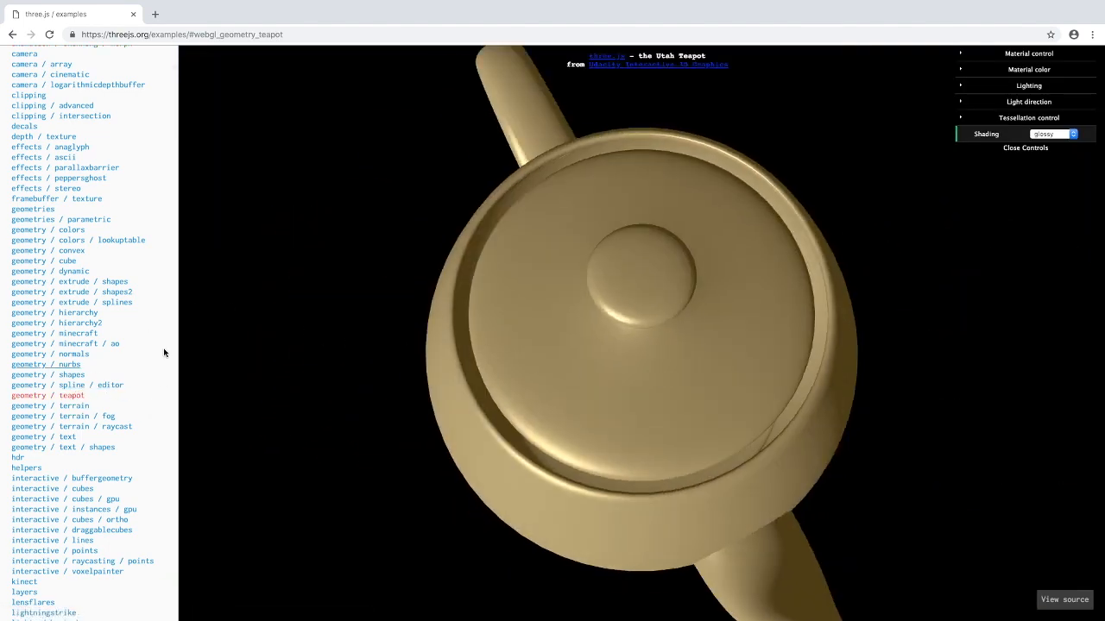
{"action": "left_click", "coordinate": [55, 261]}
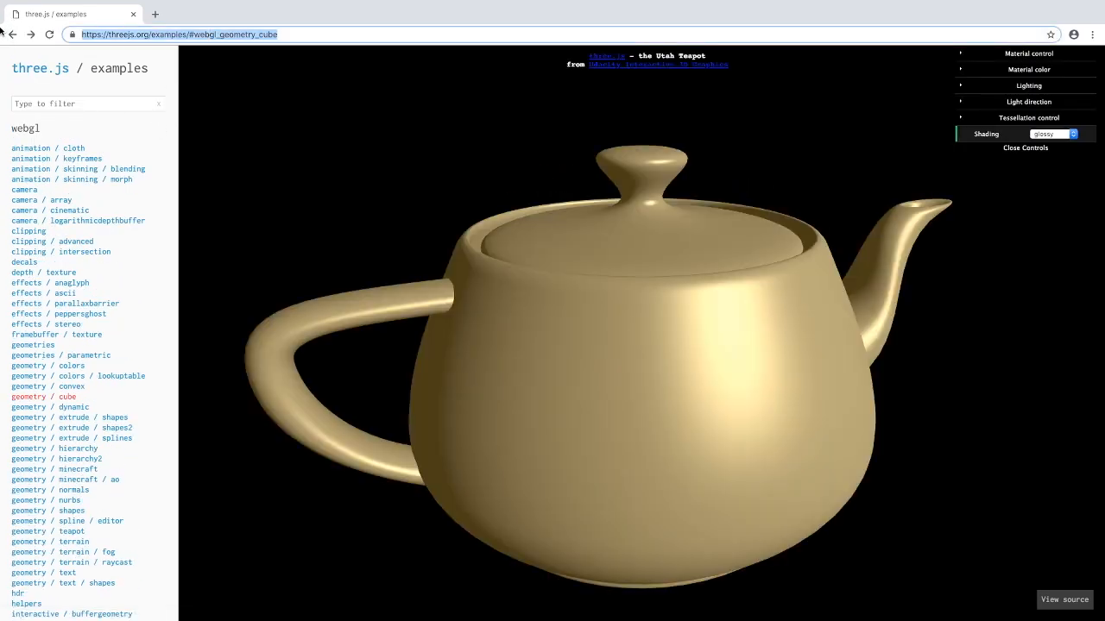
- Search 'three js', reach threejs.org and start the library download from the sidebar
{"action": "type", "text": "three js"}
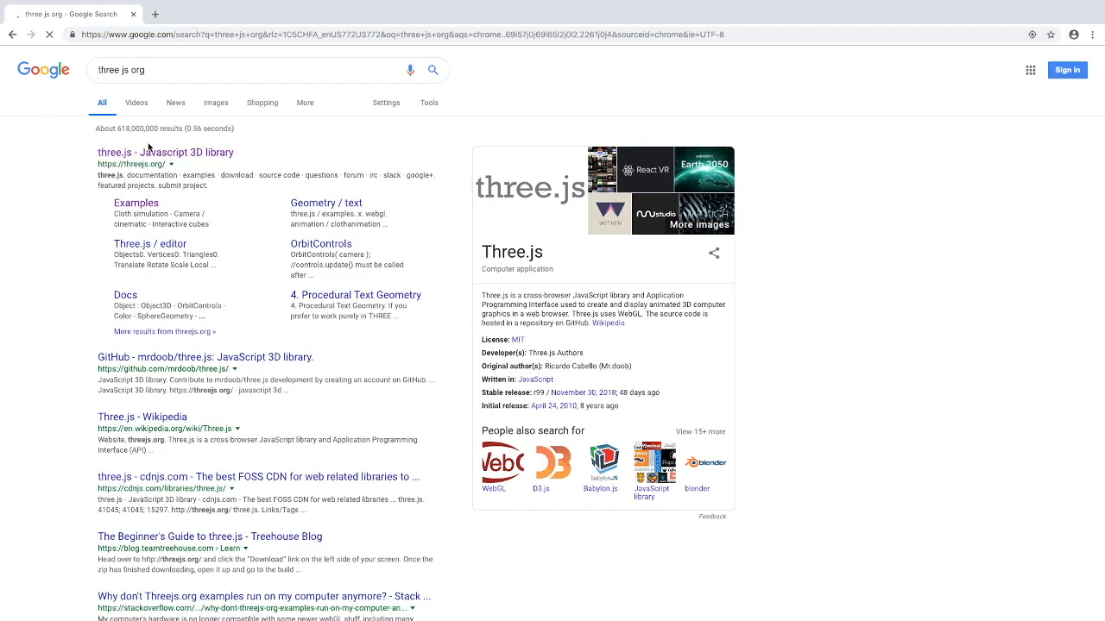
{"action": "left_click", "coordinate": [164, 151]}
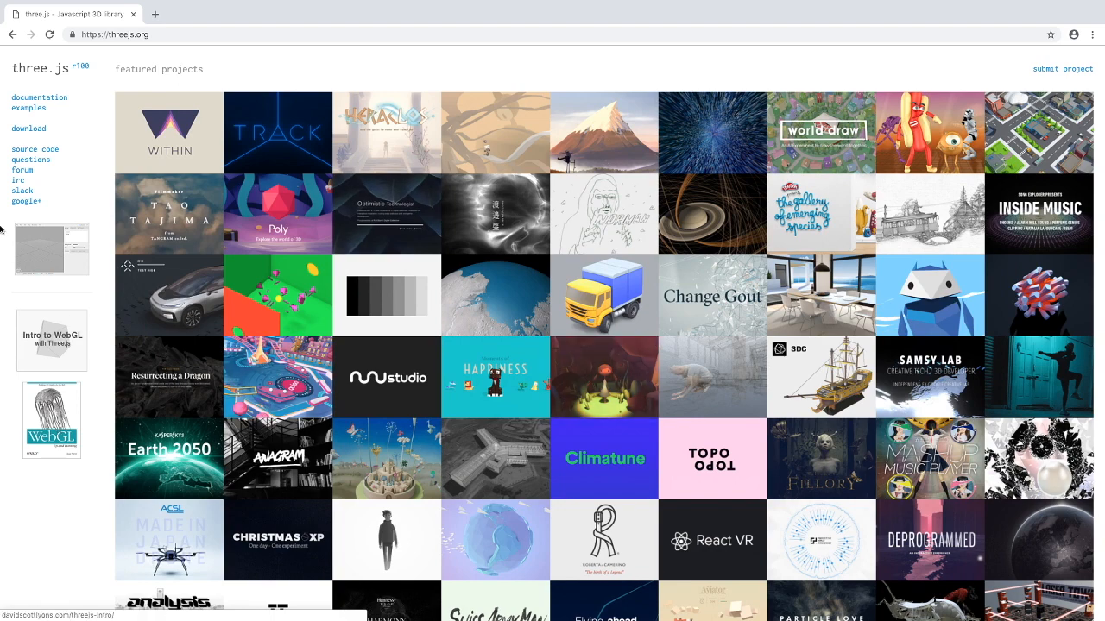
{"action": "mouse_move", "coordinate": [28, 128]}
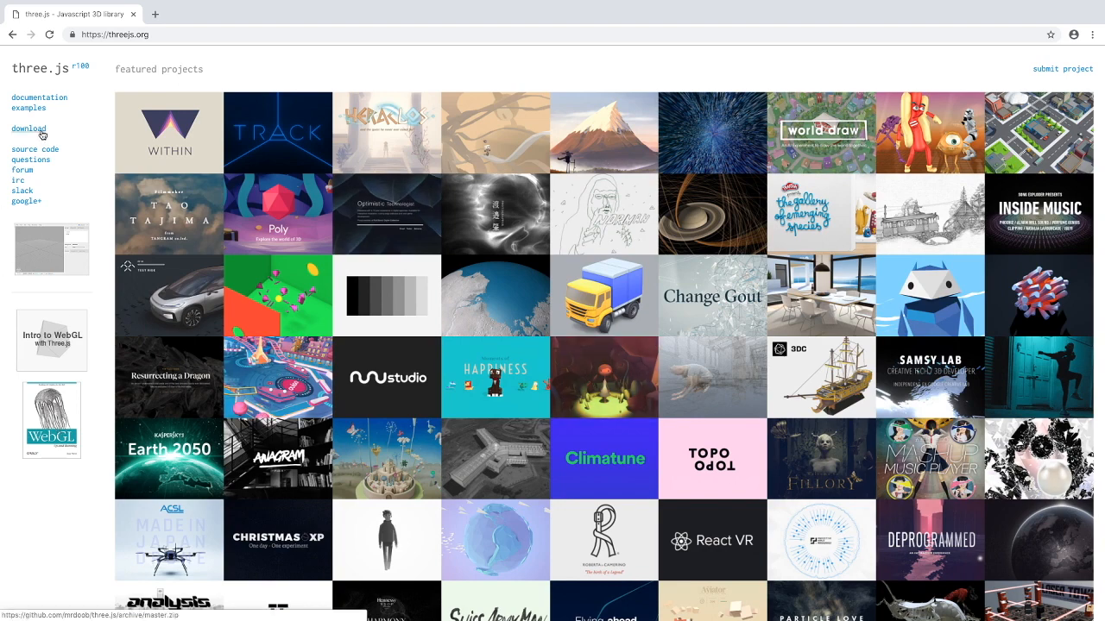
{"action": "left_click", "coordinate": [28, 128]}
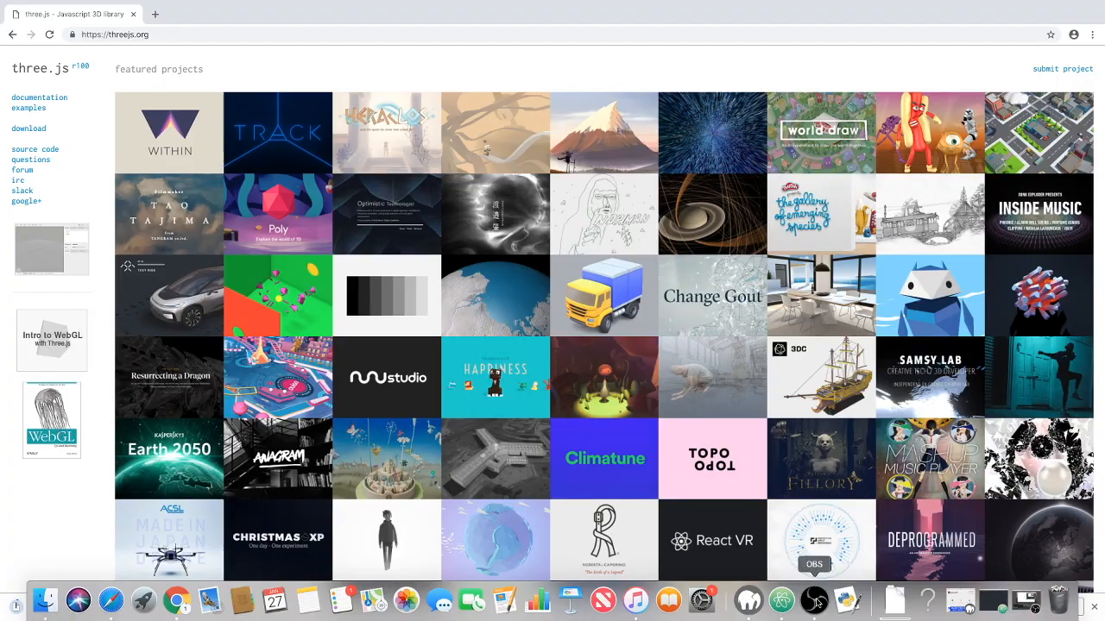
- Return to Chrome and hide it so the desktop with three.js-master.zip shows
{"action": "left_click", "coordinate": [812, 599]}
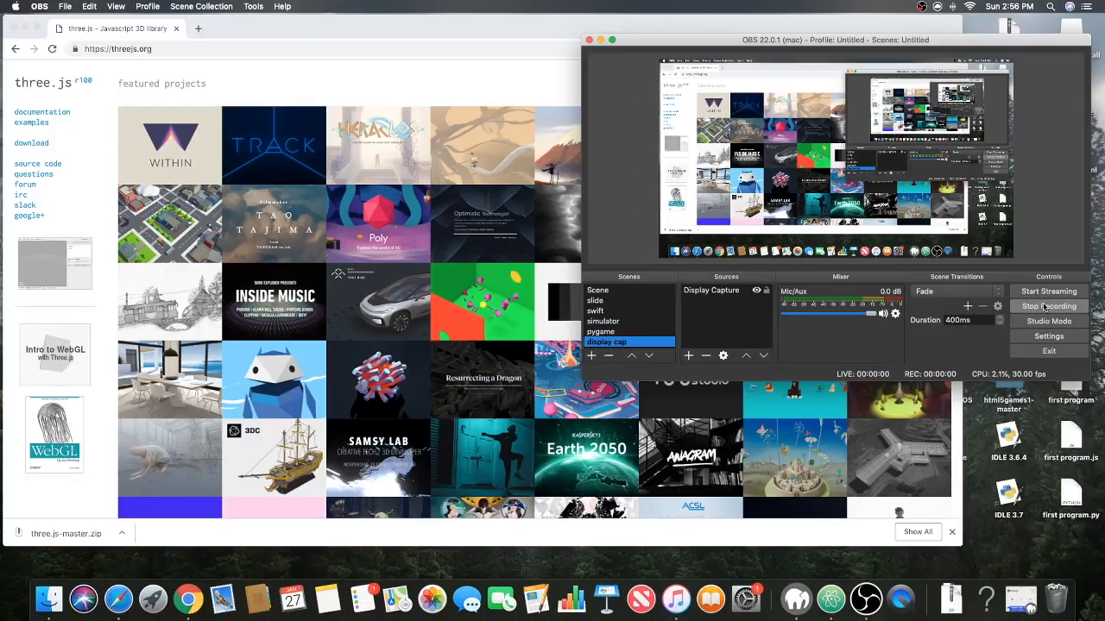
{"action": "left_click", "coordinate": [1046, 306]}
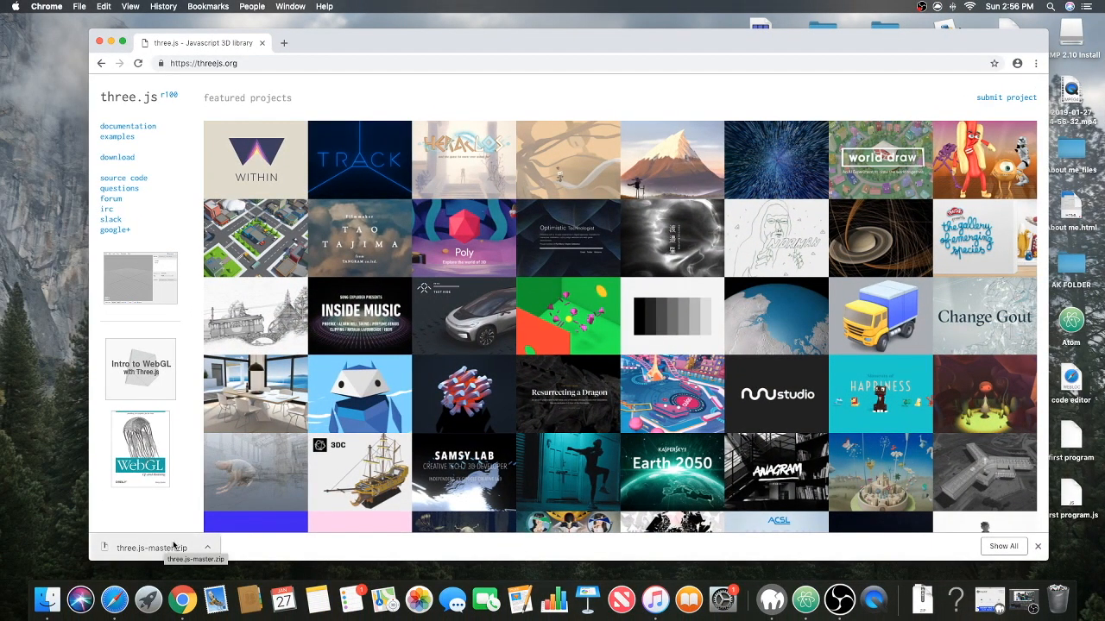
{"action": "mouse_move", "coordinate": [43, 389]}
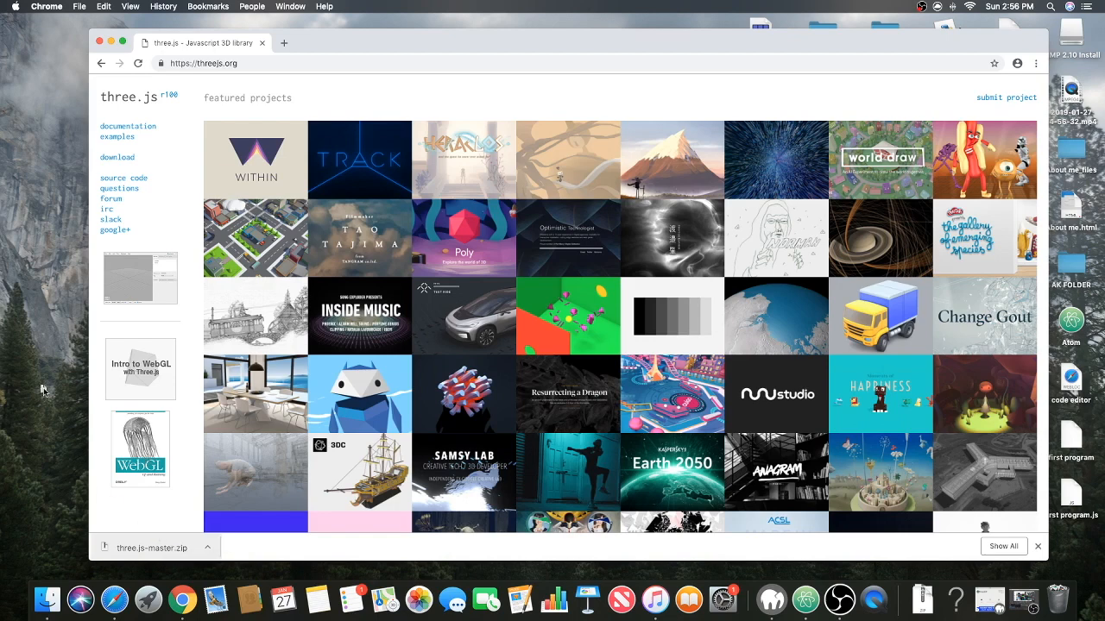
{"action": "mouse_move", "coordinate": [67, 323]}
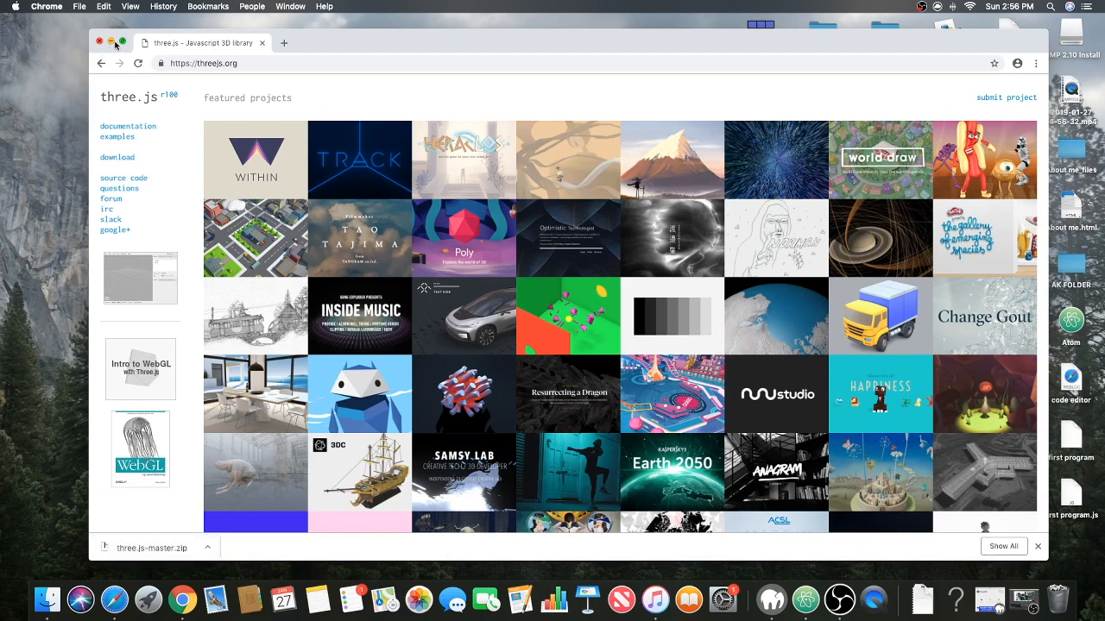
{"action": "left_click", "coordinate": [111, 41]}
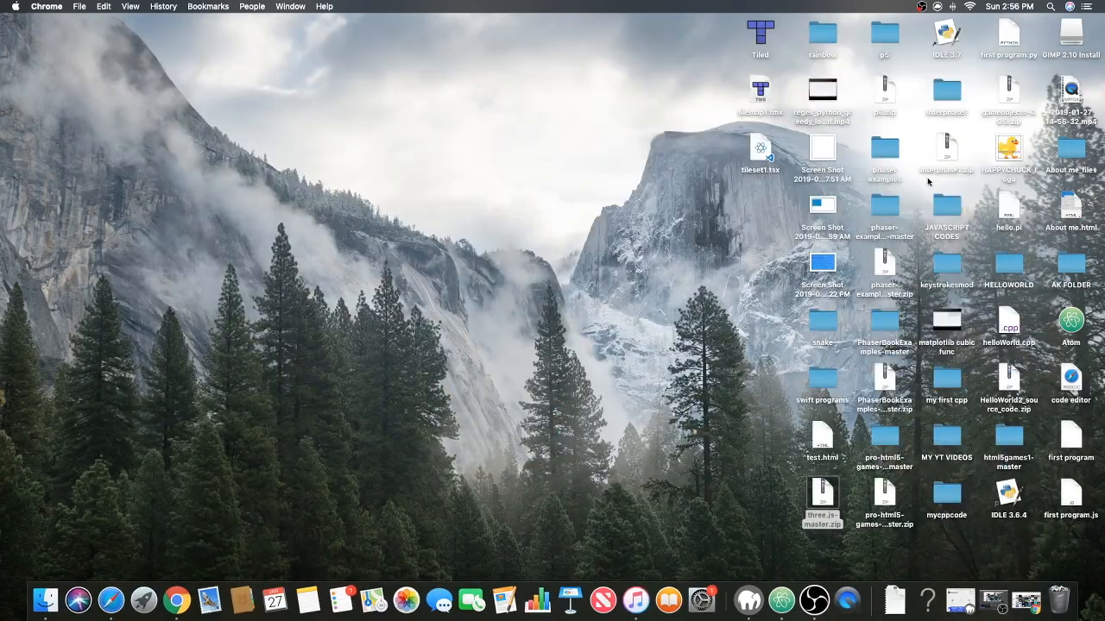
{"action": "mouse_move", "coordinate": [1032, 90]}
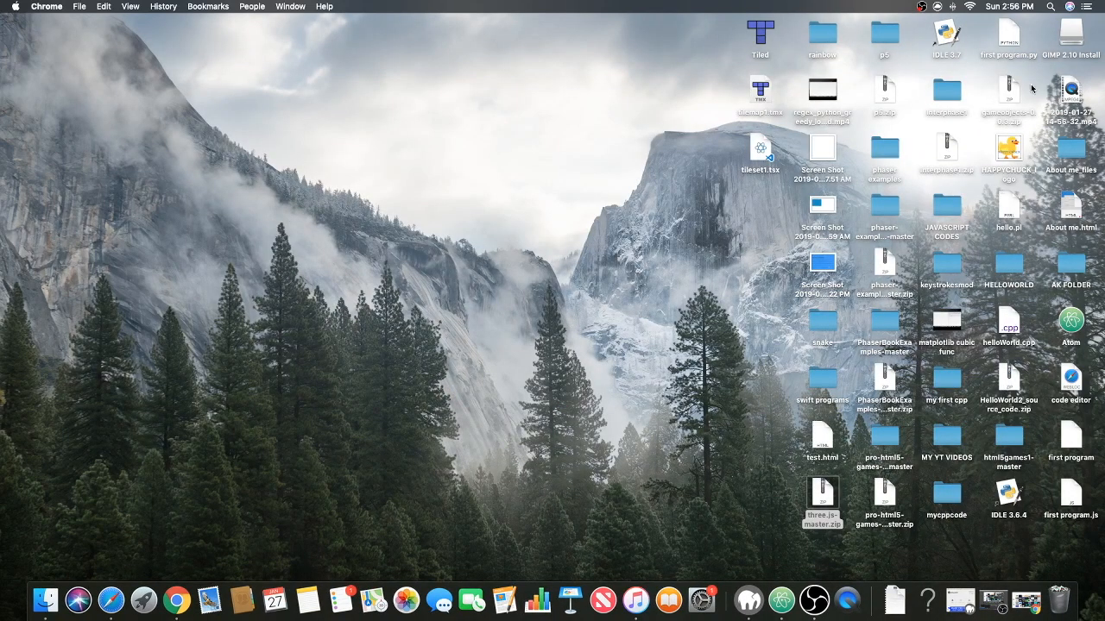
{"action": "mouse_move", "coordinate": [842, 494]}
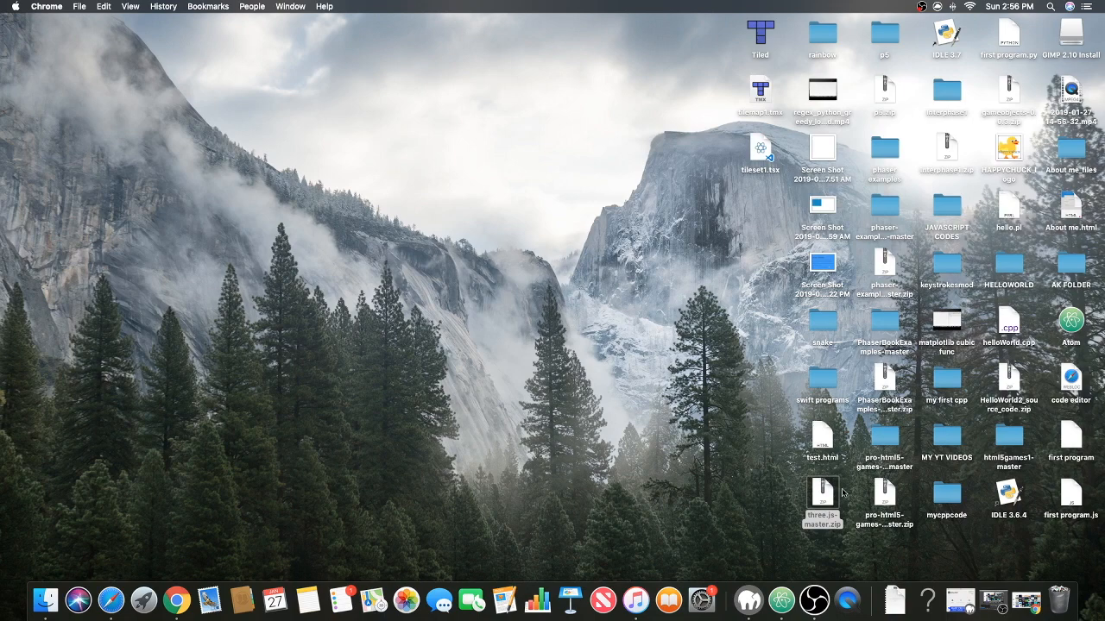
{"action": "mouse_move", "coordinate": [822, 497]}
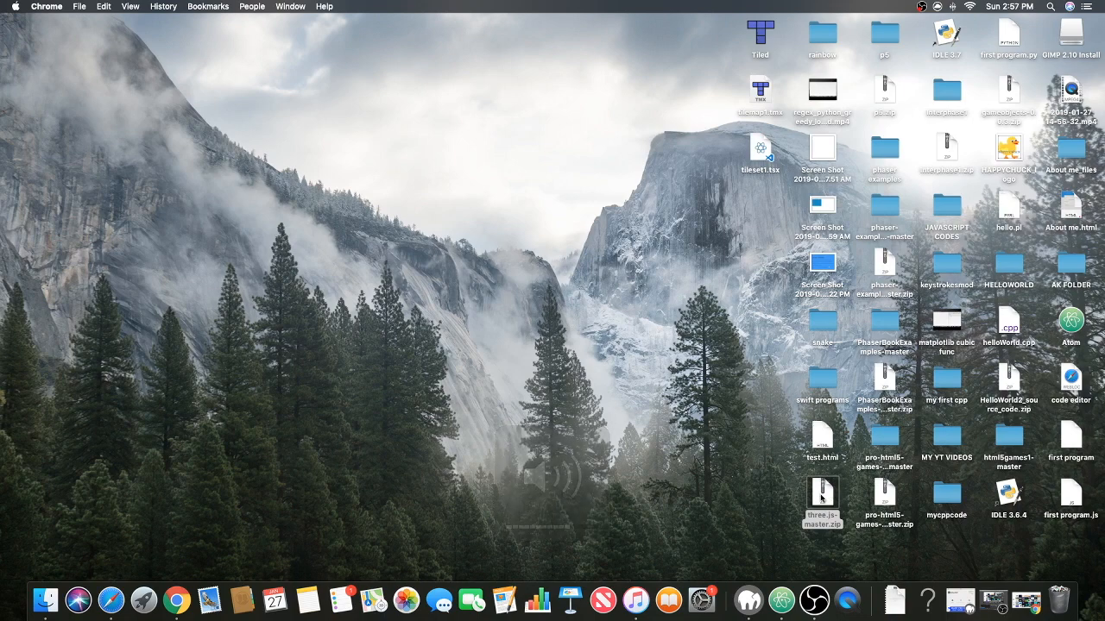
- Unzip three.js-master.zip and enter the extracted three.js-master folder
{"action": "double_click", "coordinate": [822, 504]}
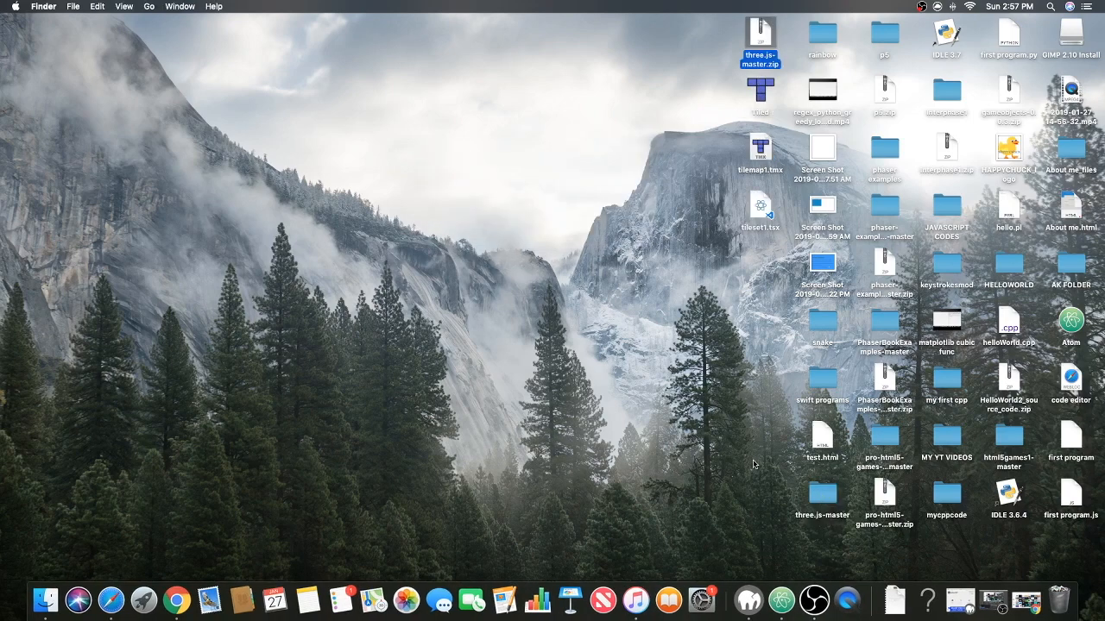
{"action": "mouse_move", "coordinate": [760, 425]}
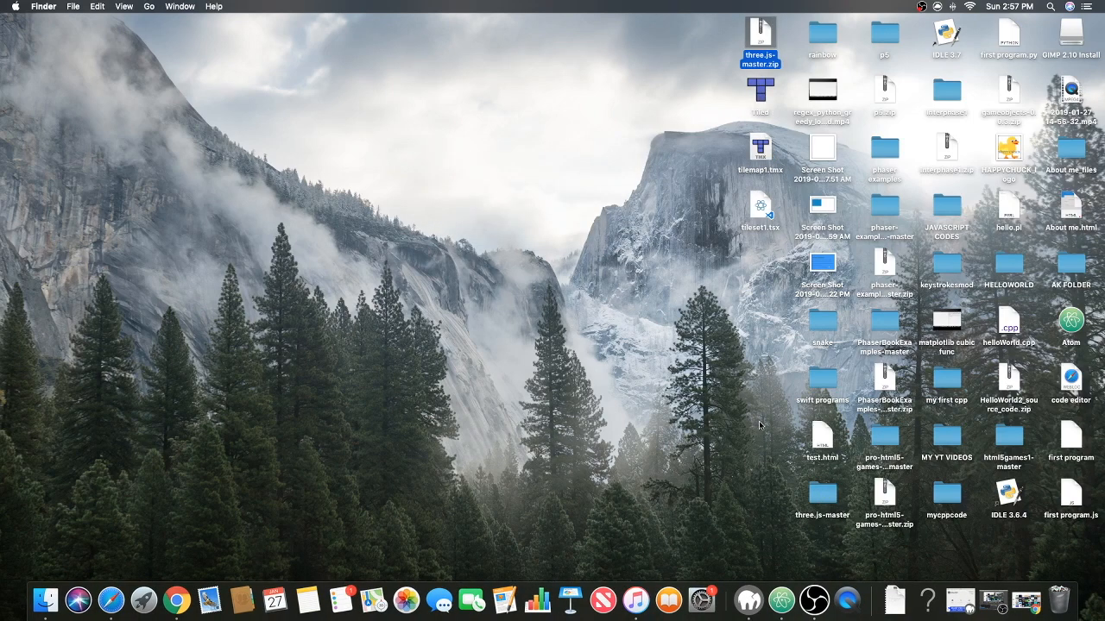
{"action": "left_click", "coordinate": [822, 494]}
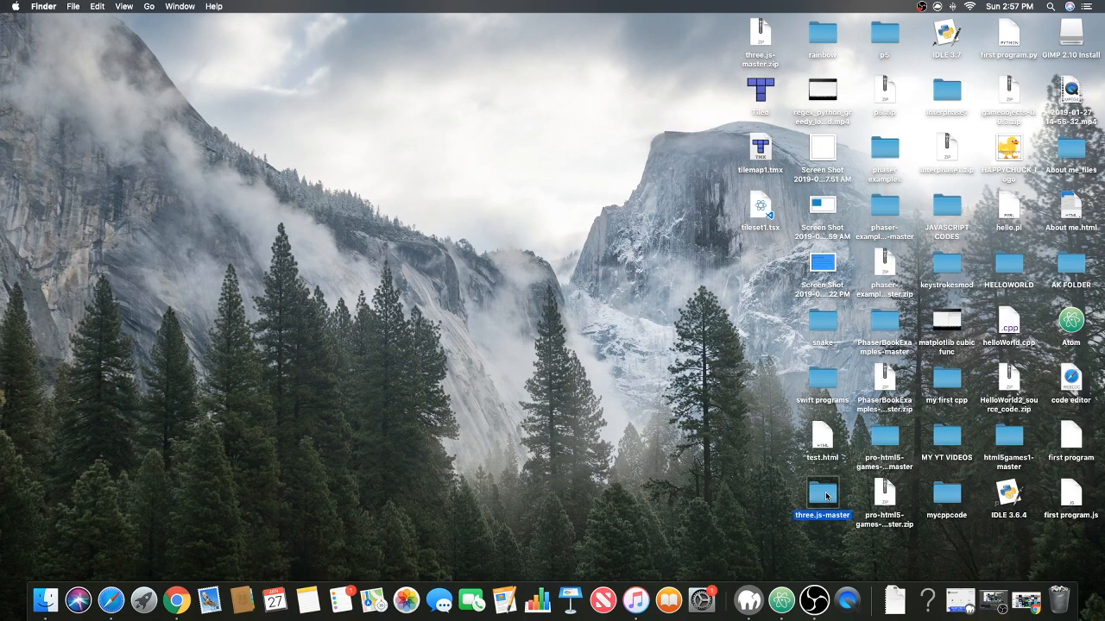
{"action": "double_click", "coordinate": [822, 493]}
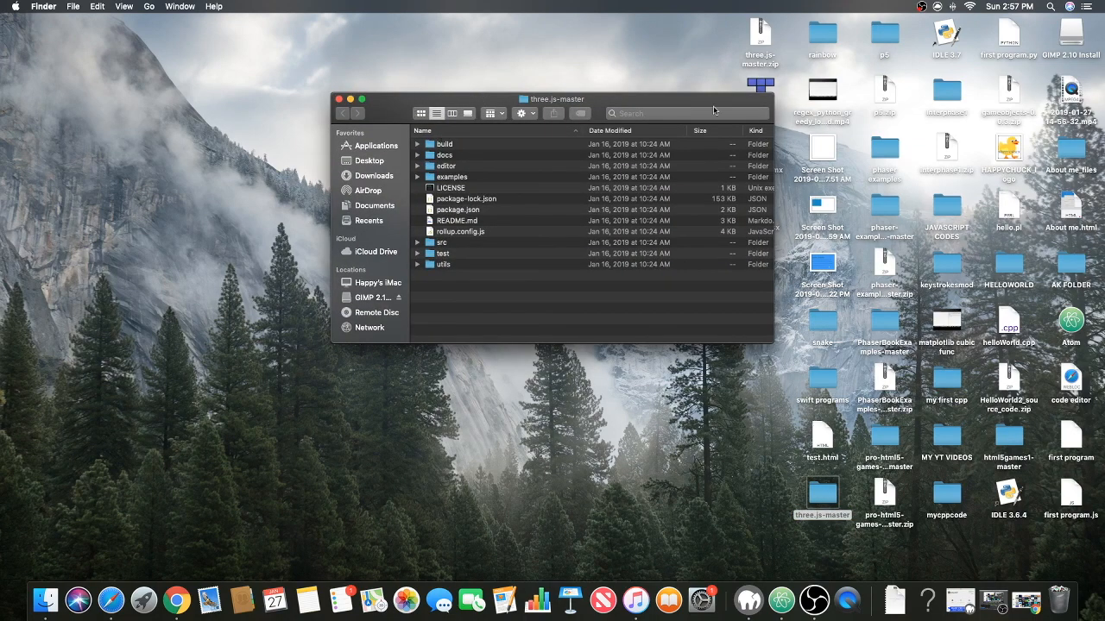
{"action": "mouse_move", "coordinate": [431, 185]}
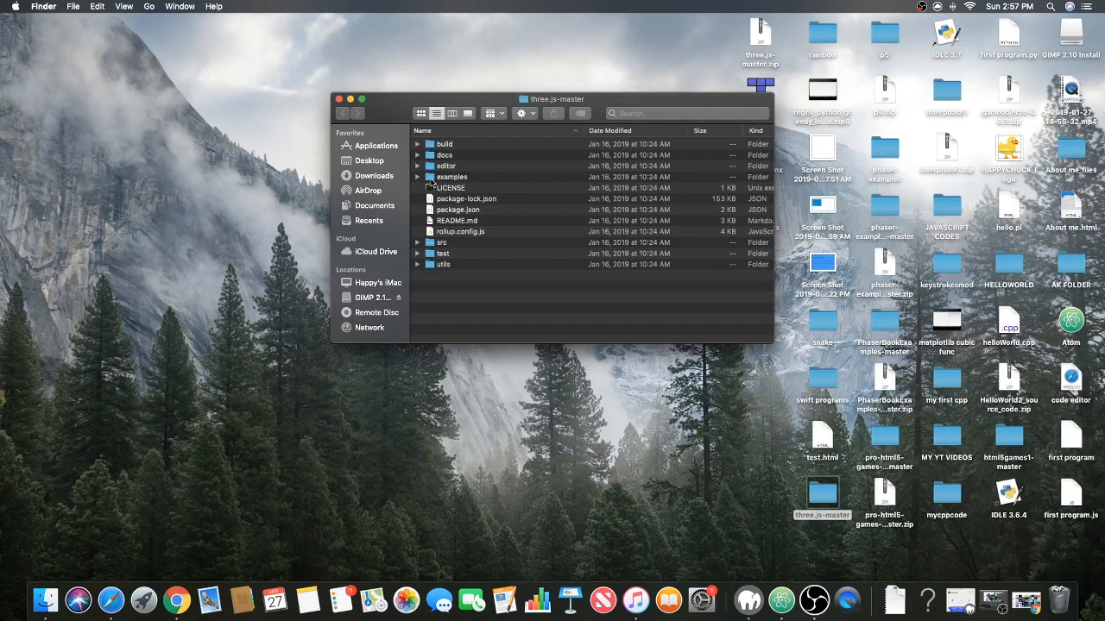
- Peek into examples, then expand build and pick out the three.js library file
{"action": "left_click", "coordinate": [418, 176]}
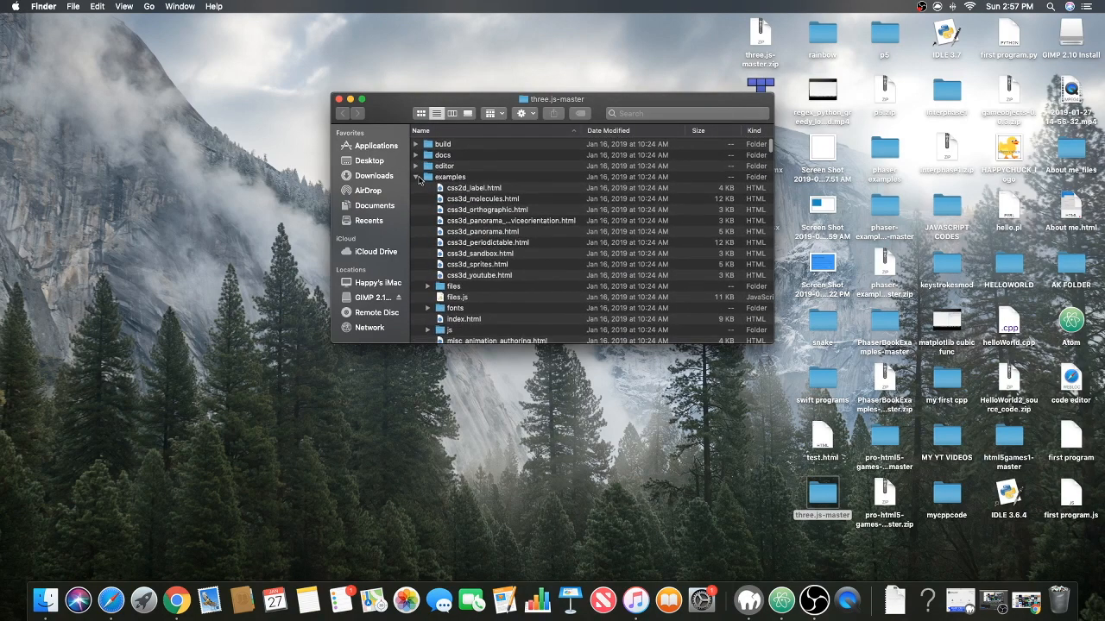
{"action": "left_click", "coordinate": [417, 177]}
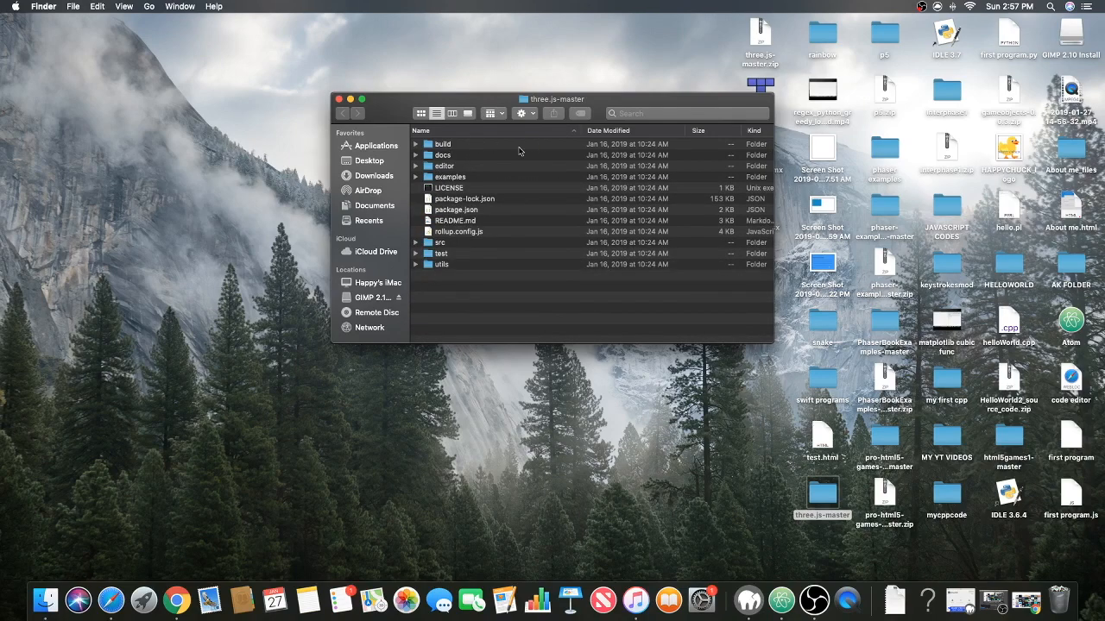
{"action": "mouse_move", "coordinate": [430, 142]}
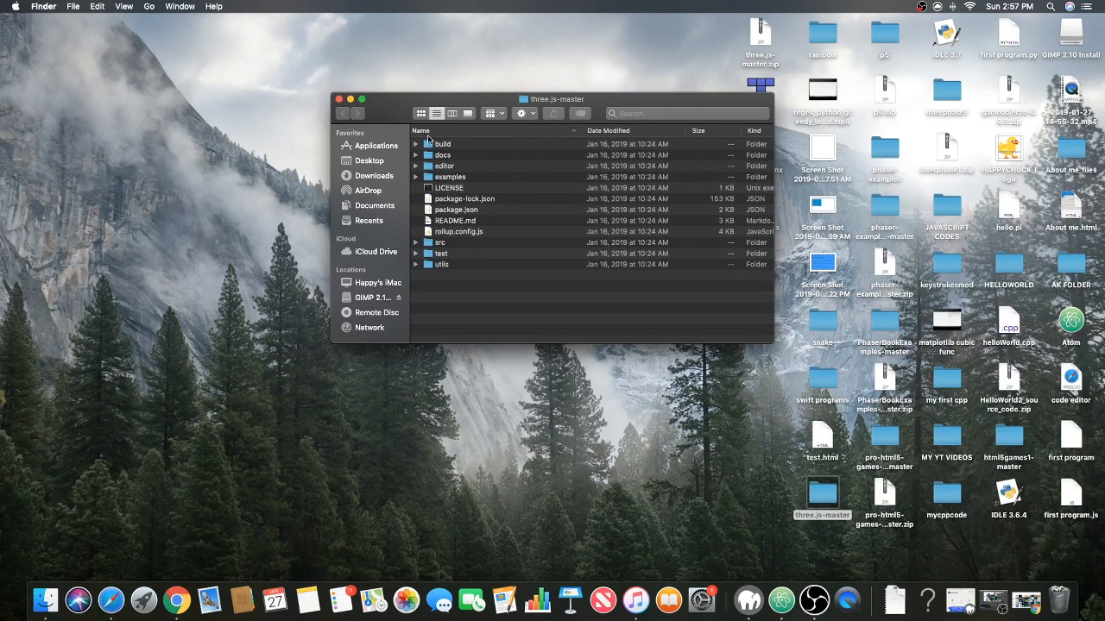
{"action": "left_click", "coordinate": [415, 145]}
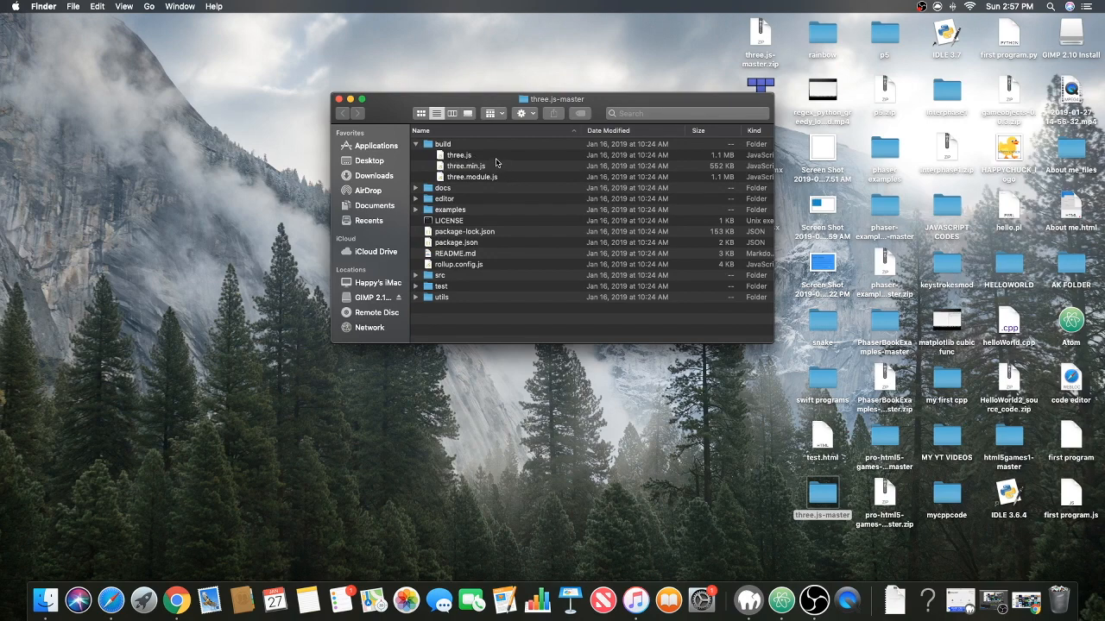
{"action": "left_click", "coordinate": [459, 155]}
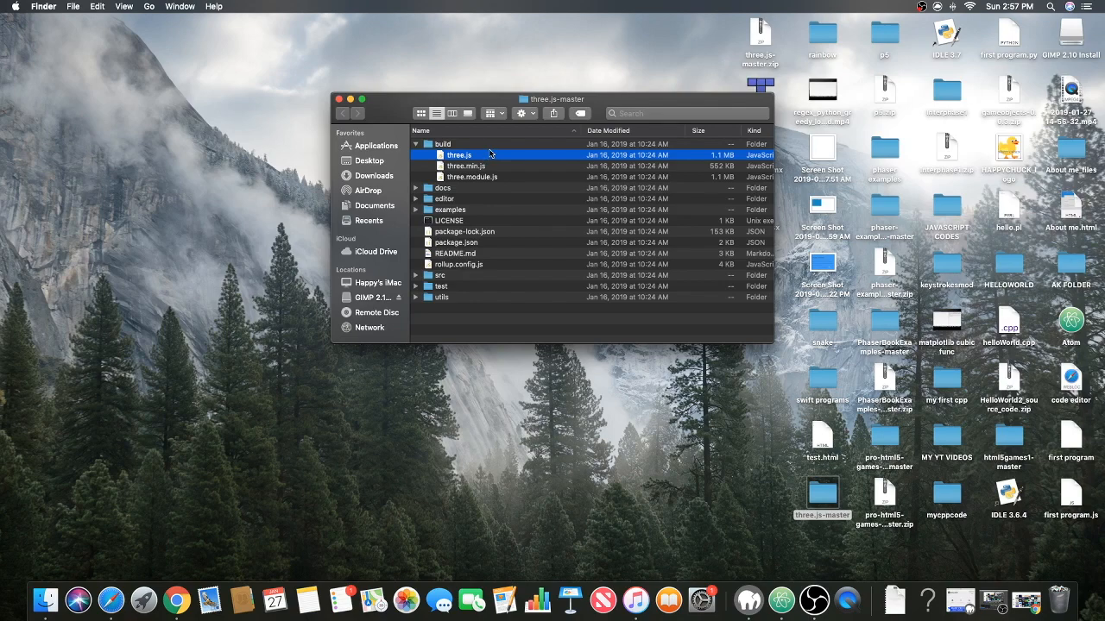
{"action": "mouse_move", "coordinate": [266, 169]}
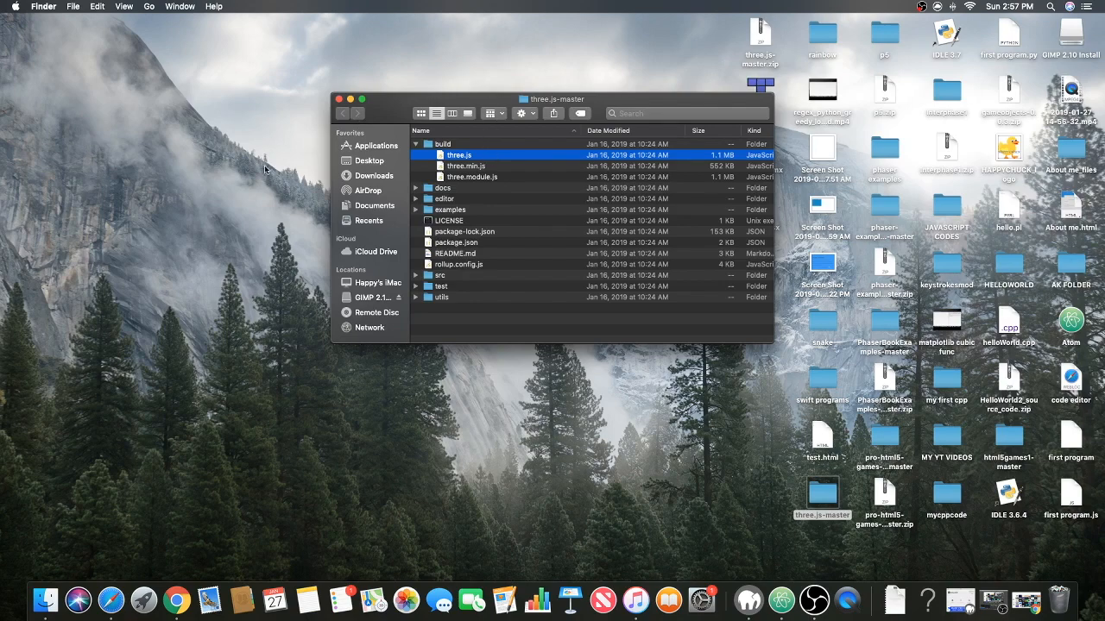
{"action": "left_click", "coordinate": [587, 442]}
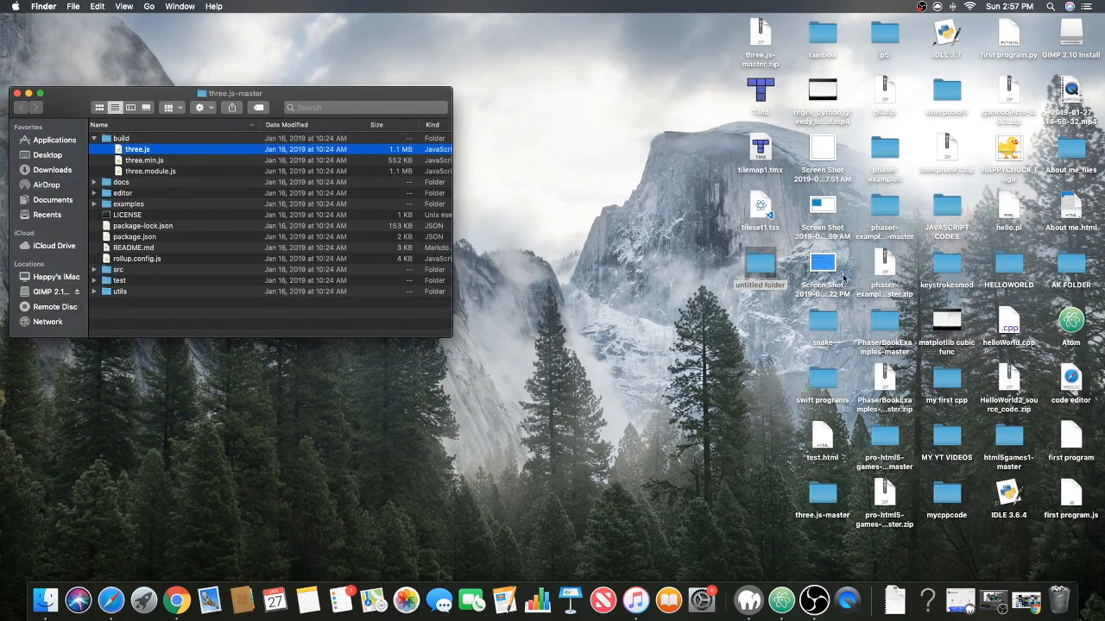
- Handle the new untitled desktop folder, then reselect three.js inside the build folder
{"action": "left_click", "coordinate": [759, 285]}
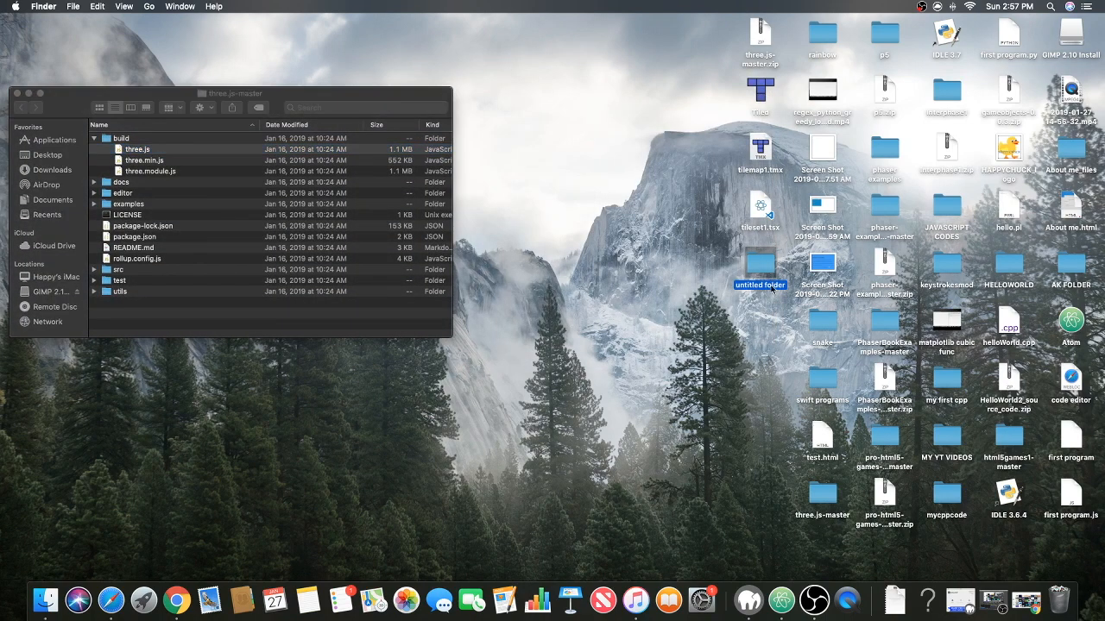
{"action": "right_click", "coordinate": [759, 267]}
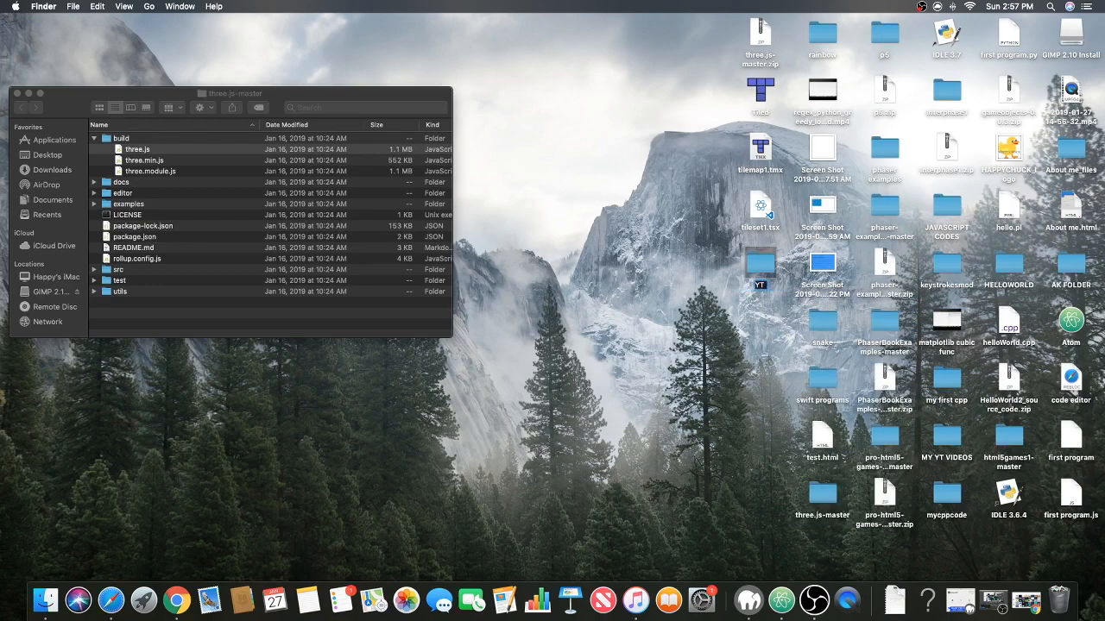
{"action": "double_click", "coordinate": [760, 285]}
{"action": "type", "text": " THREE JS SERIES"}
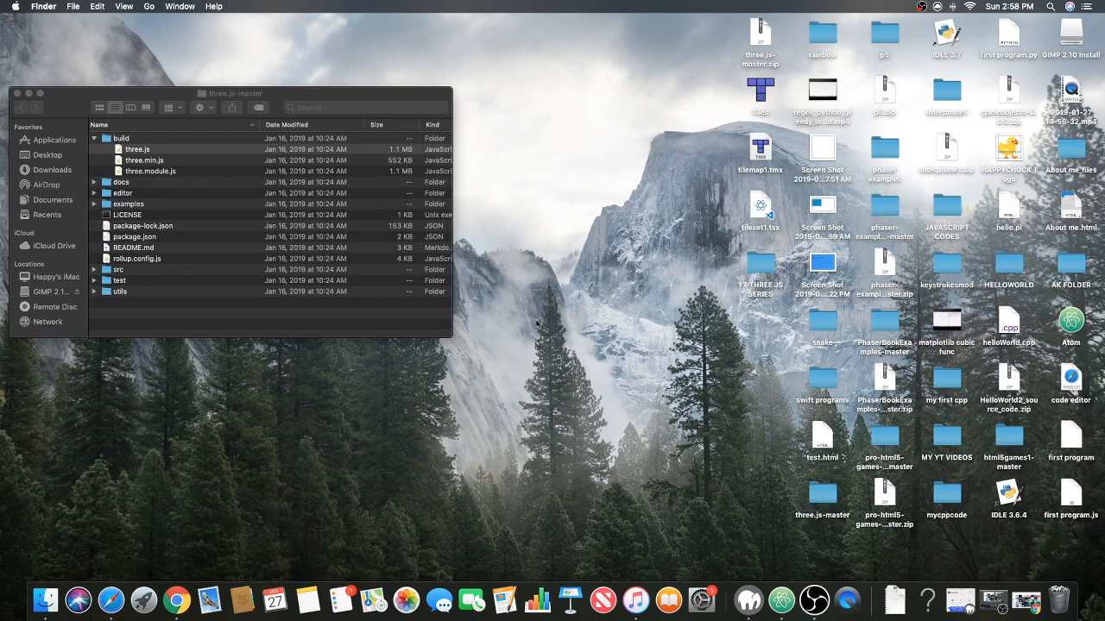
{"action": "left_click", "coordinate": [136, 148]}
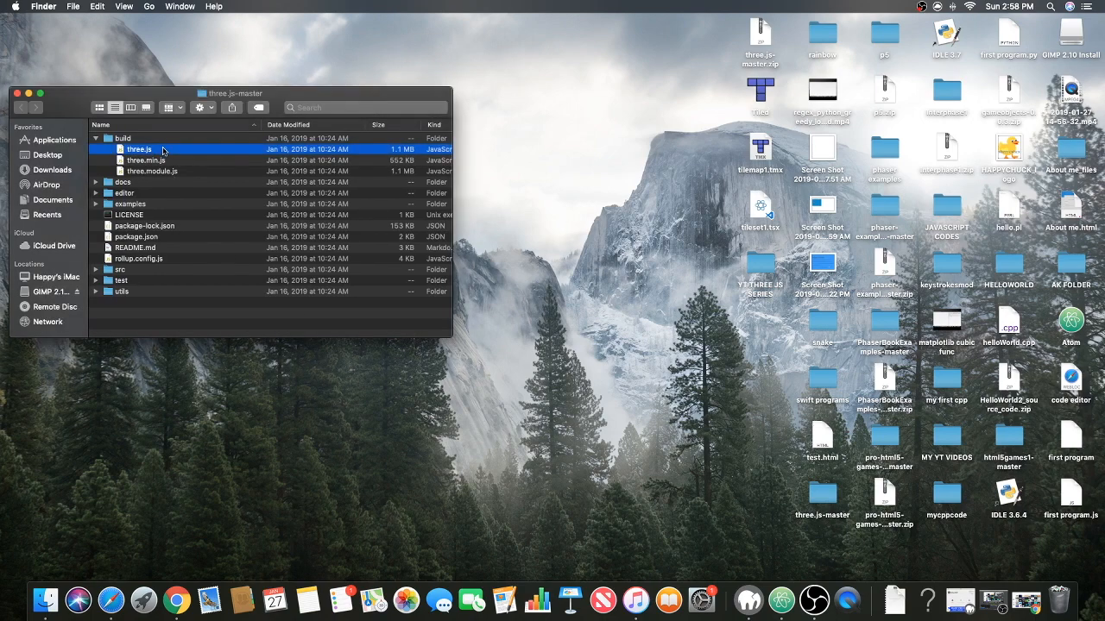
- Drag three.js into the YT THREE JS SERIES folder and close the Finder windows
{"action": "left_click_drag", "start_coordinate": [138, 149], "coordinate": [561, 185]}
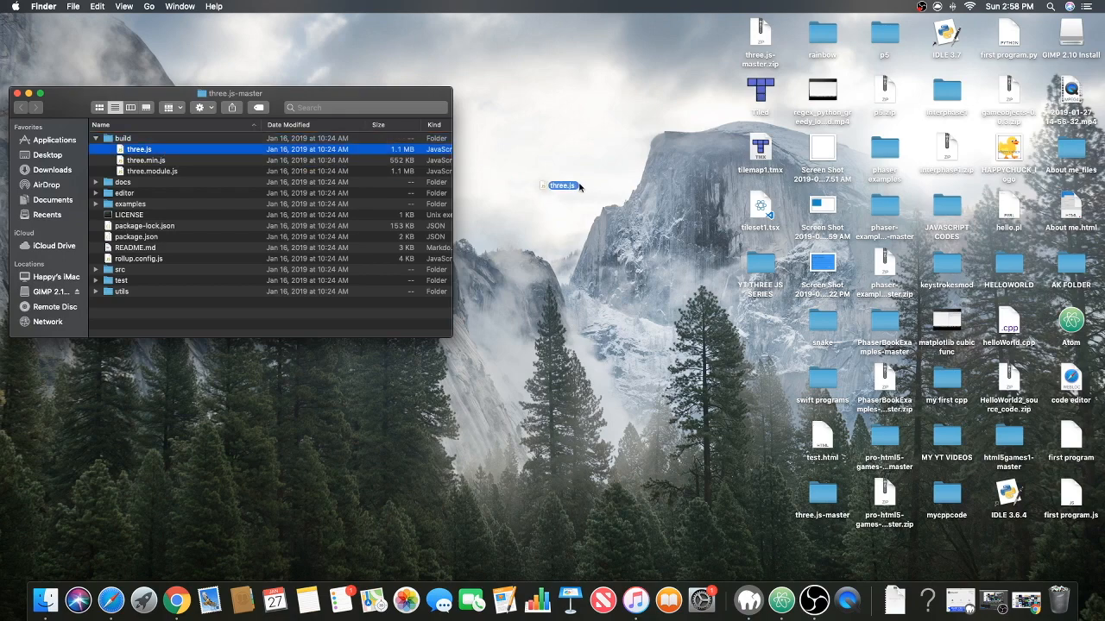
{"action": "left_click_drag", "start_coordinate": [561, 185], "coordinate": [640, 293]}
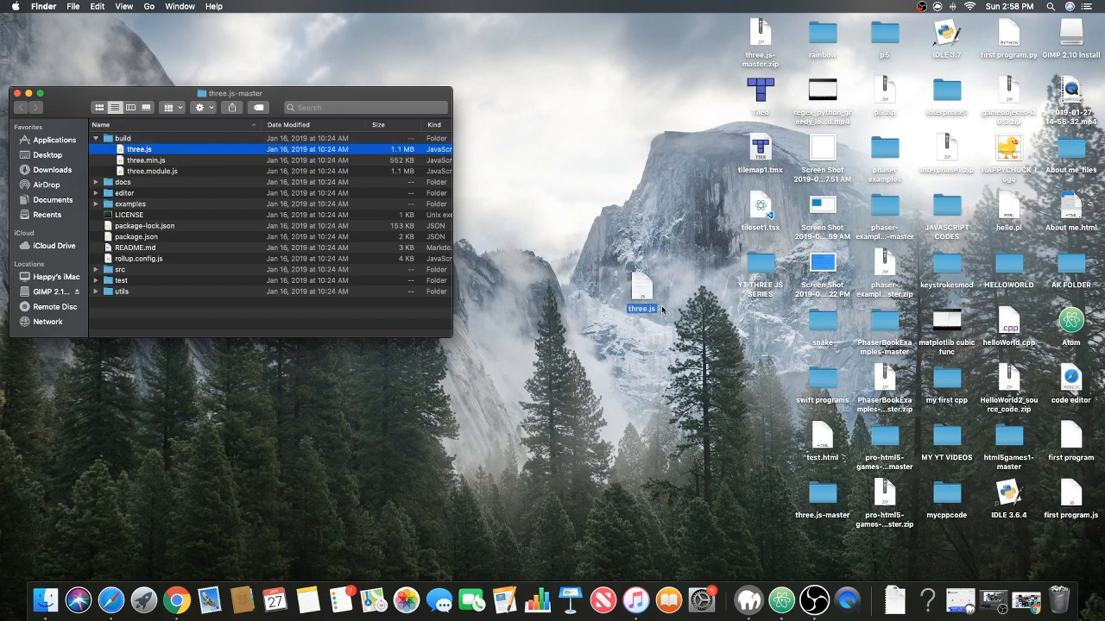
{"action": "left_click_drag", "start_coordinate": [642, 293], "coordinate": [759, 277]}
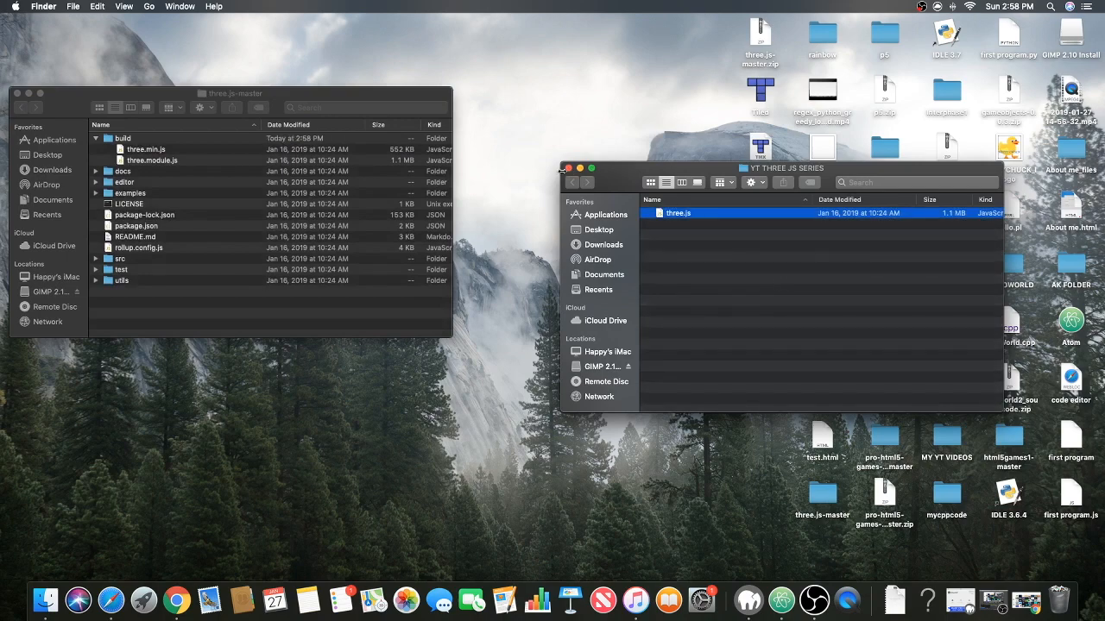
{"action": "left_click", "coordinate": [568, 169]}
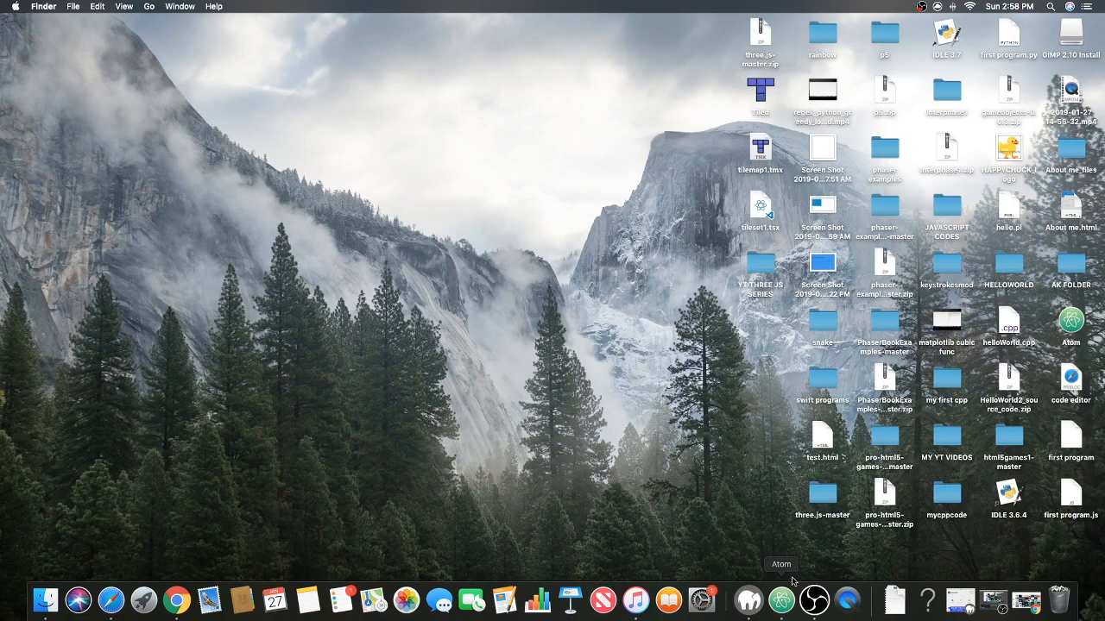
- Launch Atom from the Dock and bring up the Add Project Folder chooser
{"action": "left_click", "coordinate": [1071, 319]}
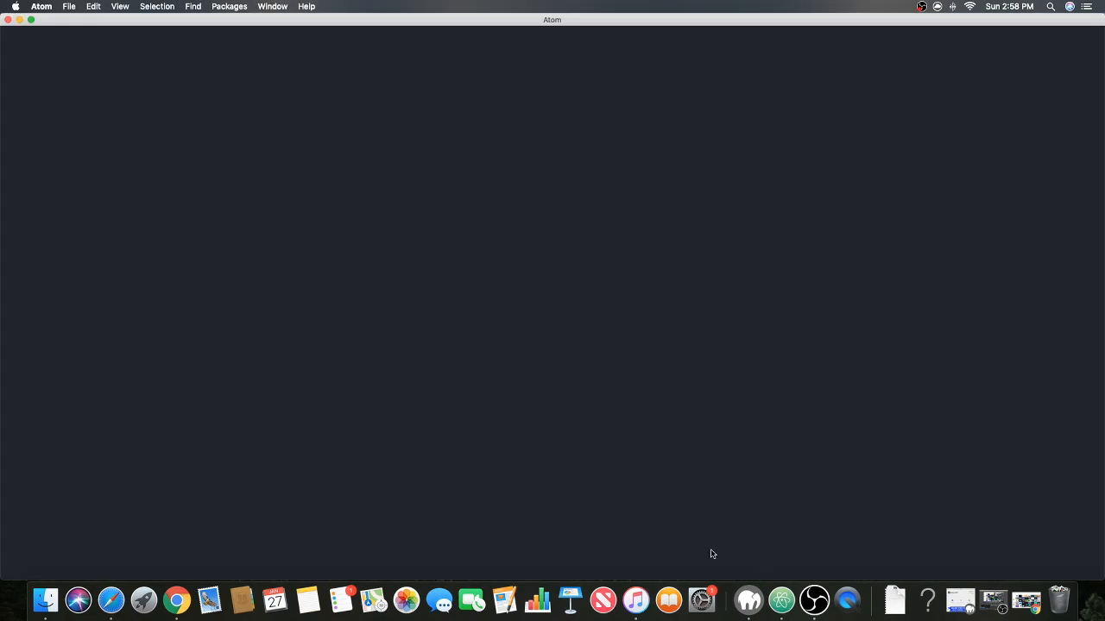
{"action": "left_click", "coordinate": [69, 7]}
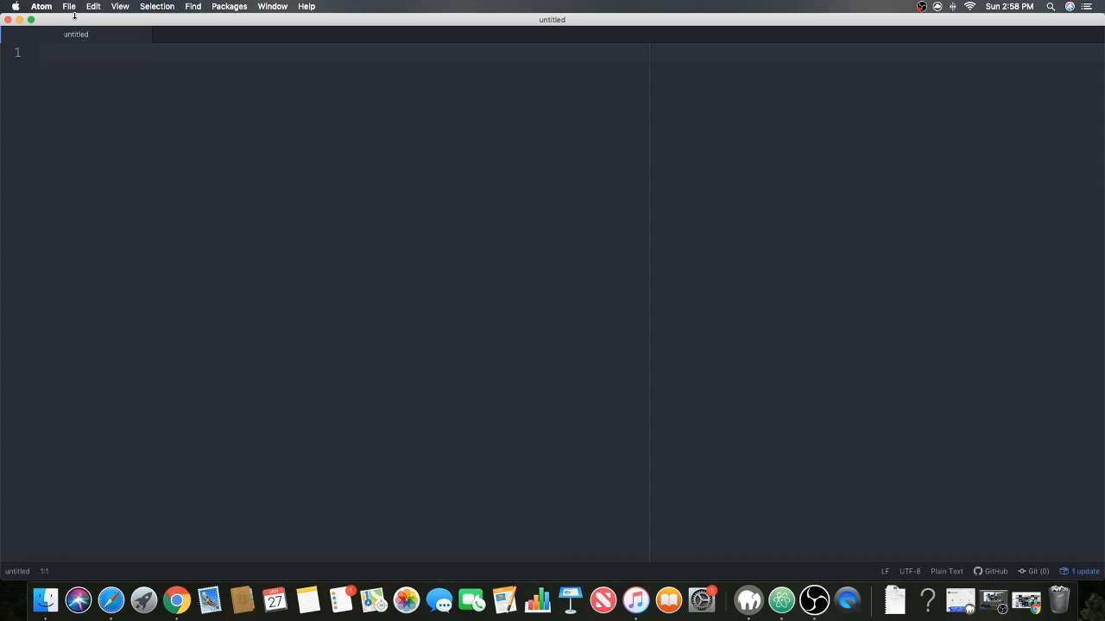
{"action": "left_click", "coordinate": [69, 7]}
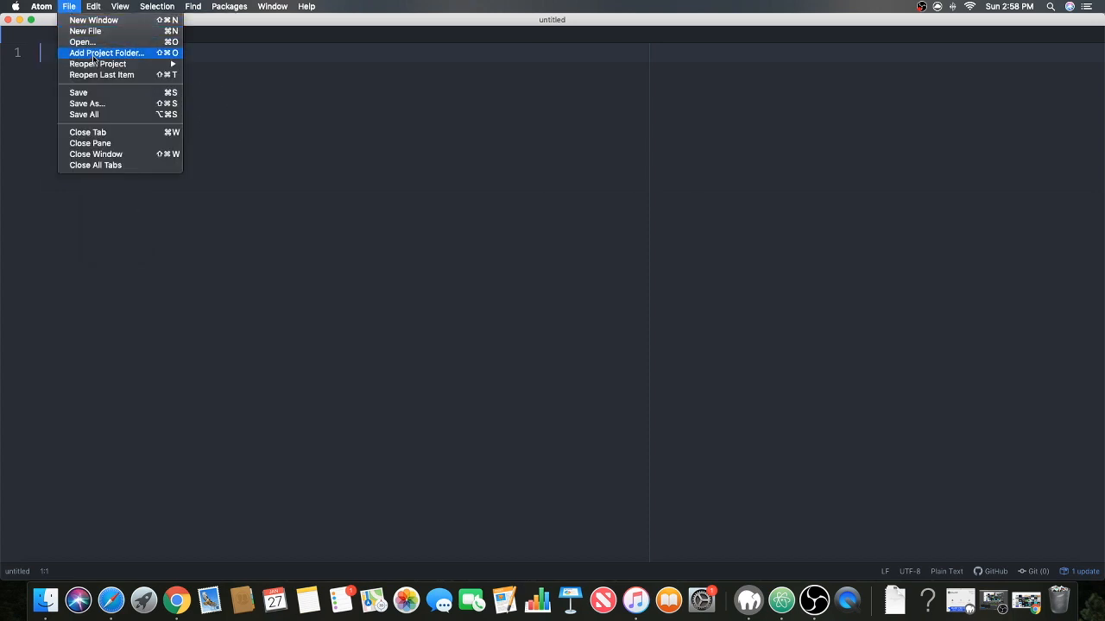
{"action": "left_click", "coordinate": [107, 52]}
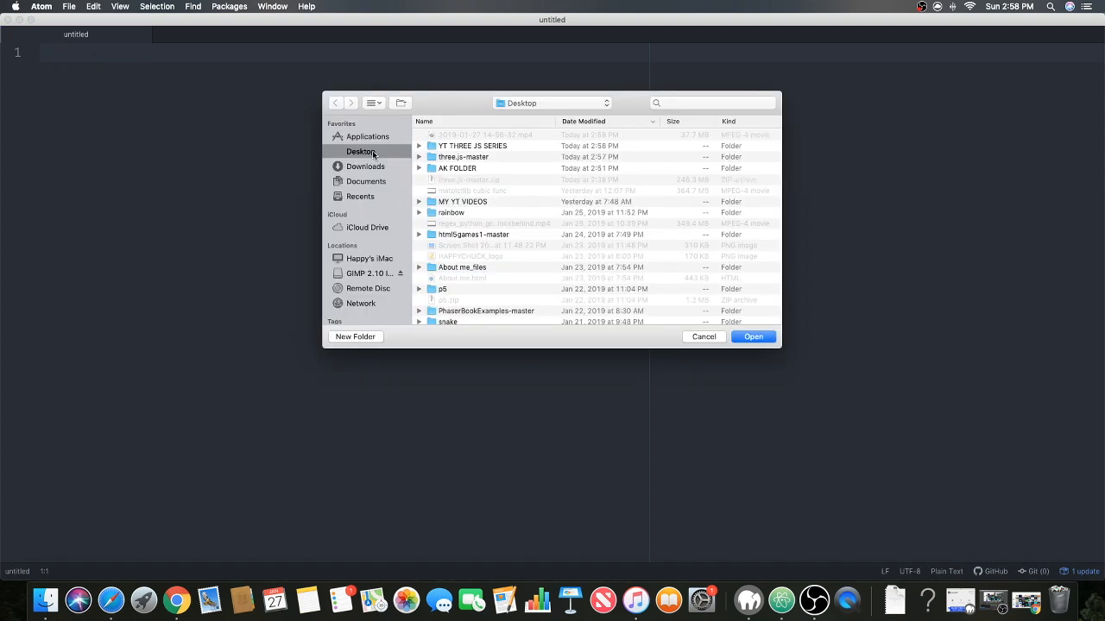
- Select the YT THREE JS SERIES folder on the Desktop as the project folder
{"action": "double_click", "coordinate": [473, 145]}
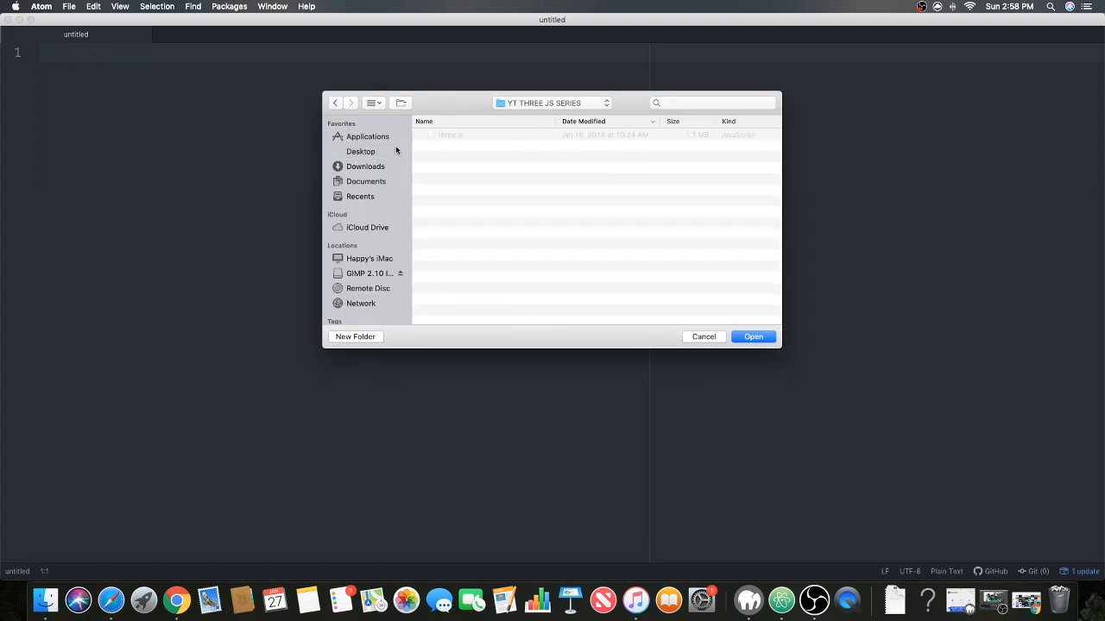
{"action": "left_click", "coordinate": [360, 151]}
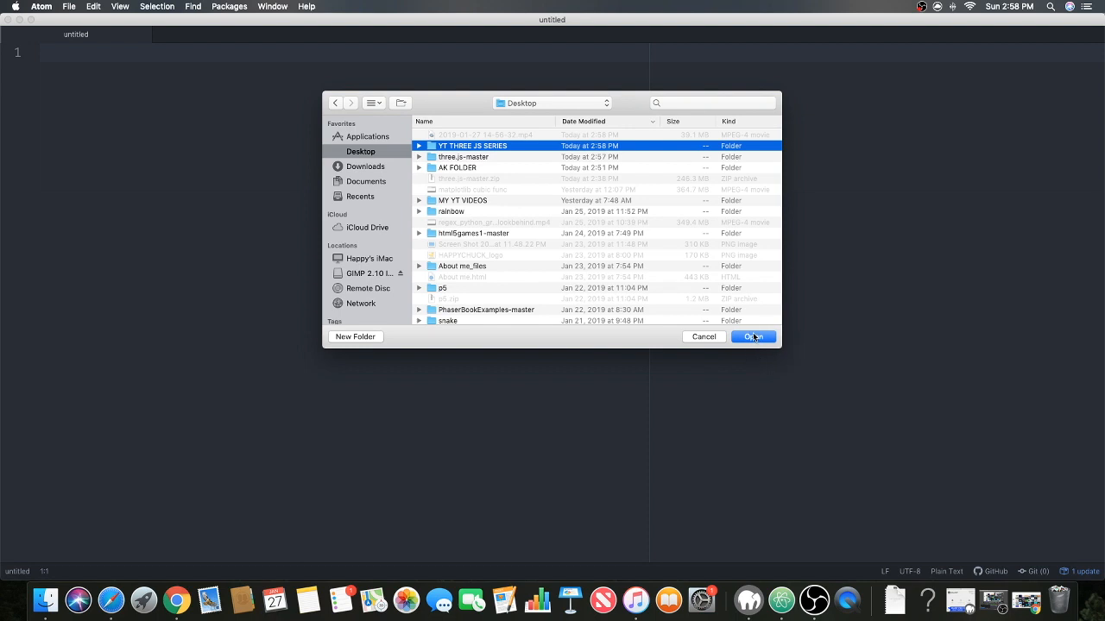
{"action": "left_click", "coordinate": [753, 337]}
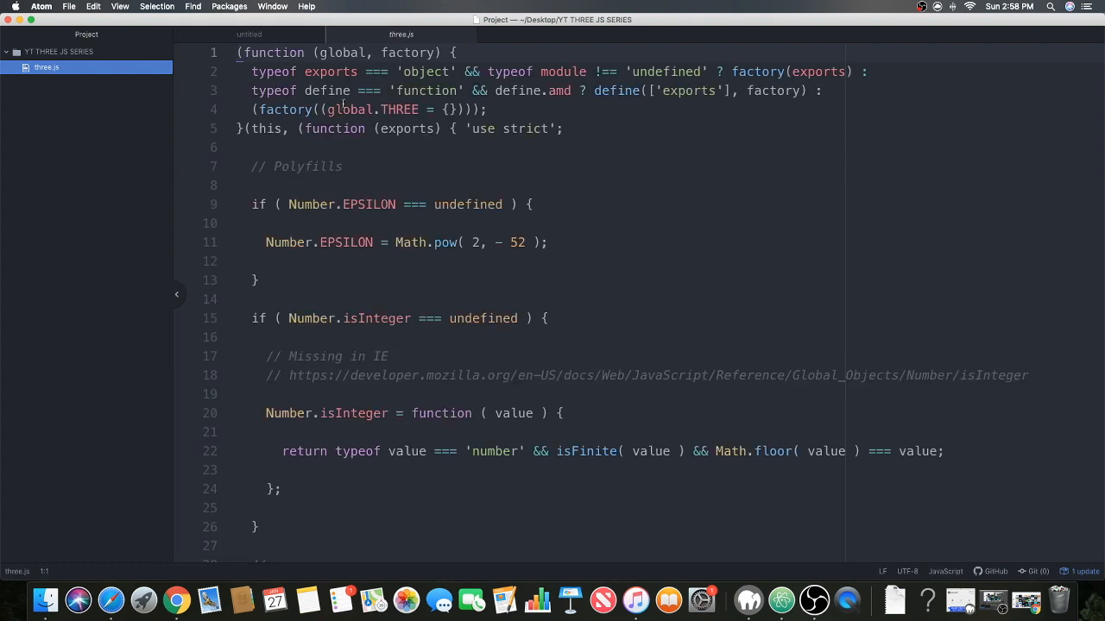
{"action": "scroll", "scroll_direction": "down", "scroll_amount": 3}
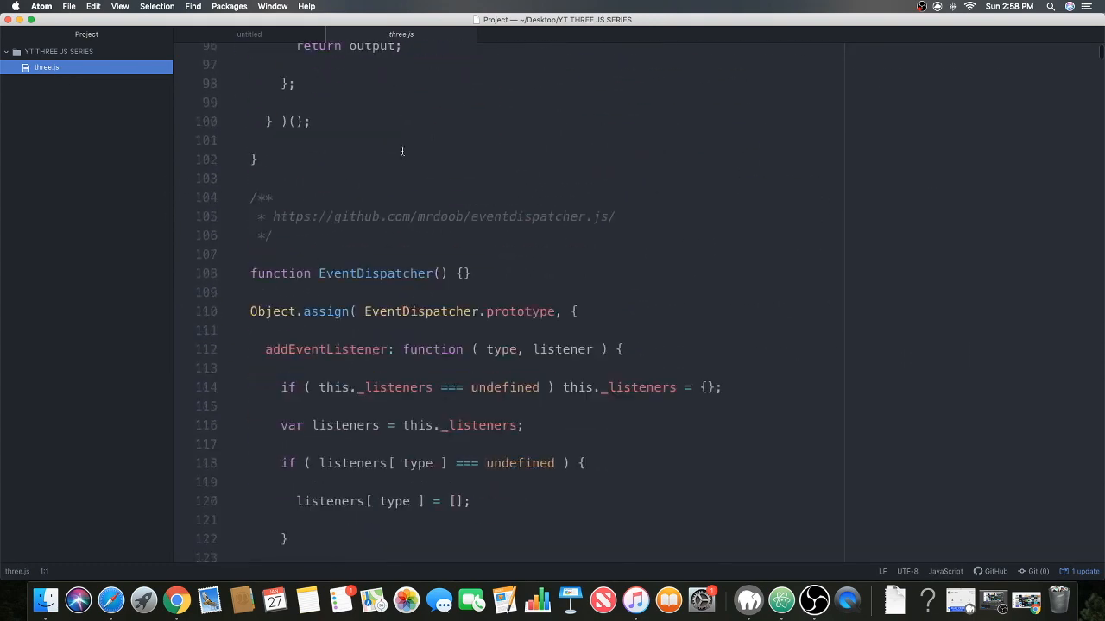
{"action": "scroll", "scroll_direction": "down", "scroll_amount": 3}
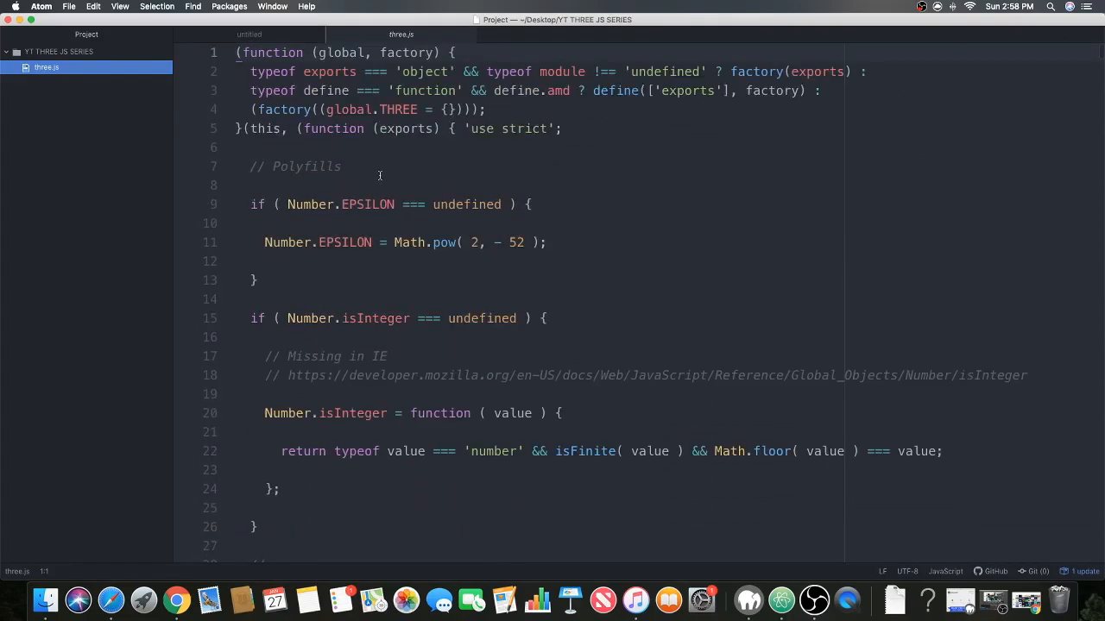
{"action": "mouse_move", "coordinate": [401, 34]}
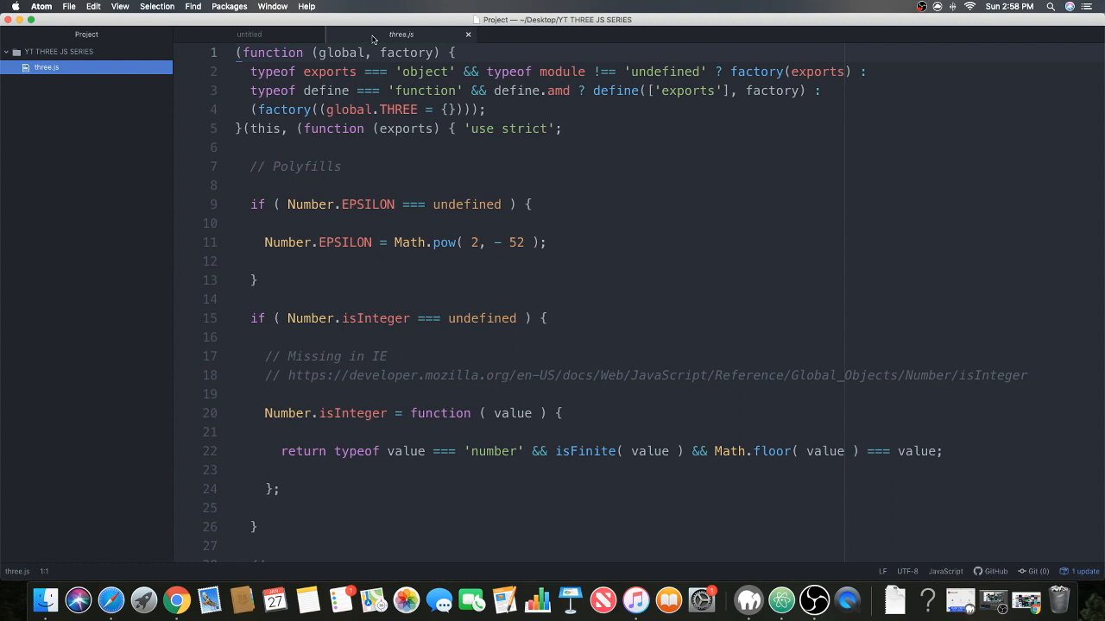
{"action": "left_click", "coordinate": [411, 375]}
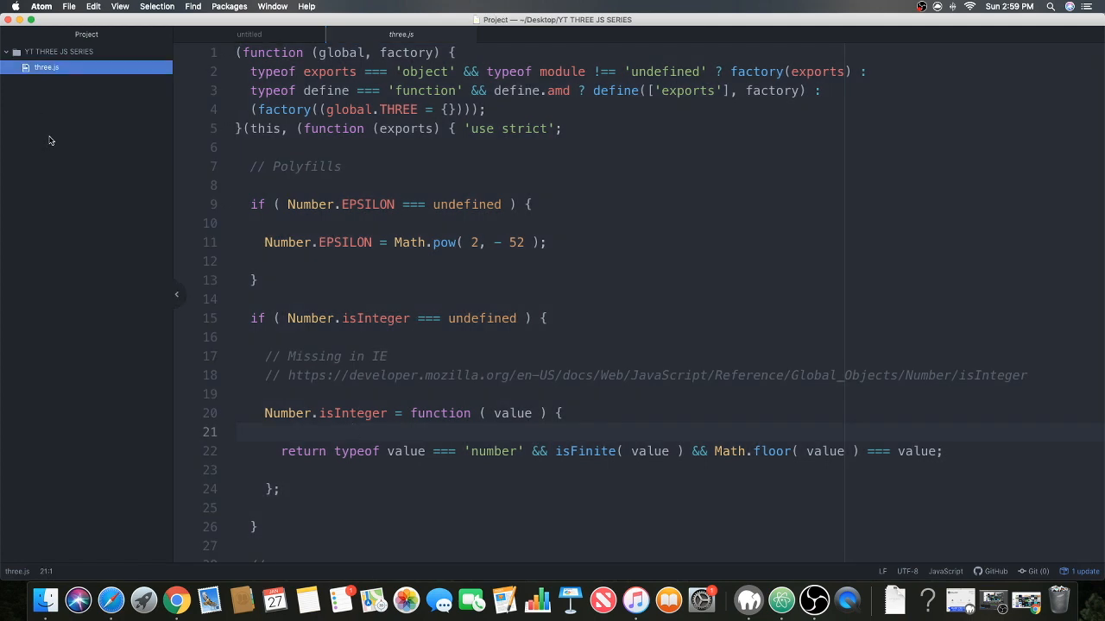
{"action": "mouse_move", "coordinate": [25, 50]}
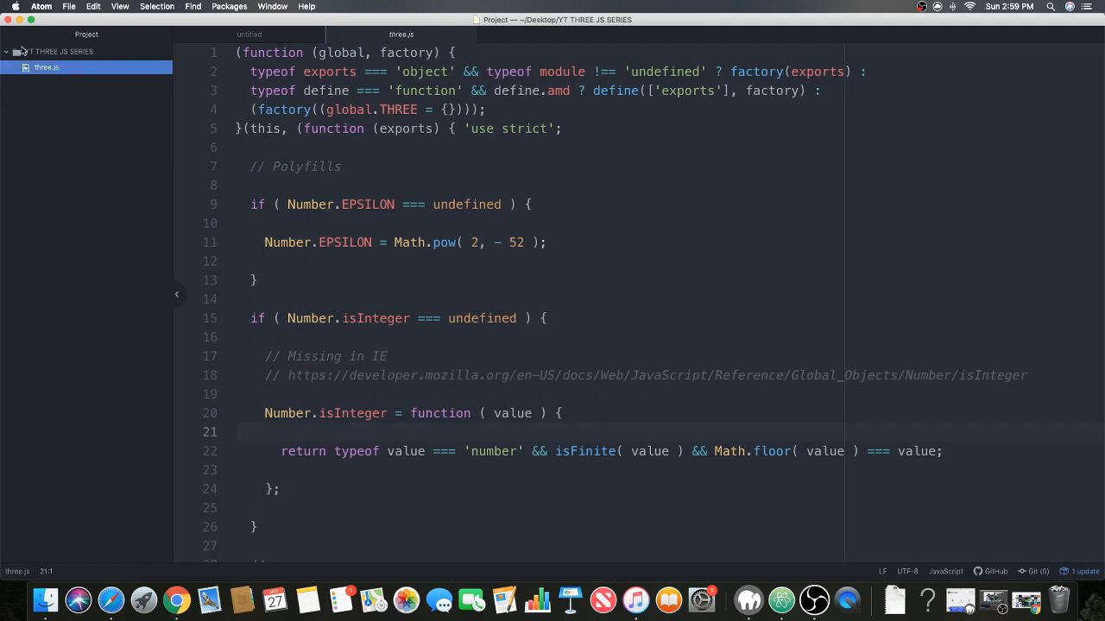
{"action": "mouse_move", "coordinate": [401, 34]}
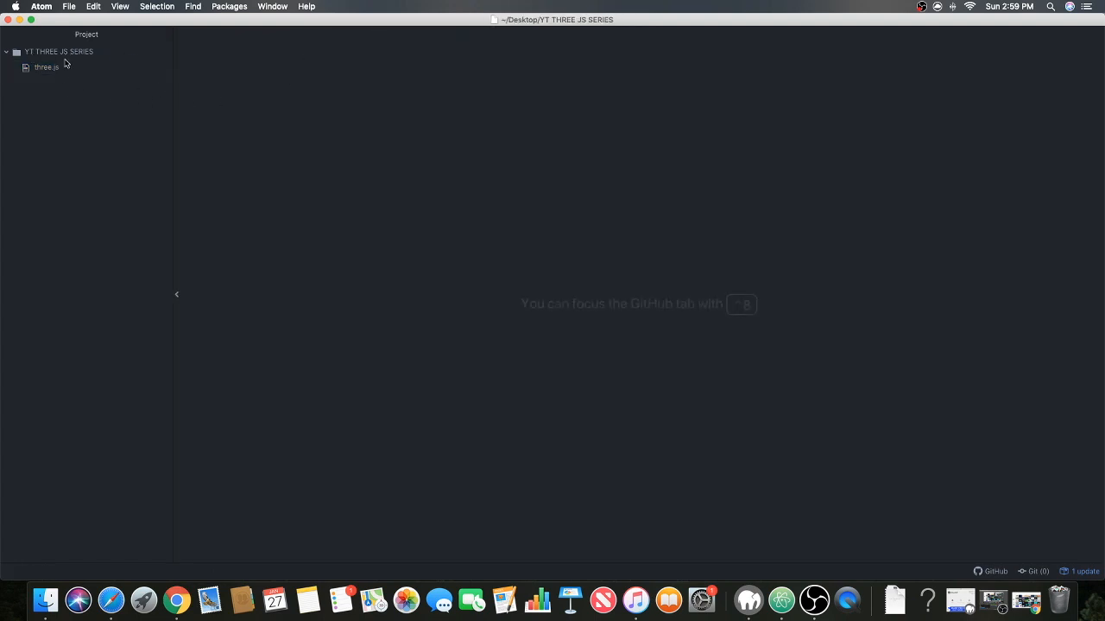
- Create index.html in the project and expand the html snippet into a boilerplate
{"action": "left_click", "coordinate": [58, 51]}
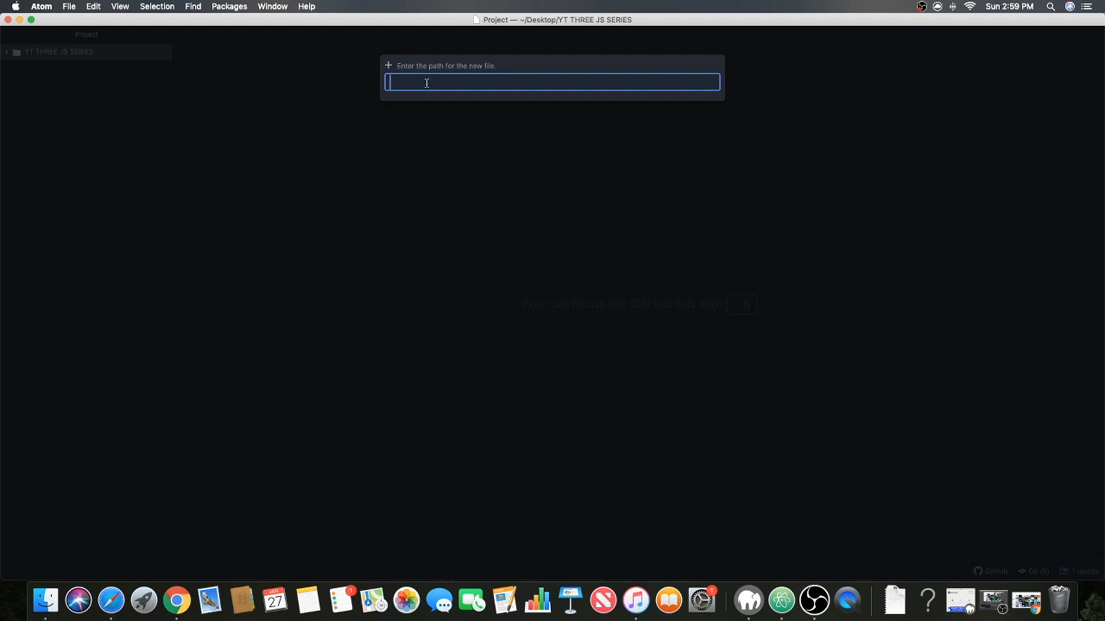
{"action": "type", "text": "ind"}
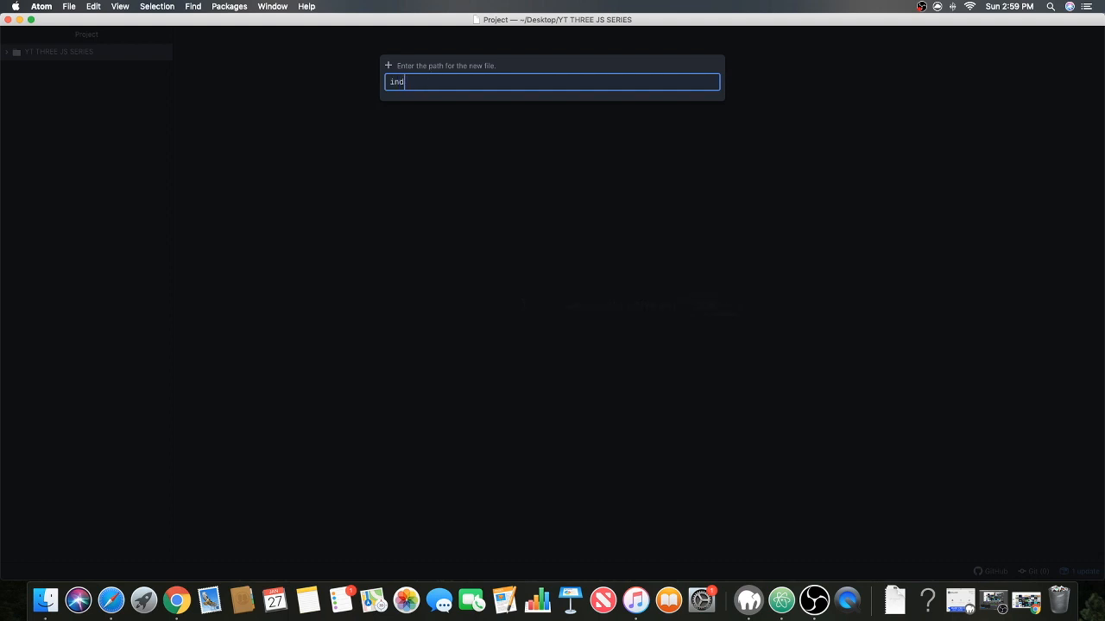
{"action": "key", "text": "Return"}
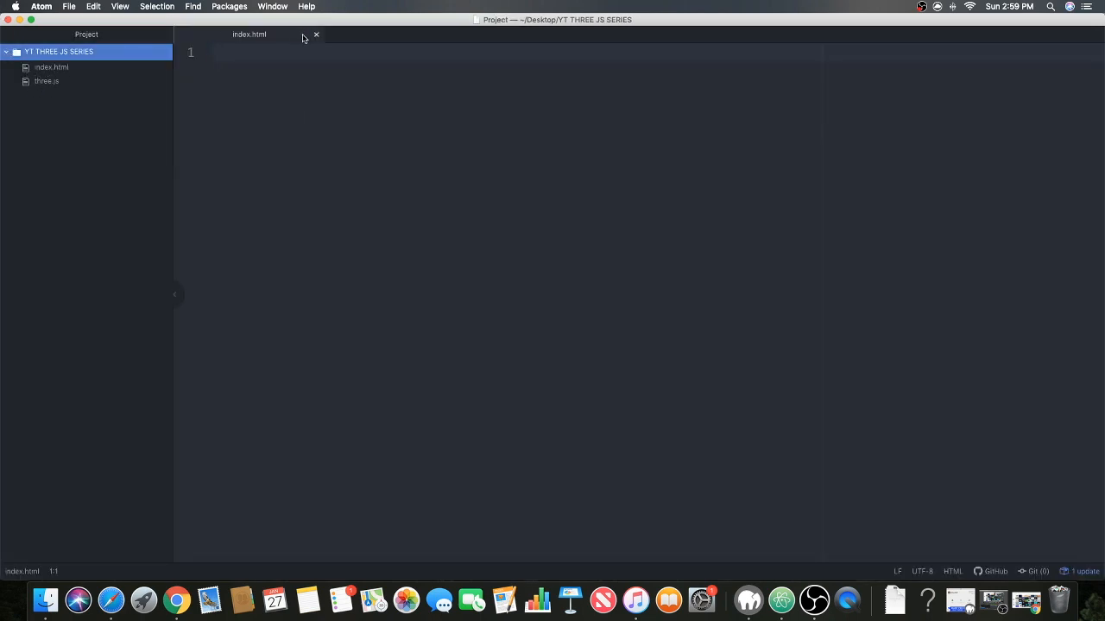
{"action": "left_click", "coordinate": [259, 54]}
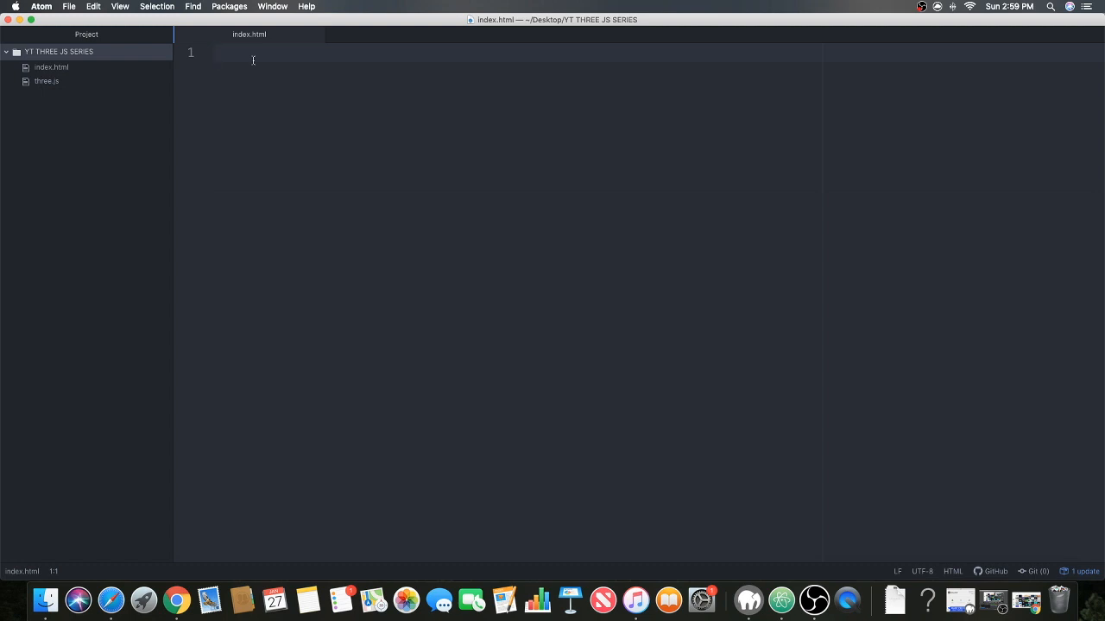
{"action": "type", "text": "html"}
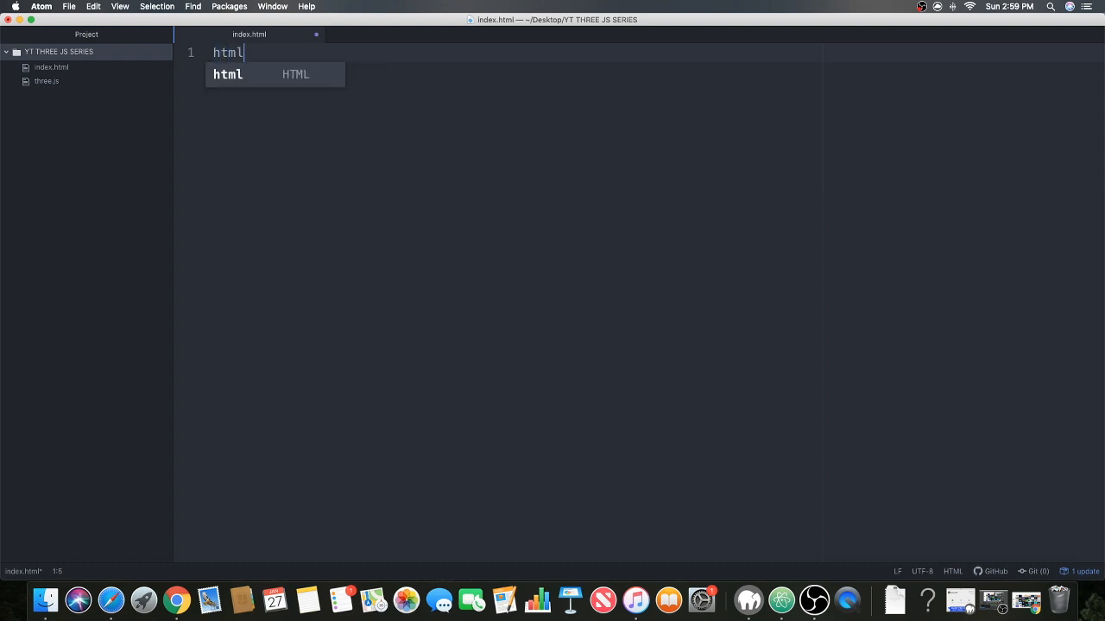
{"action": "mouse_move", "coordinate": [266, 76]}
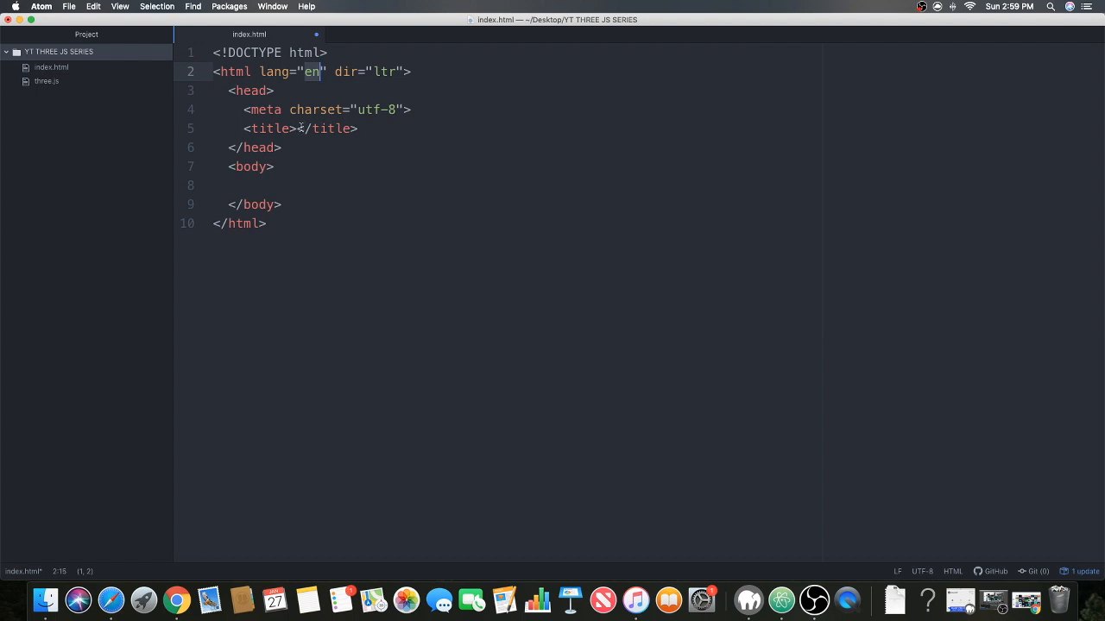
- Set the page title to YT THREEJS SERIES and move into the empty body
{"action": "left_click", "coordinate": [297, 128]}
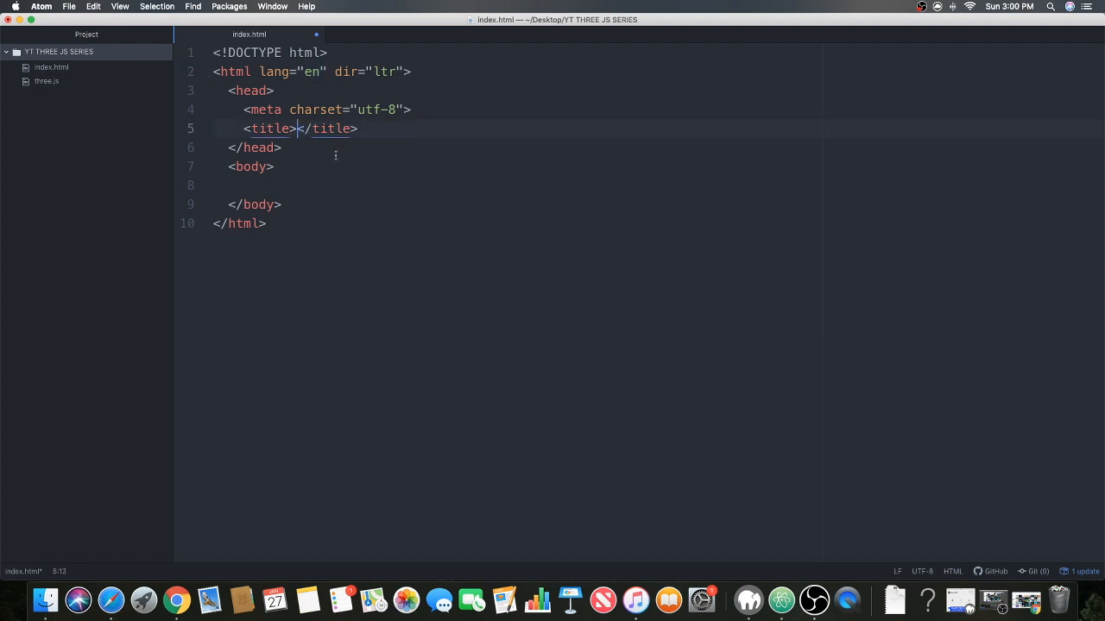
{"action": "type", "text": "YT"}
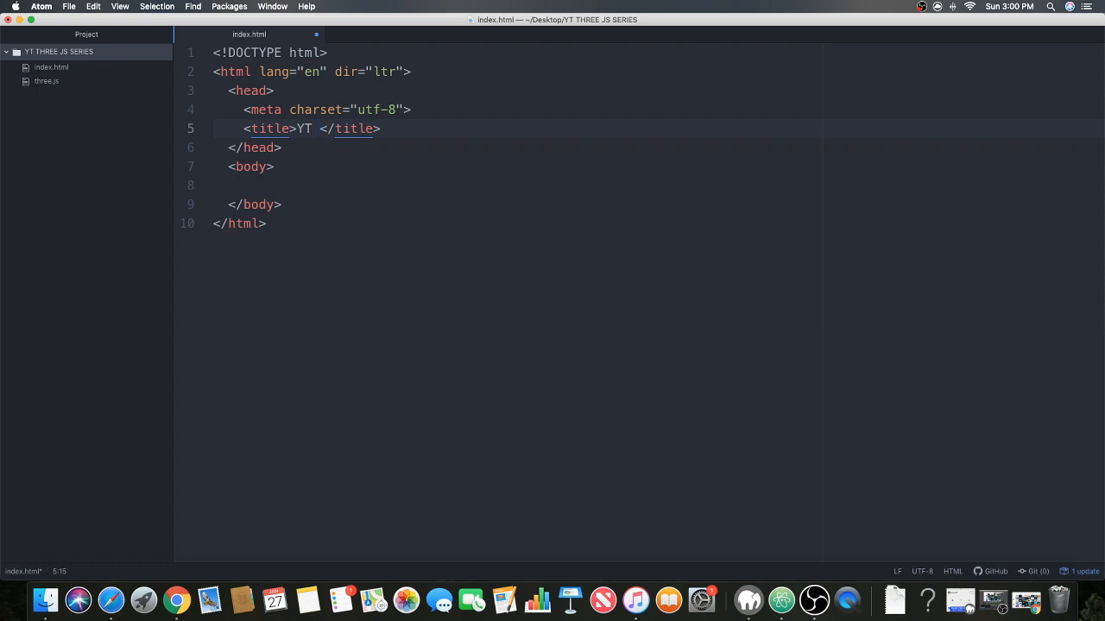
{"action": "type", "text": "THREEJS SERIES"}
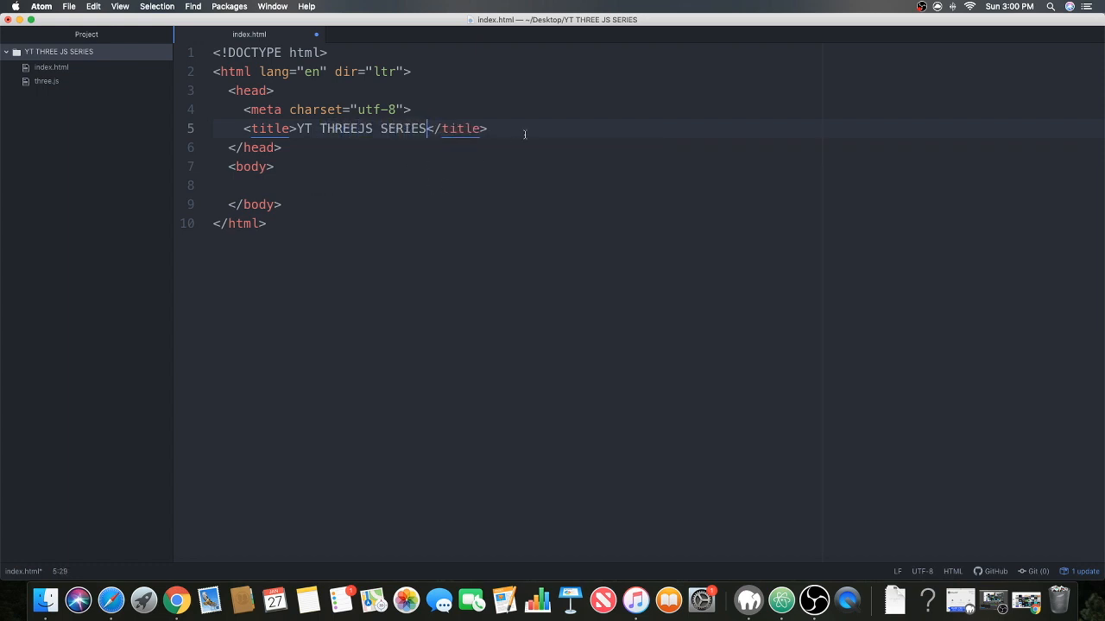
{"action": "left_click", "coordinate": [297, 185]}
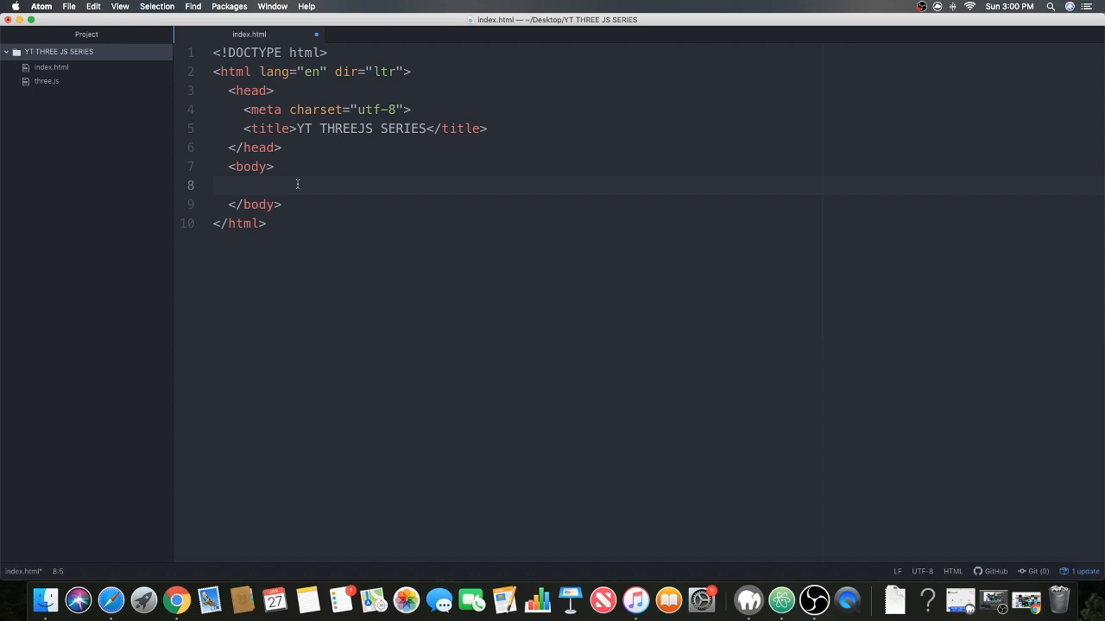
- Add a script tag with src="three.js" in the body using the scriptsrc snippet
{"action": "type", "text": "<>"}
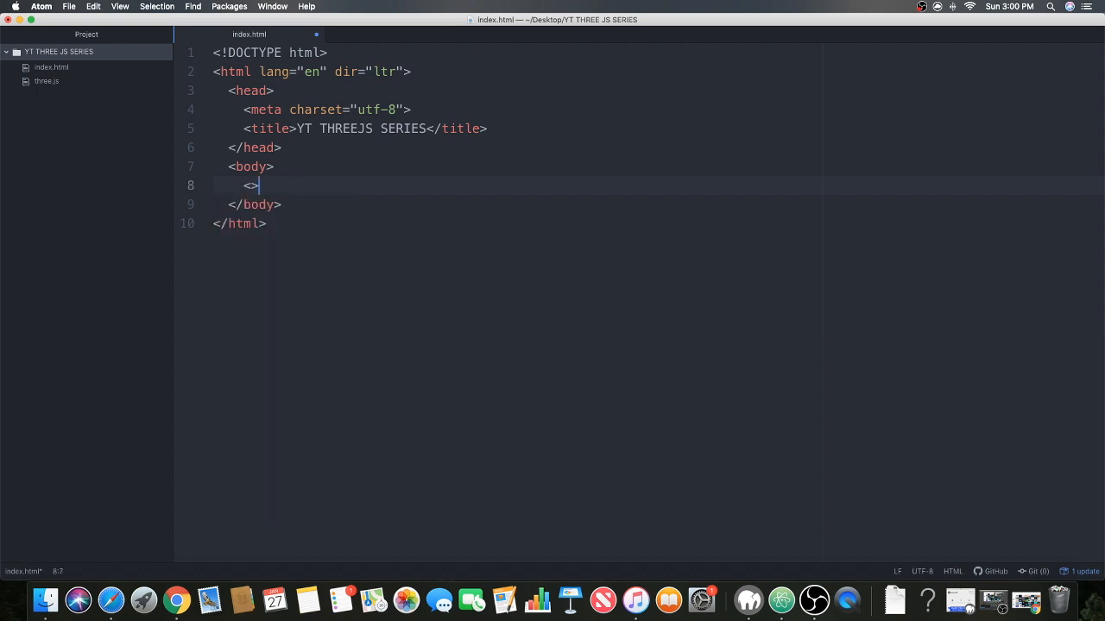
{"action": "type", "text": "script"}
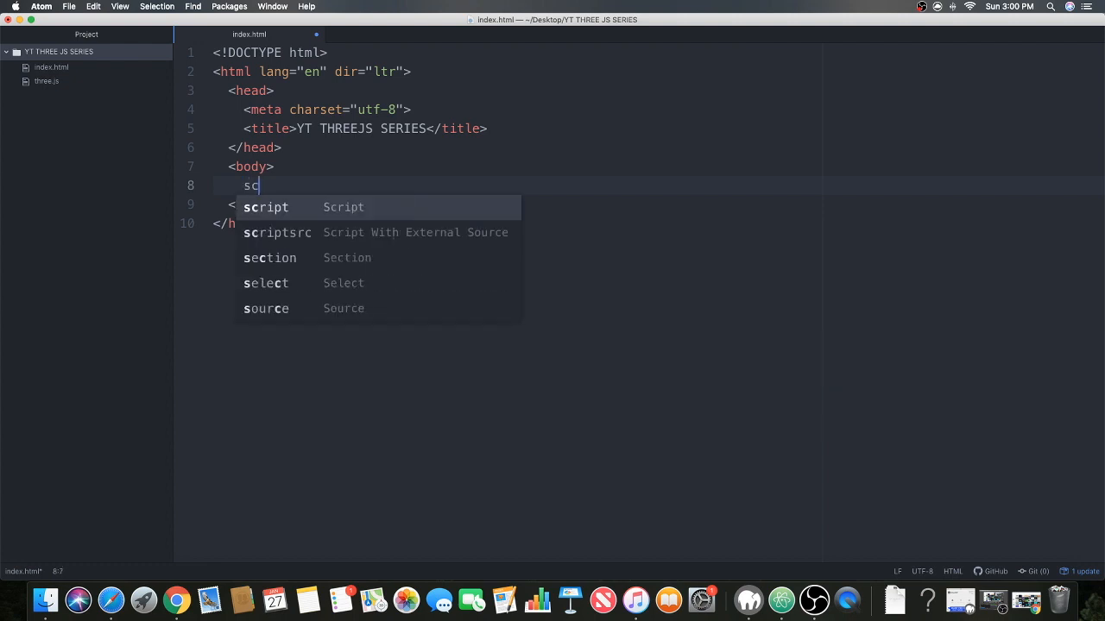
{"action": "type", "text": "riptsrc=\"\" charset=\"utf-8\"></script>"}
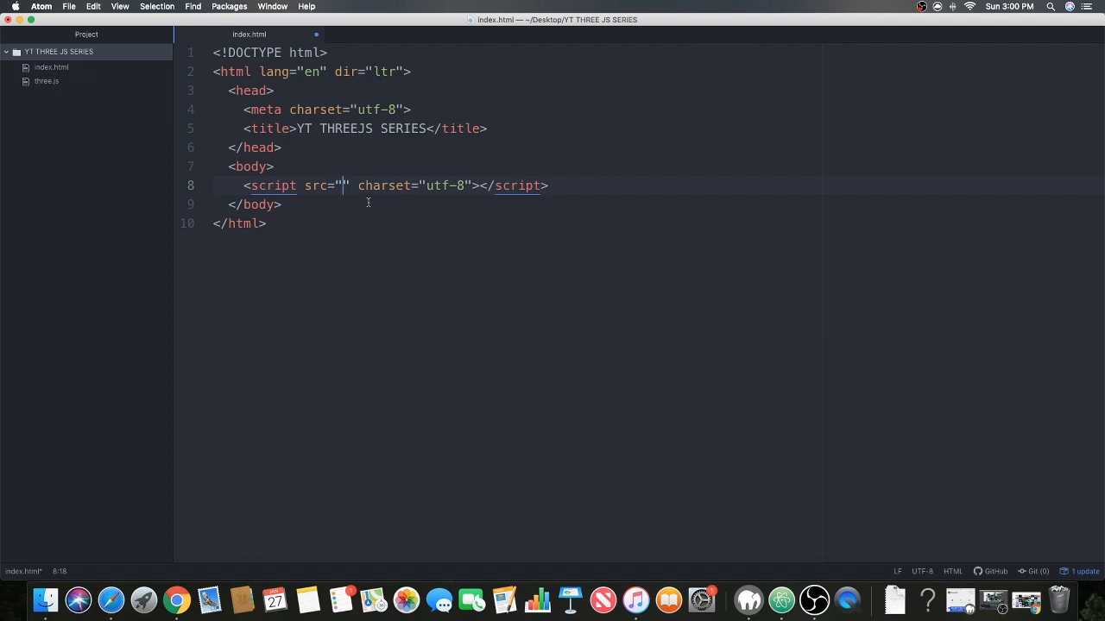
{"action": "type", "text": "three.js"}
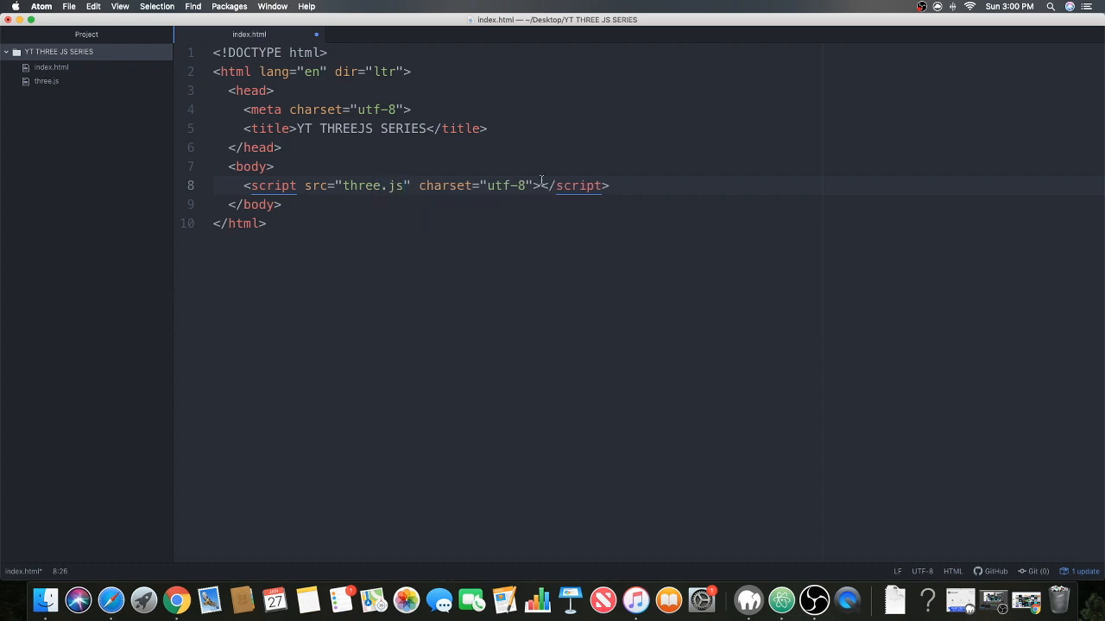
{"action": "left_click", "coordinate": [400, 128]}
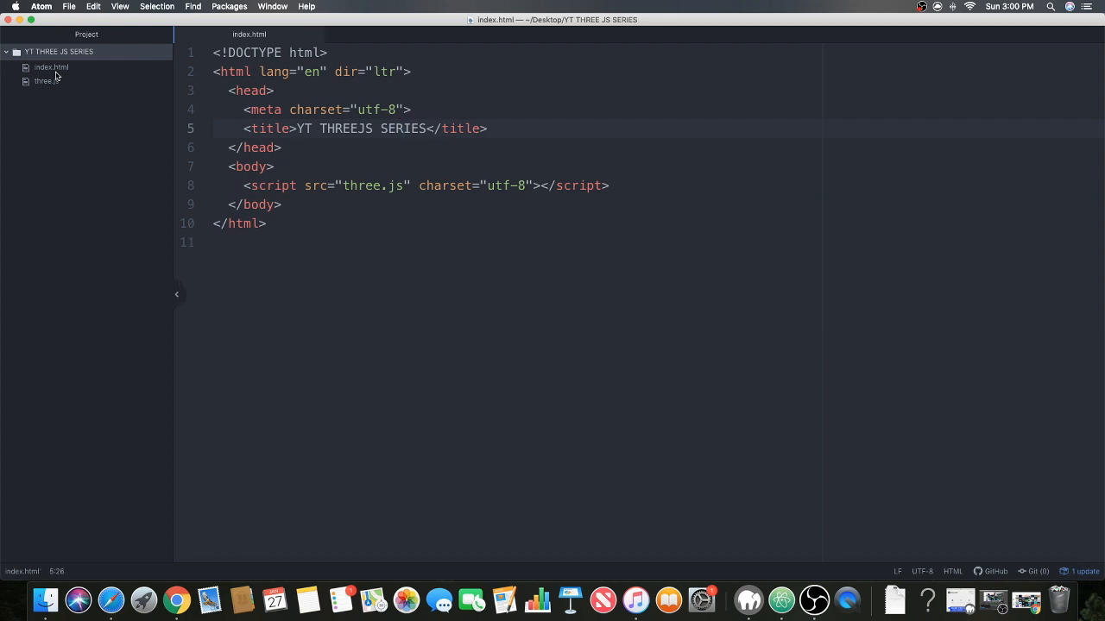
{"action": "left_click", "coordinate": [52, 67]}
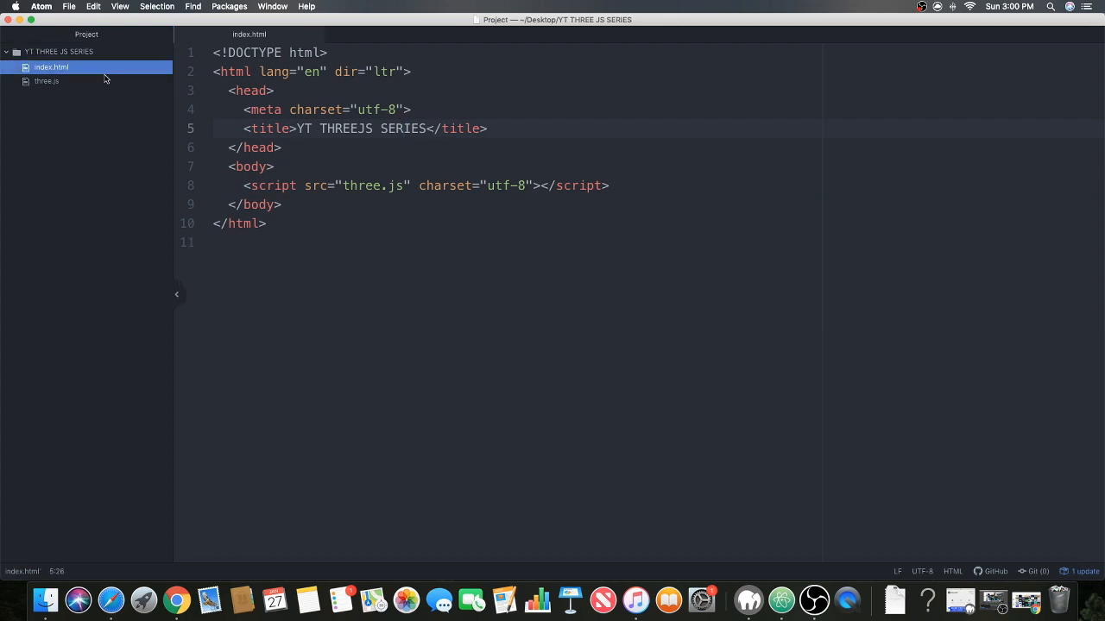
{"action": "mouse_move", "coordinate": [165, 110]}
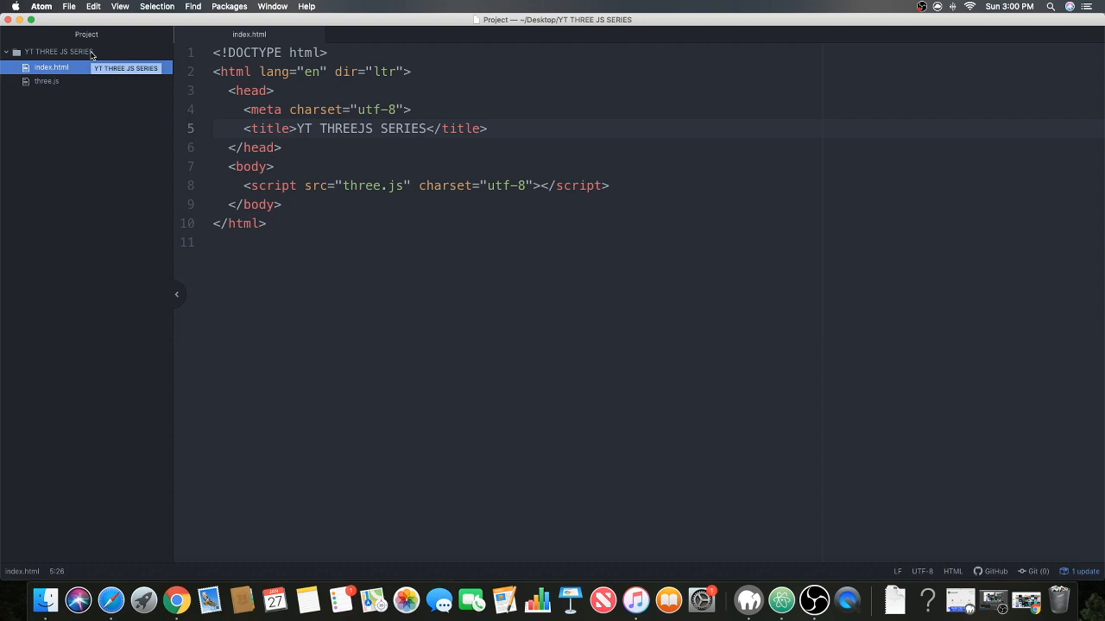
- Create a new main.js file in the project via the tree view
{"action": "left_click", "coordinate": [6, 51]}
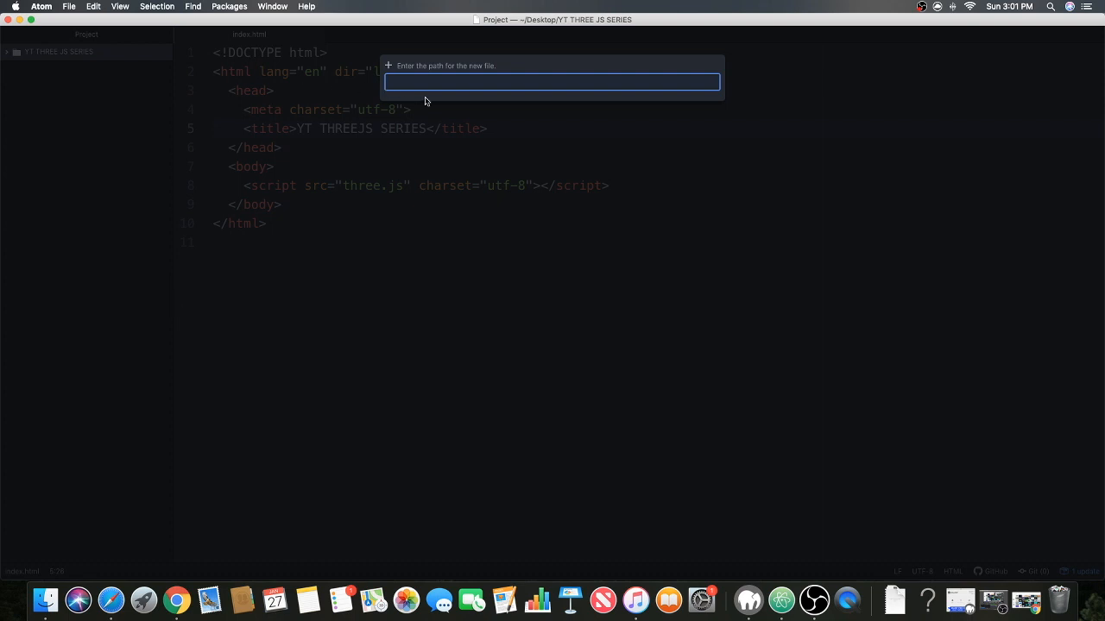
{"action": "type", "text": "main."}
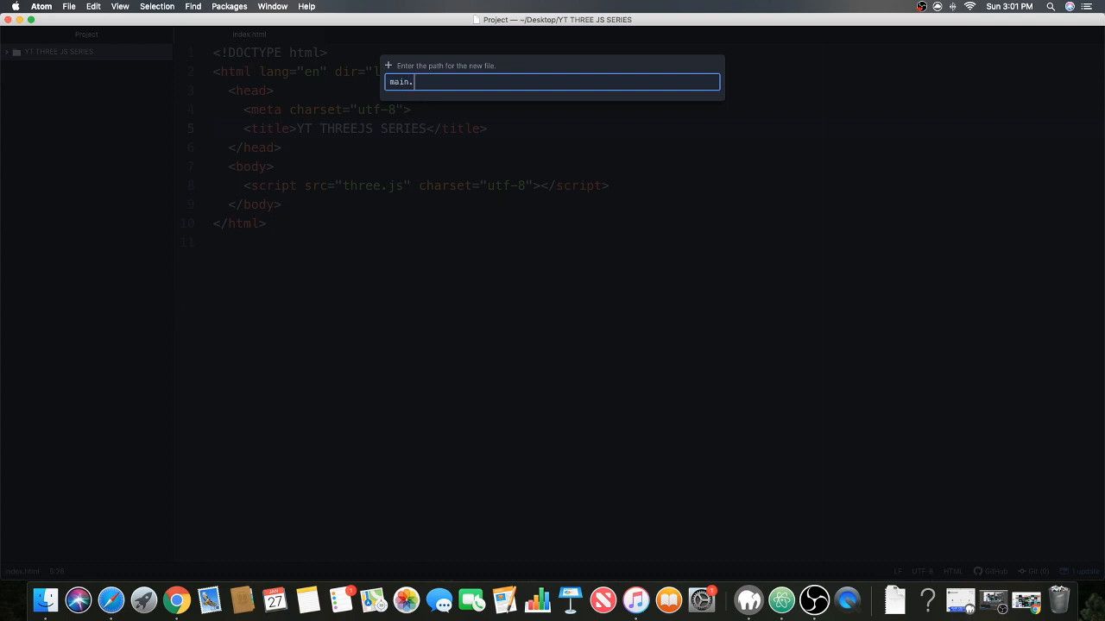
{"action": "key", "text": "Return"}
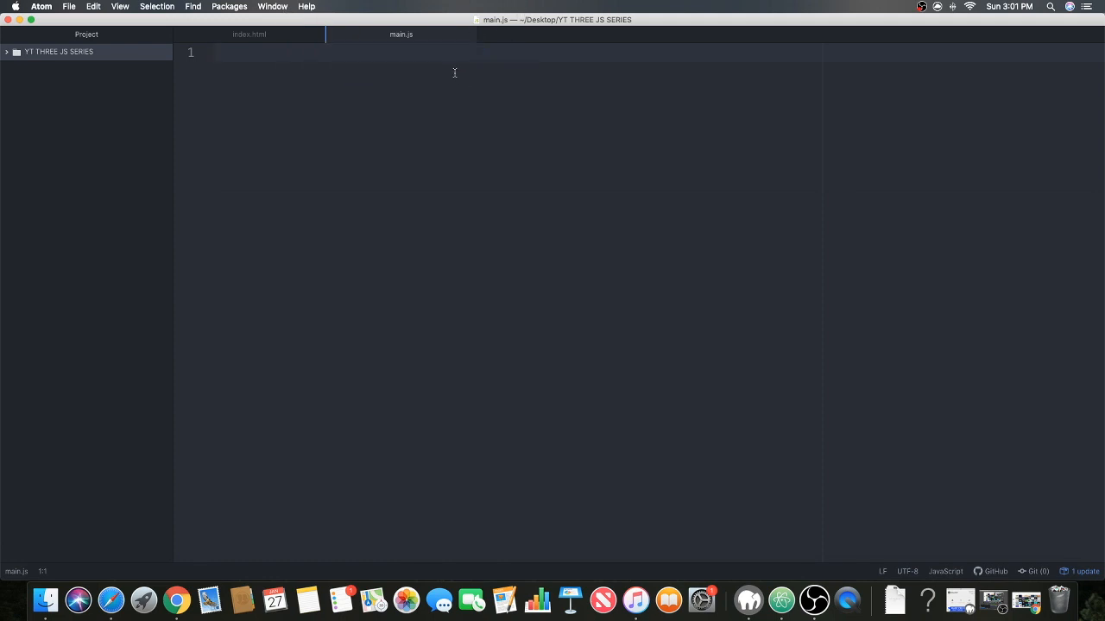
- Write console.log('HELLO WORLD') in main.js and return to index.html
{"action": "type", "text": "console"}
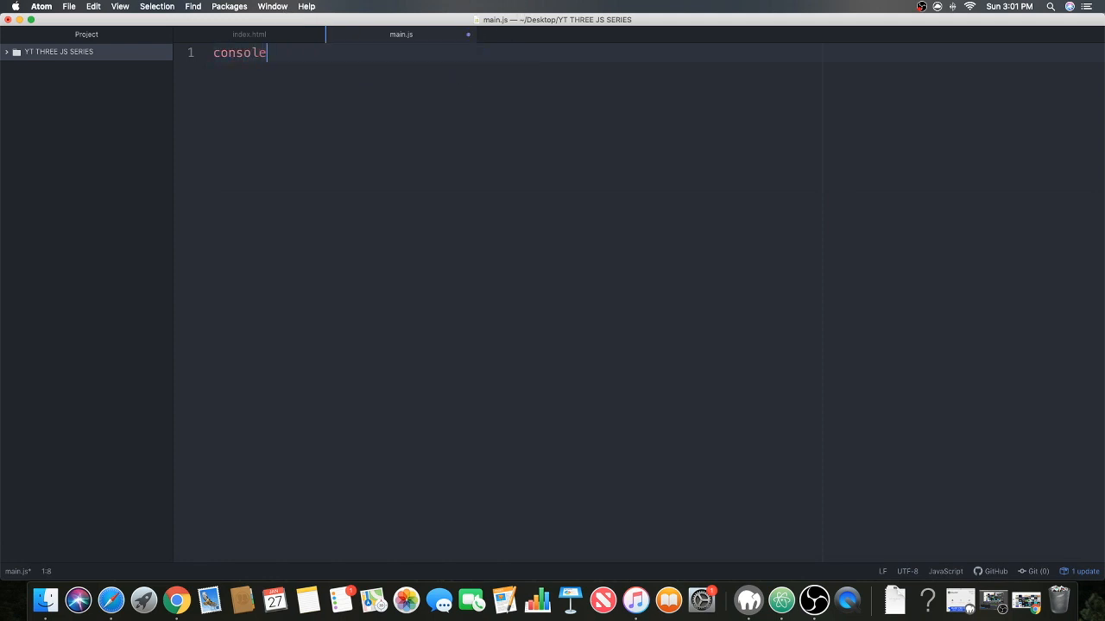
{"action": "type", "text": ".log()"}
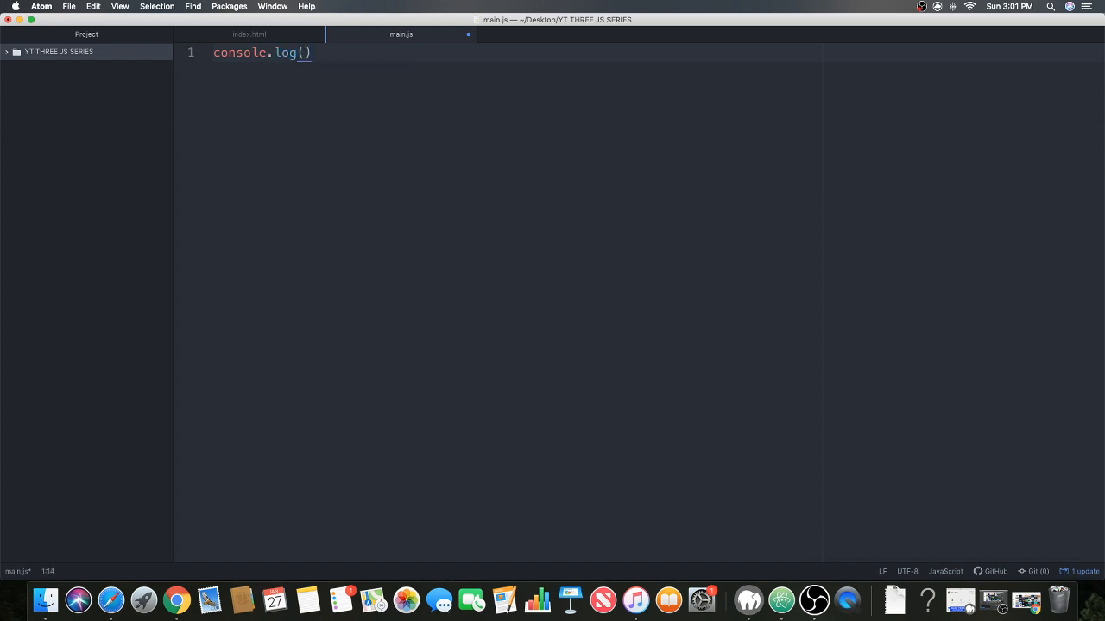
{"action": "type", "text": "''"}
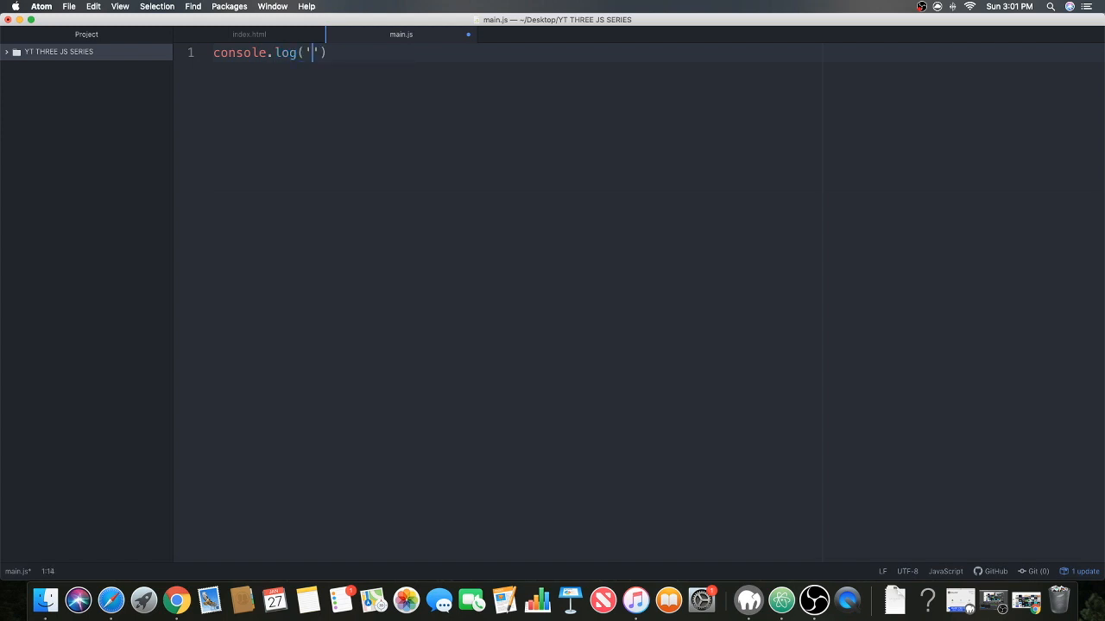
{"action": "type", "text": "HEEL"}
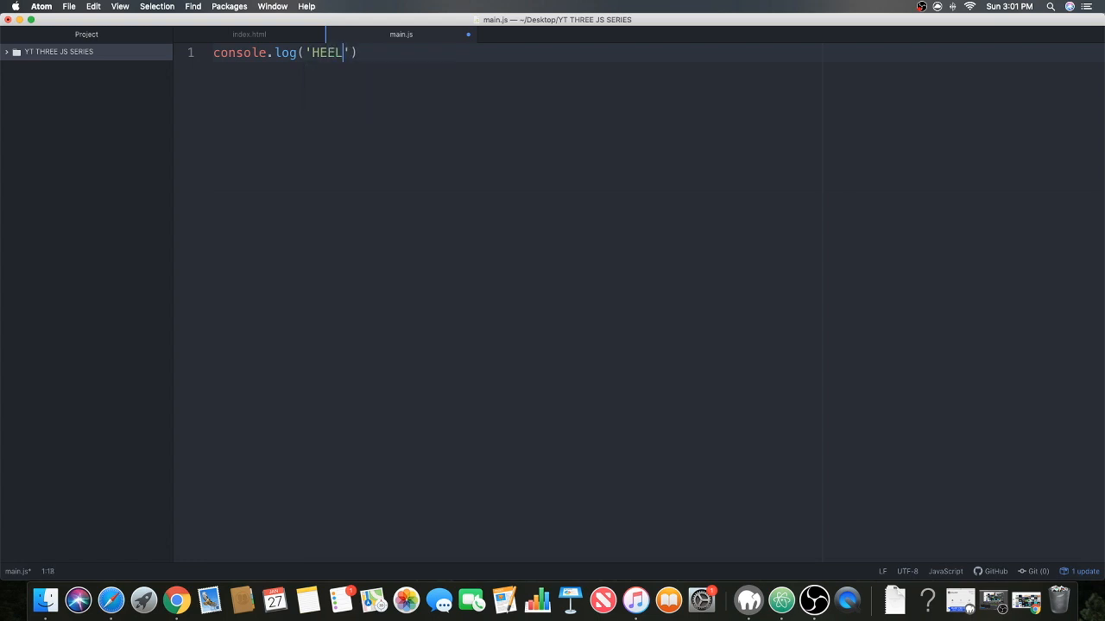
{"action": "type", "text": "LO"}
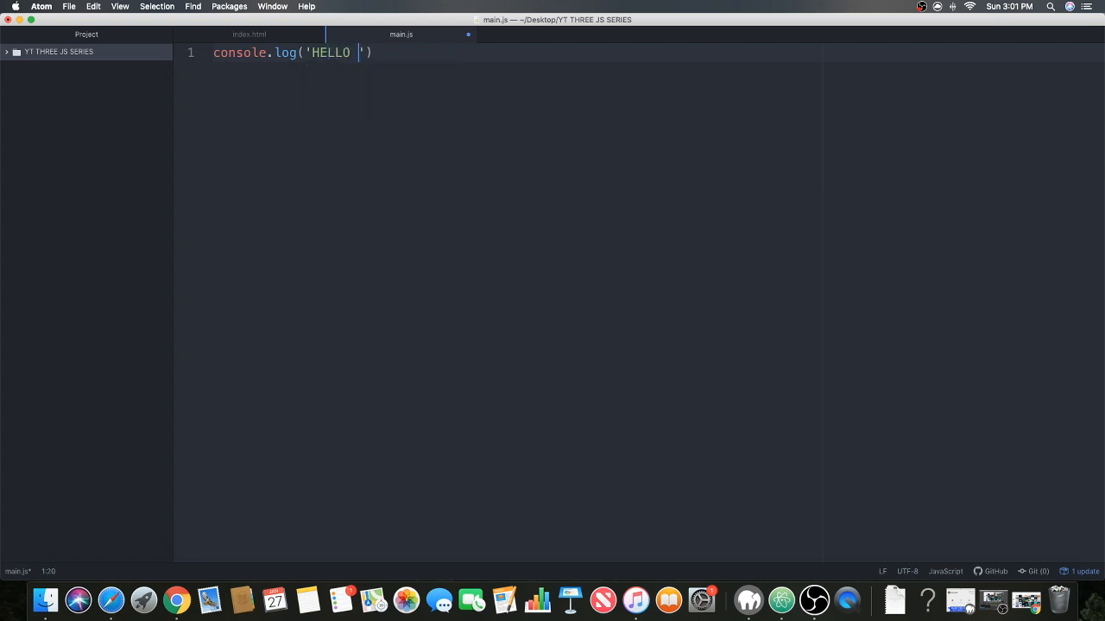
{"action": "type", "text": "WORLD"}
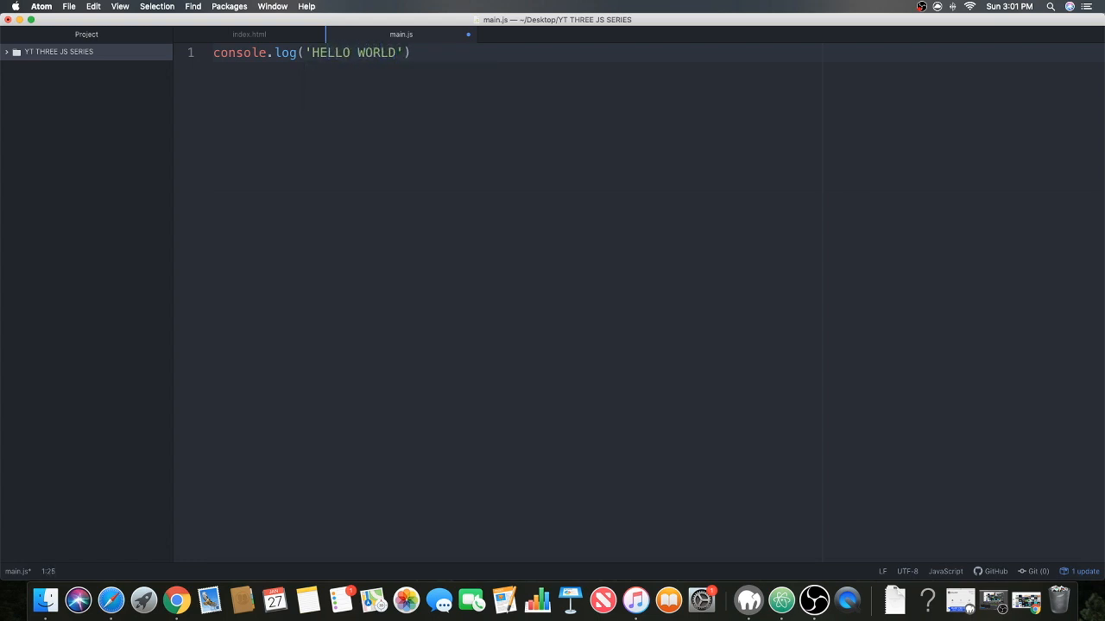
{"action": "left_click", "coordinate": [248, 35]}
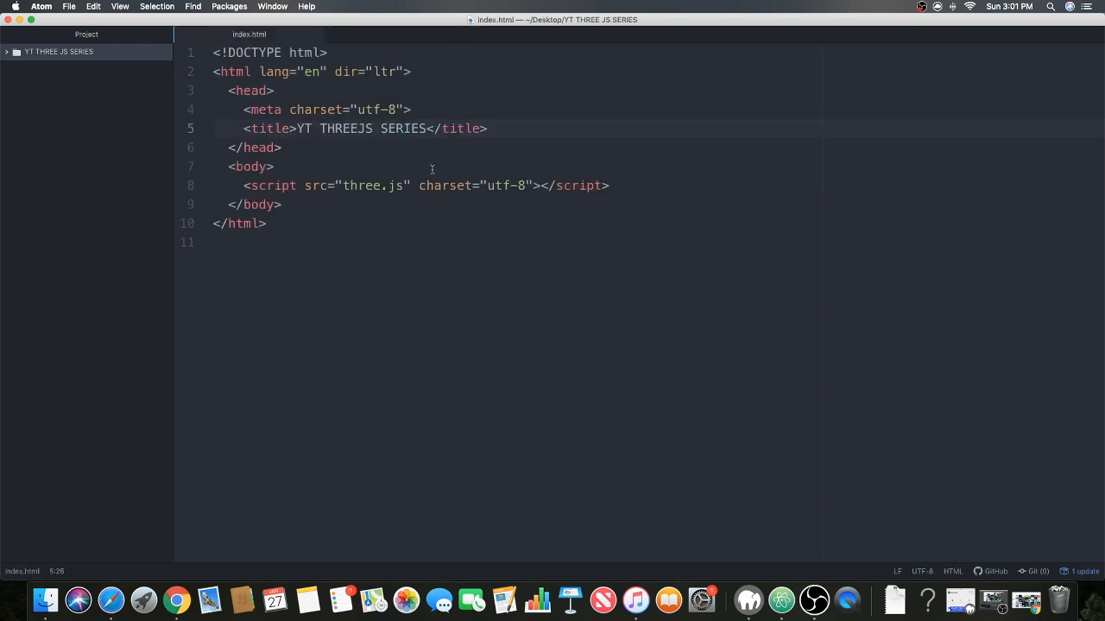
- Add a second script tag loading main.js on a new line below the three.js script
{"action": "key", "text": "enter"}
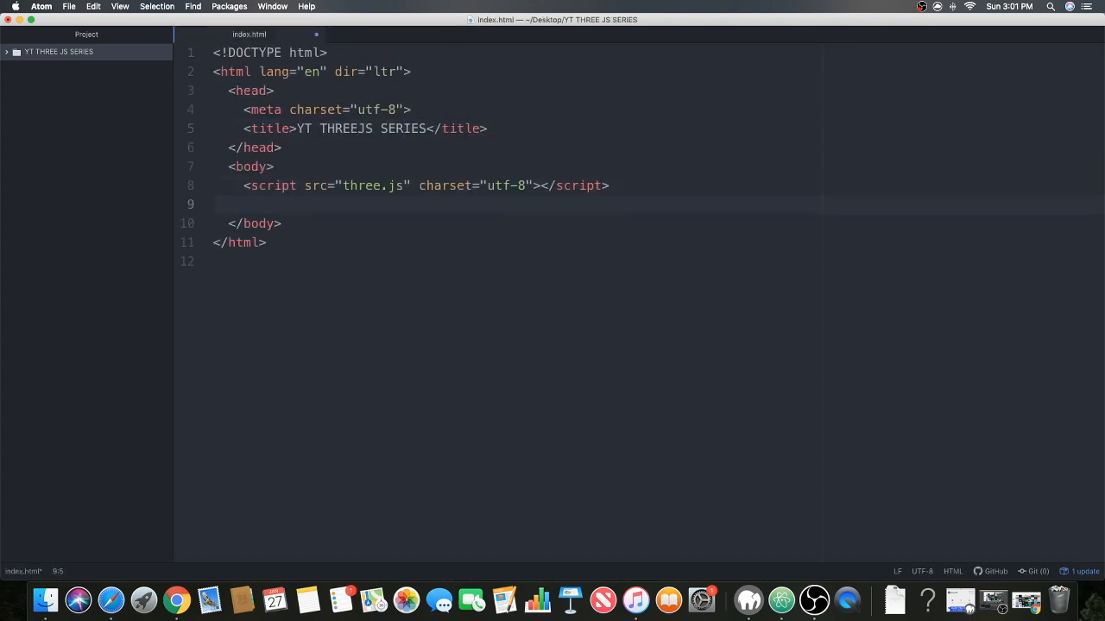
{"action": "type", "text": "script src=\"\" charset=\"utf-8\"></script>"}
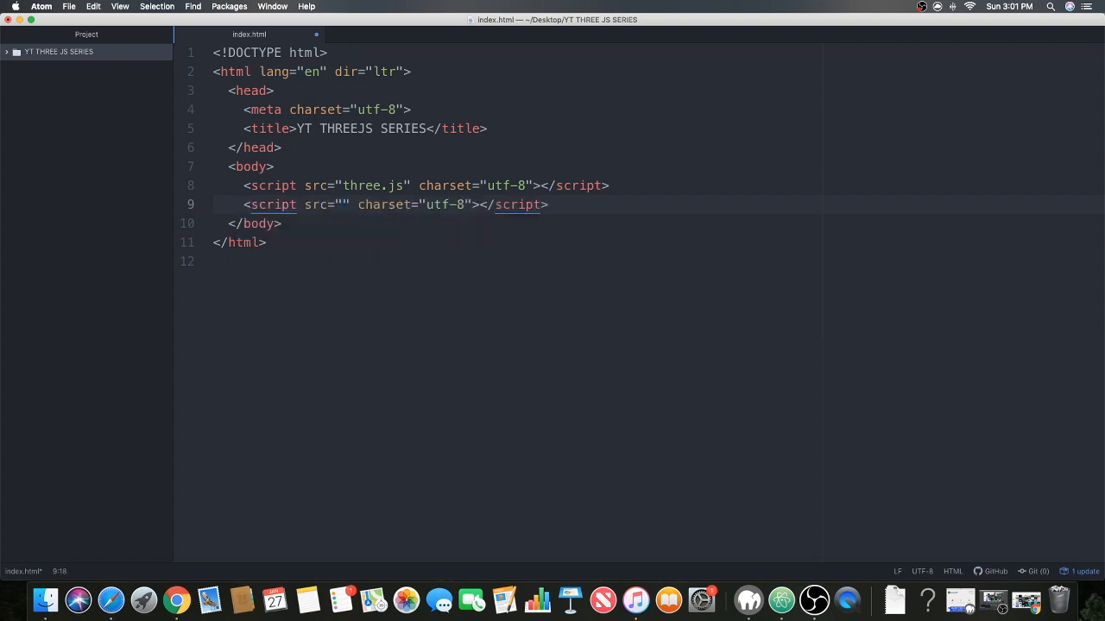
{"action": "type", "text": "main.js"}
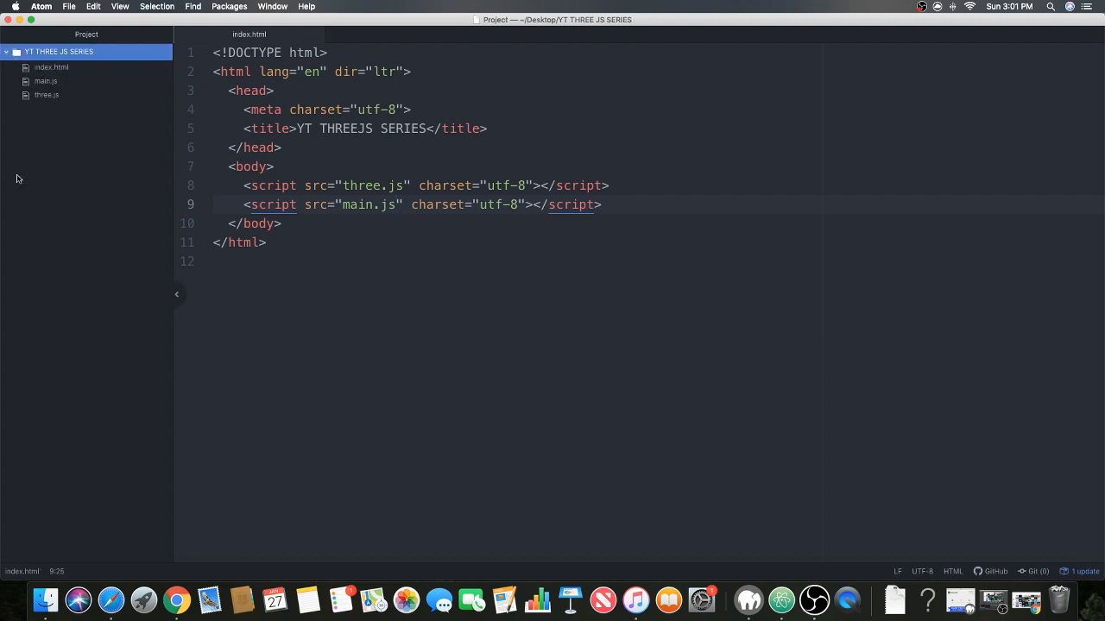
{"action": "mouse_move", "coordinate": [209, 599]}
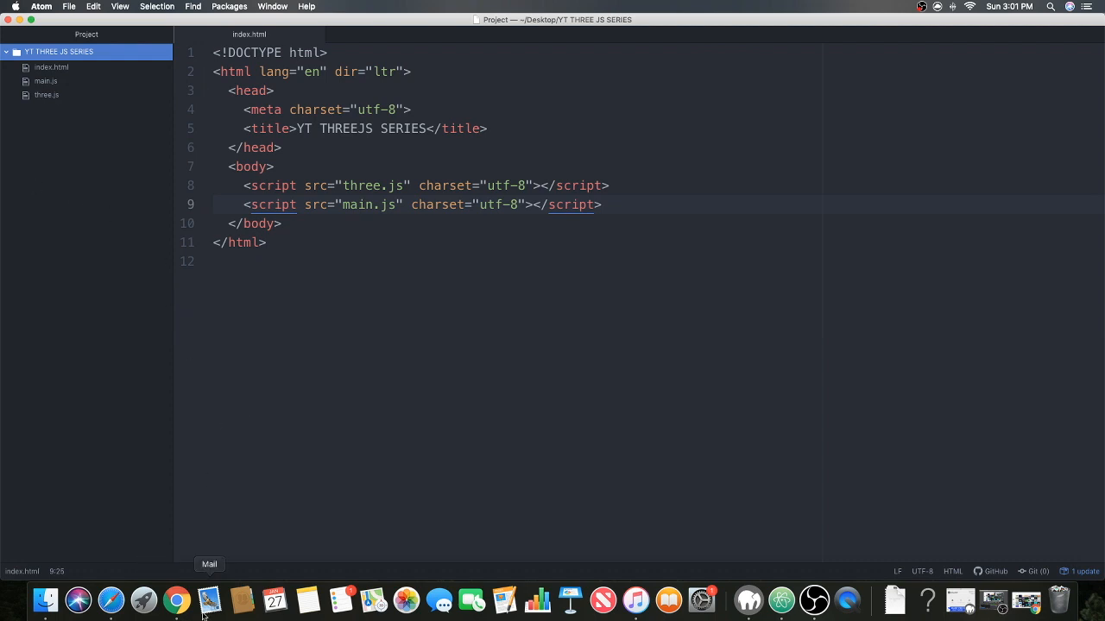
- Start atom-live-server from the Packages menu
{"action": "left_click", "coordinate": [227, 6]}
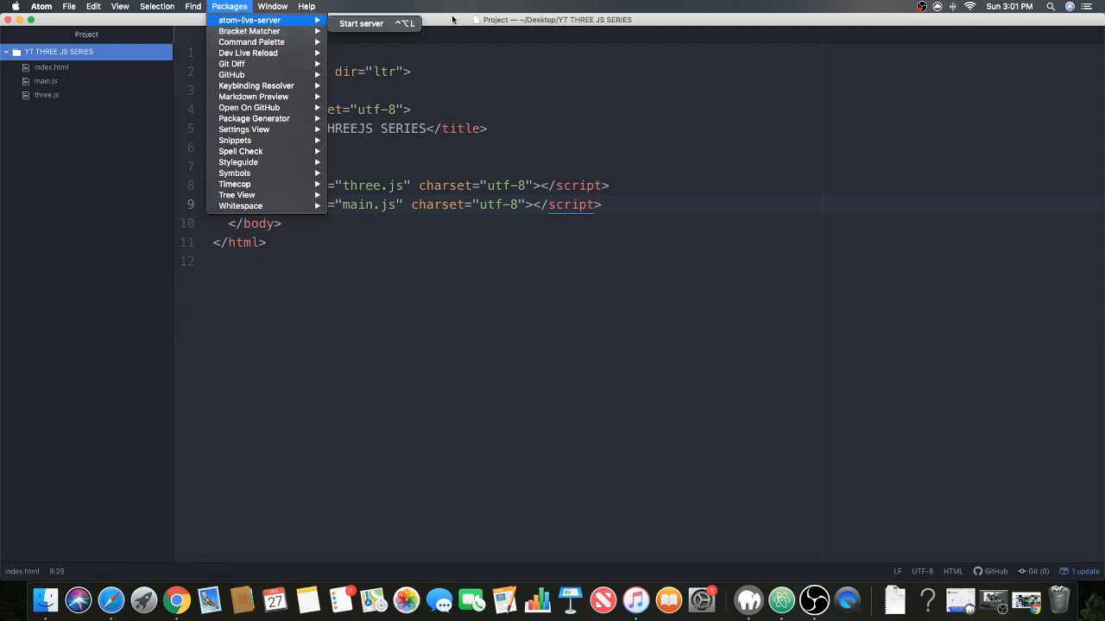
{"action": "left_click", "coordinate": [408, 26]}
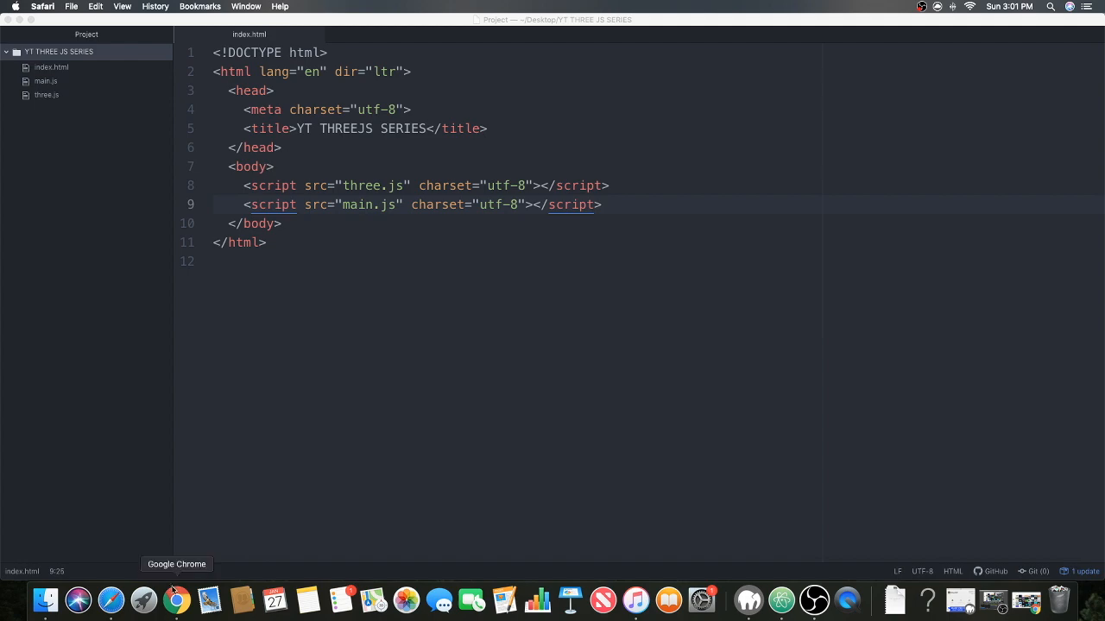
- In Chrome, inspect the 127.0.0.1:3000 page and view HELLO WORLD in the Console
{"action": "left_click", "coordinate": [176, 599]}
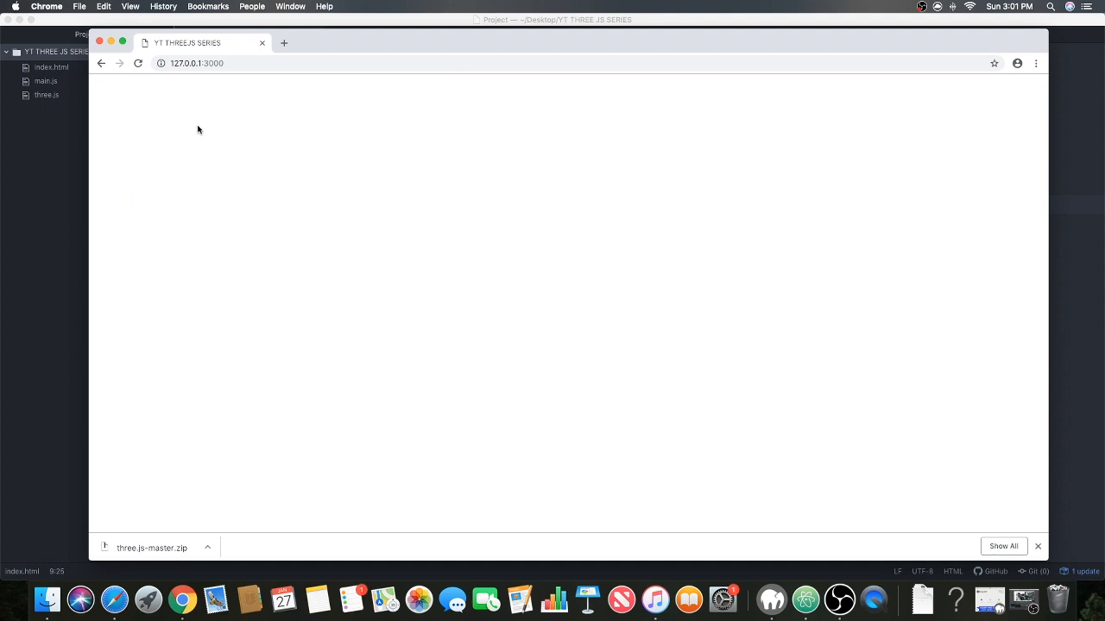
{"action": "right_click", "coordinate": [214, 131]}
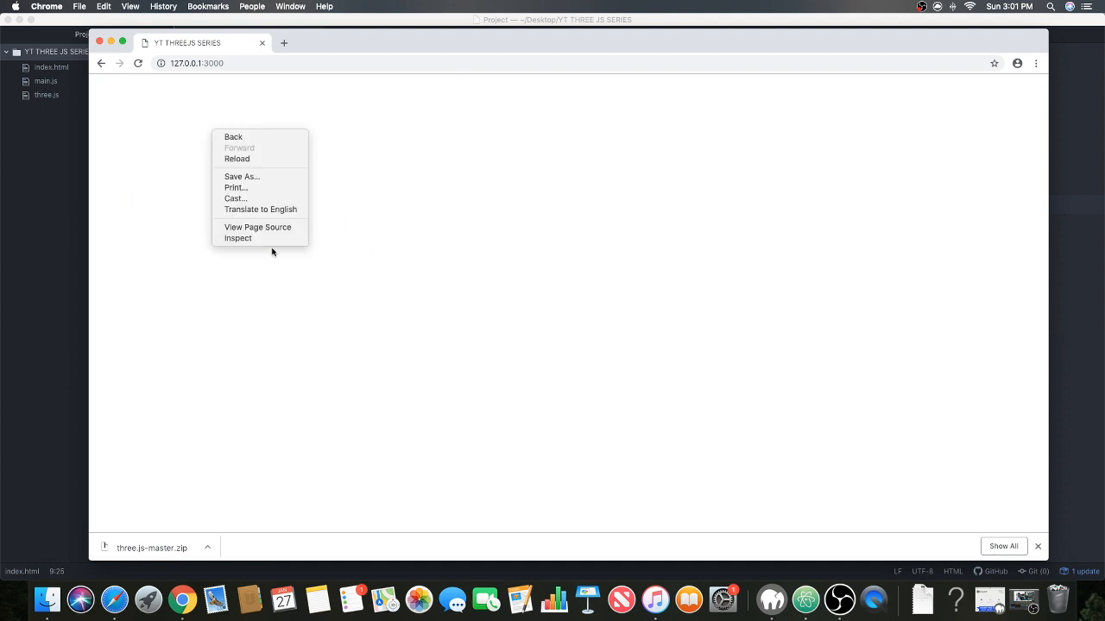
{"action": "left_click", "coordinate": [238, 239]}
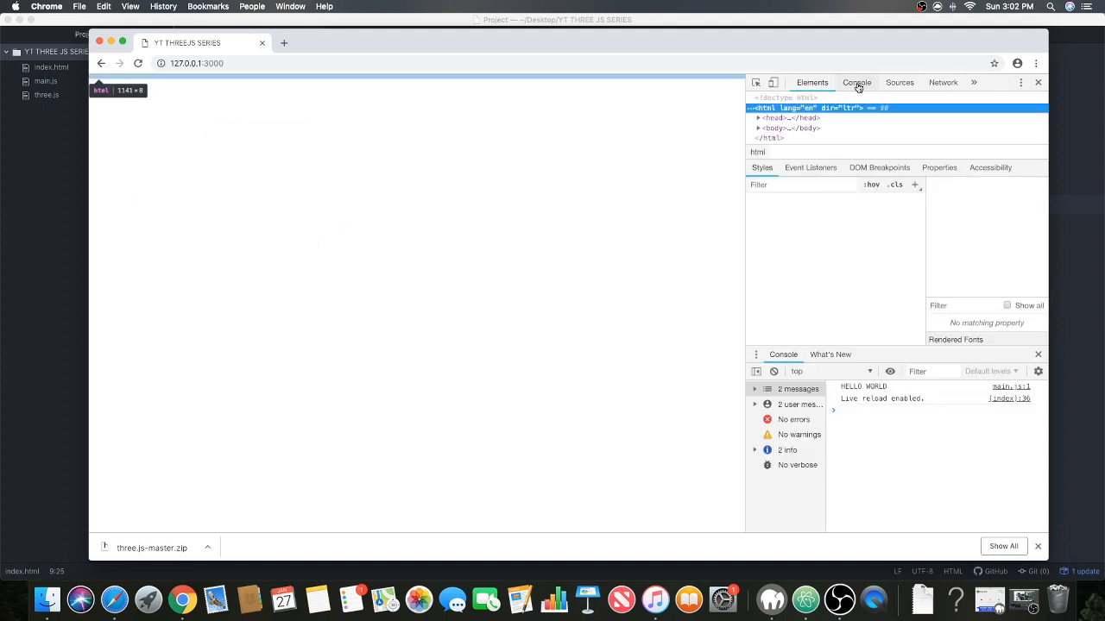
{"action": "left_click", "coordinate": [856, 82]}
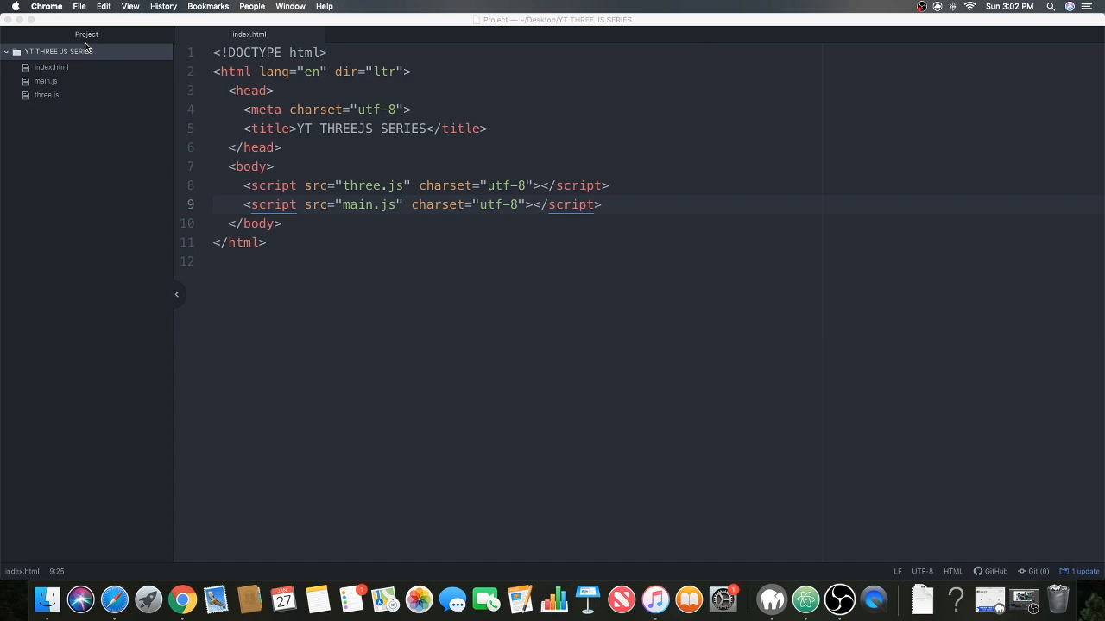
{"action": "mouse_move", "coordinate": [669, 466]}
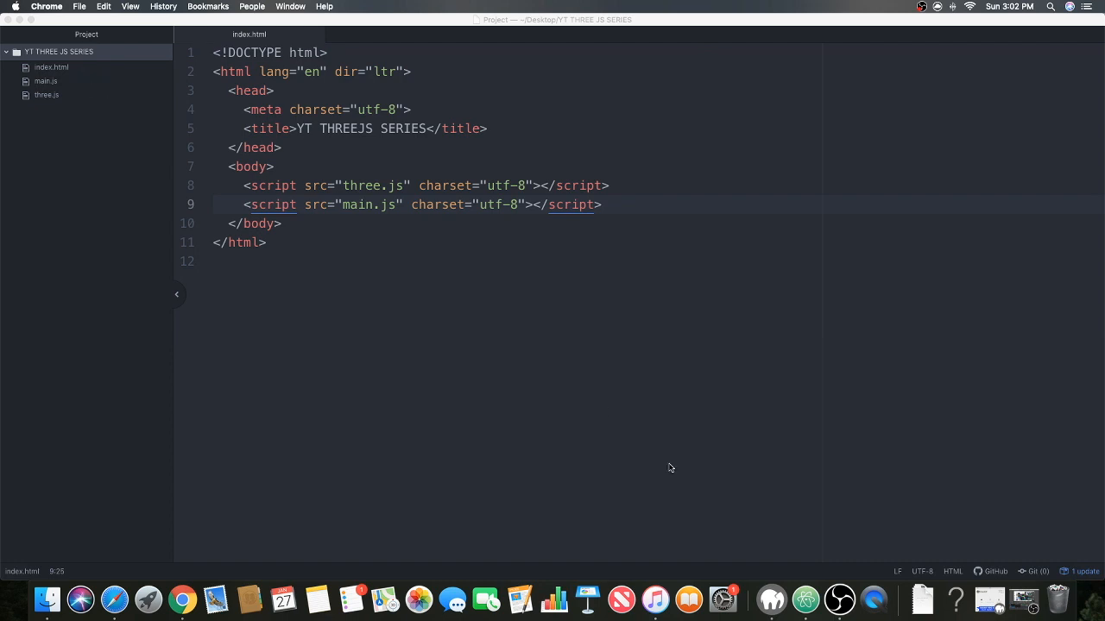
{"action": "mouse_move", "coordinate": [839, 599]}
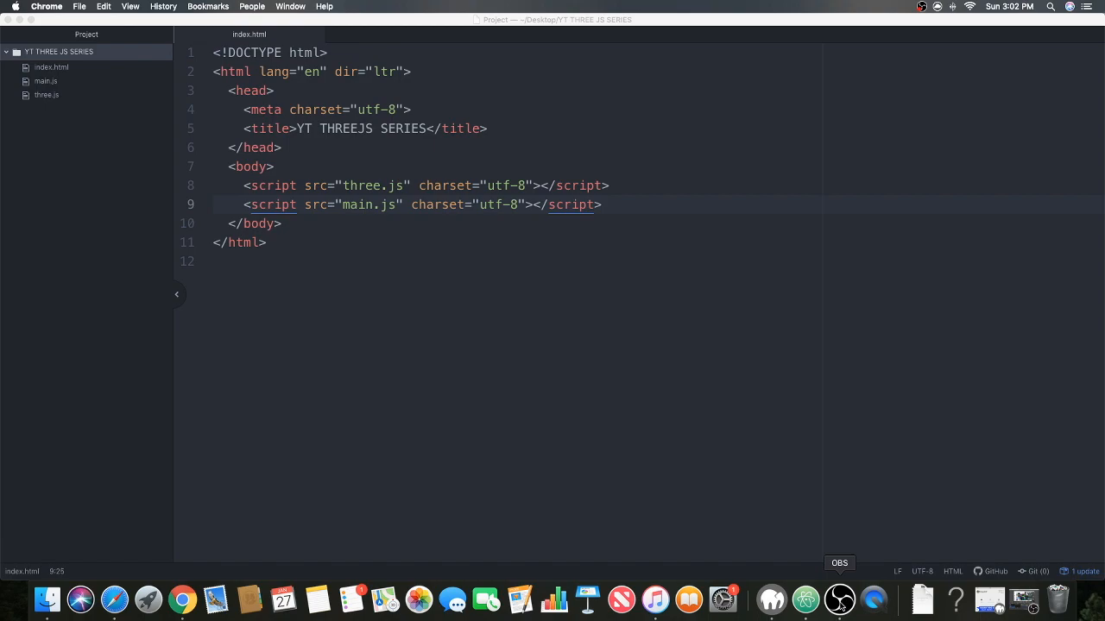